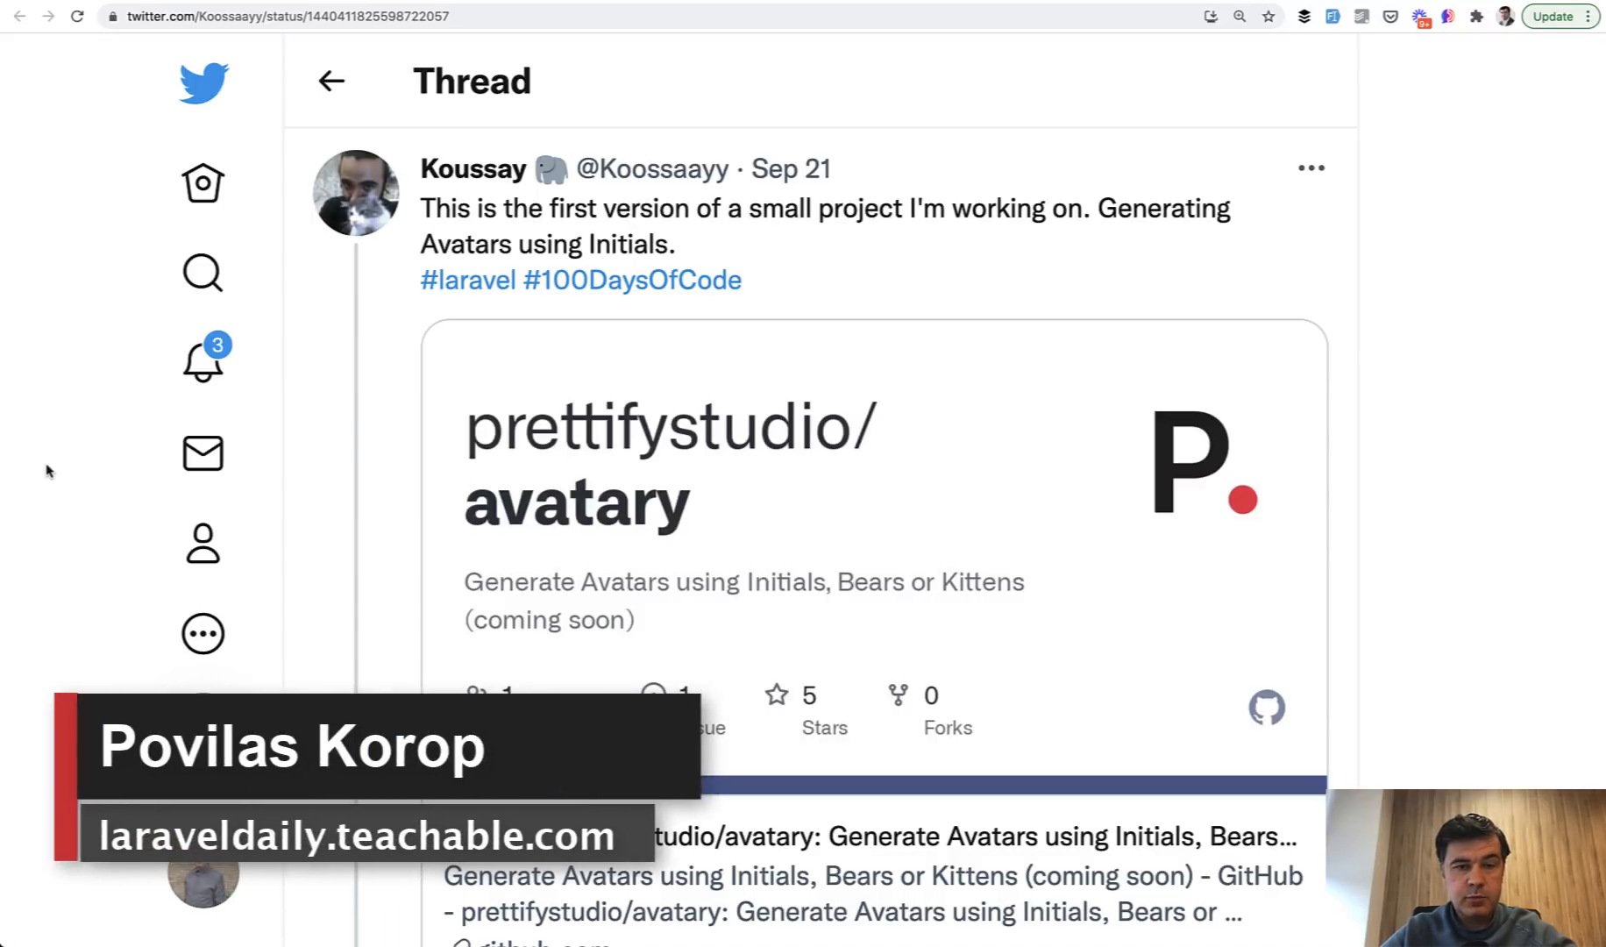
pyautogui.moveTo(367, 584)
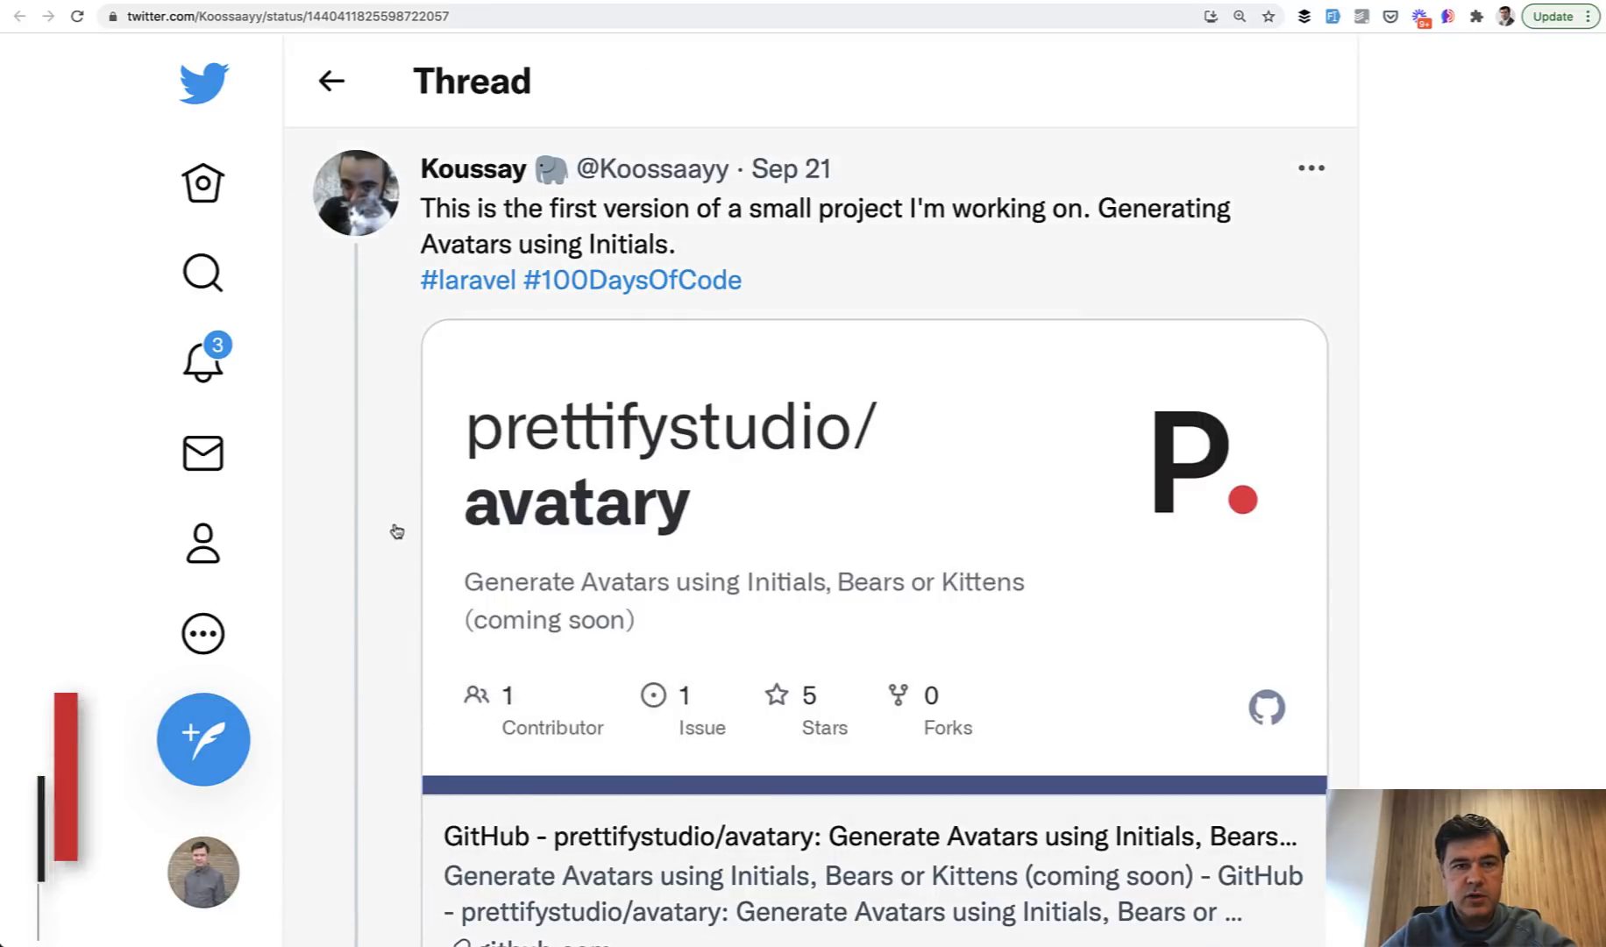
# Load the Taylor Otwell initials avatar, then add a color=dddddd parameter for light grey text.
pyautogui.scroll(-3)
pyautogui.write('project3.test/api/initials?name=Taylor')
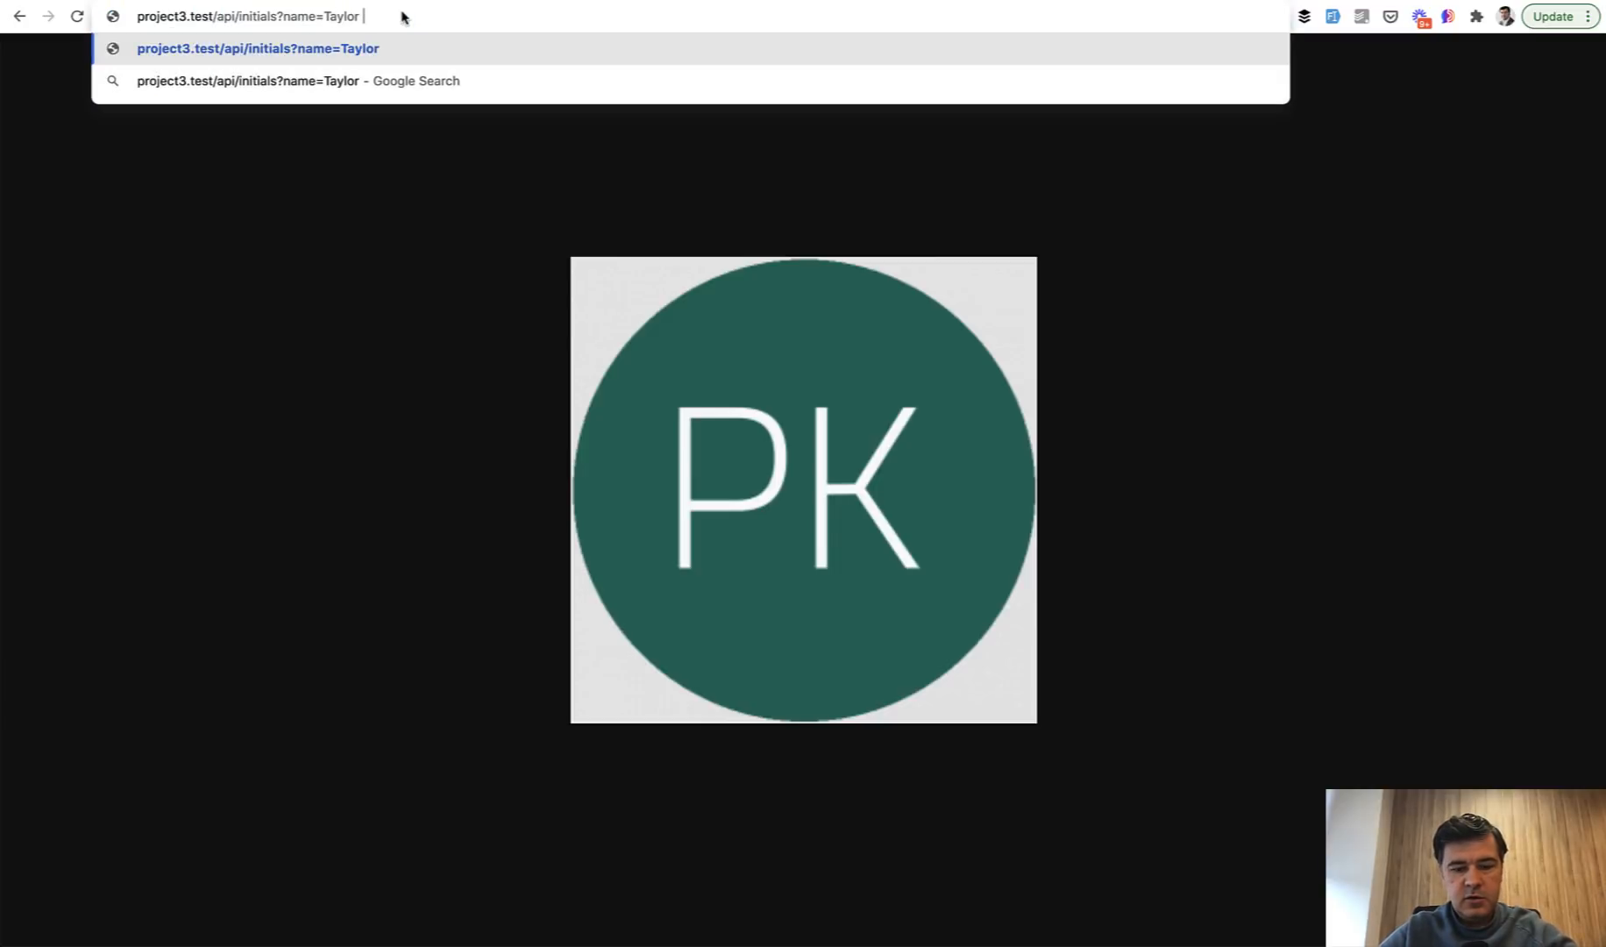
pyautogui.write('Otwell')
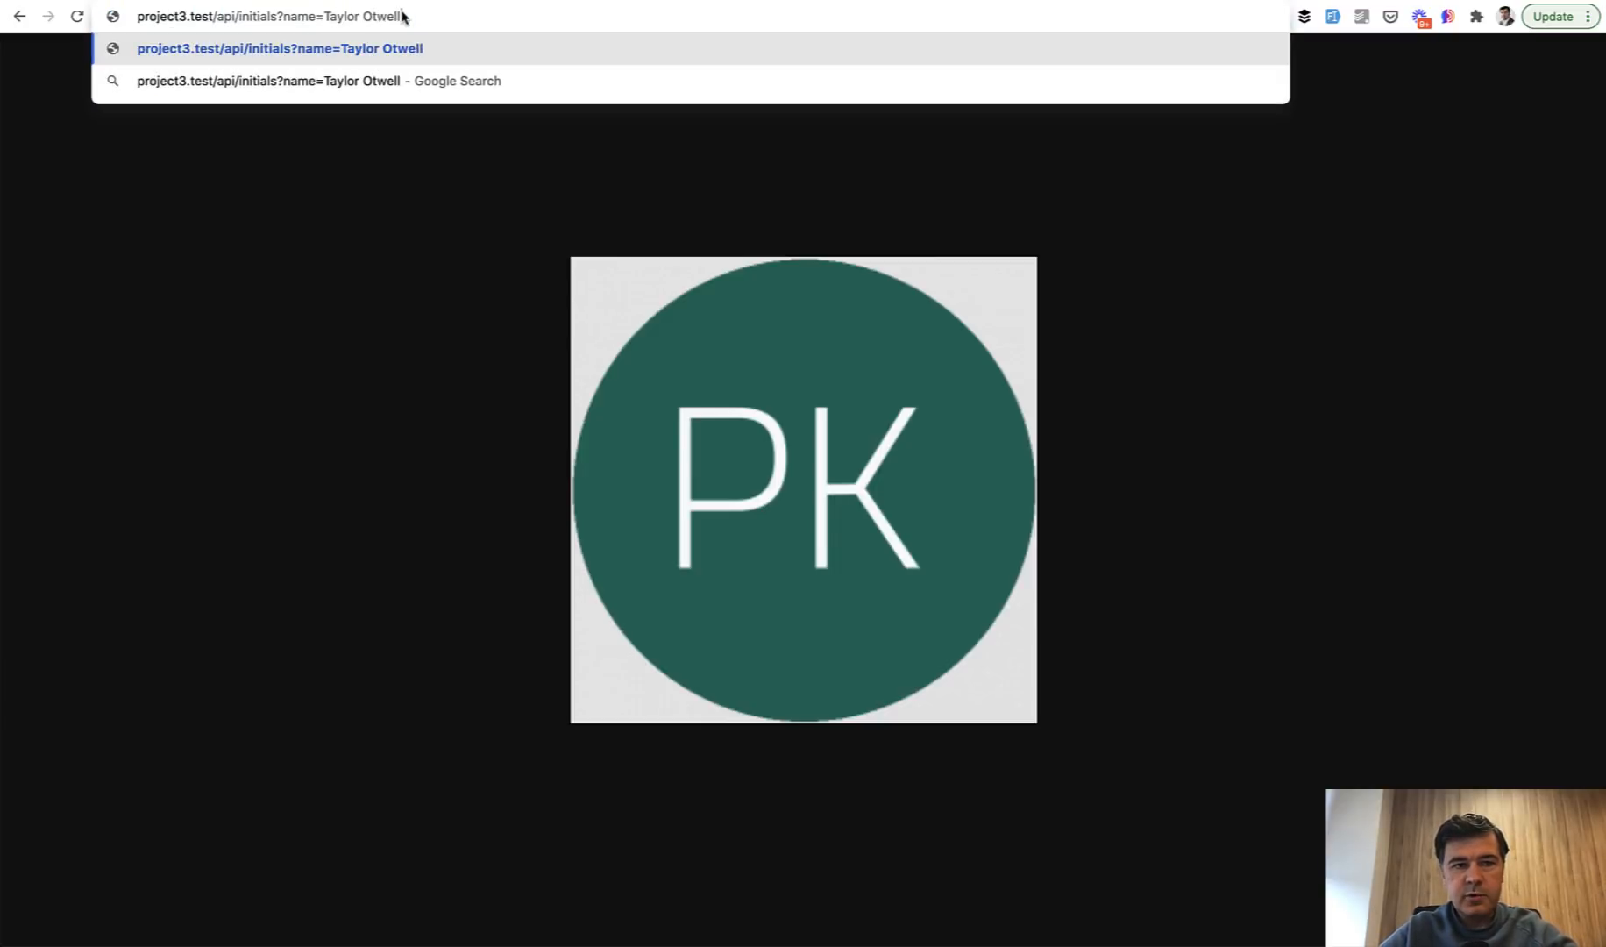
pyautogui.press('Enter')
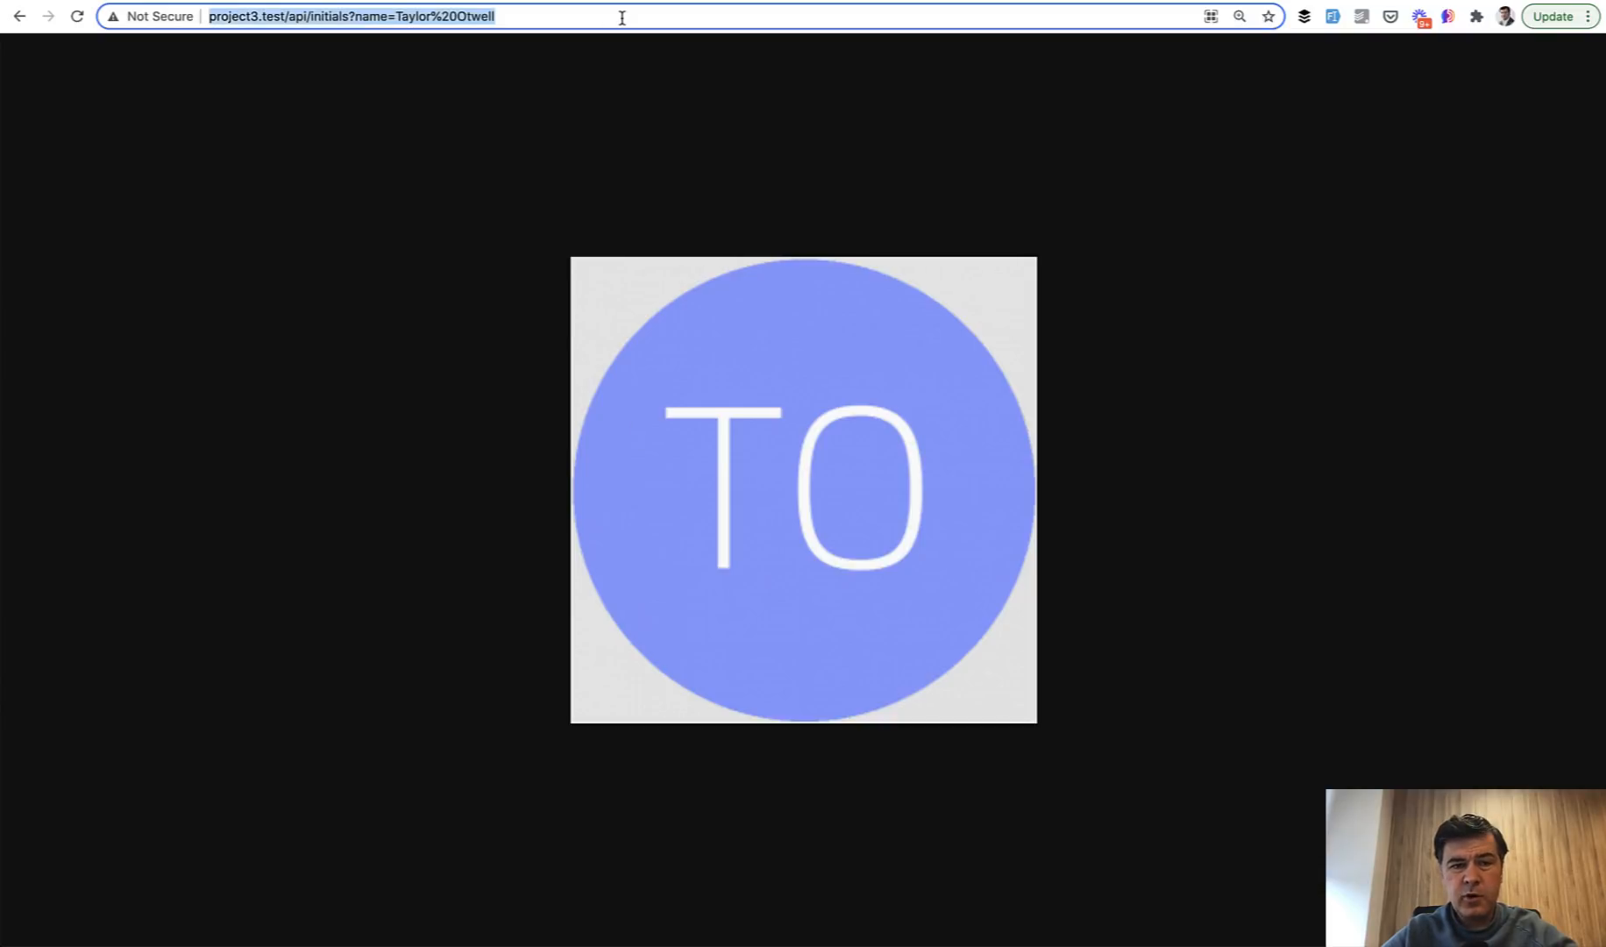
pyautogui.write('&color=dddddd')
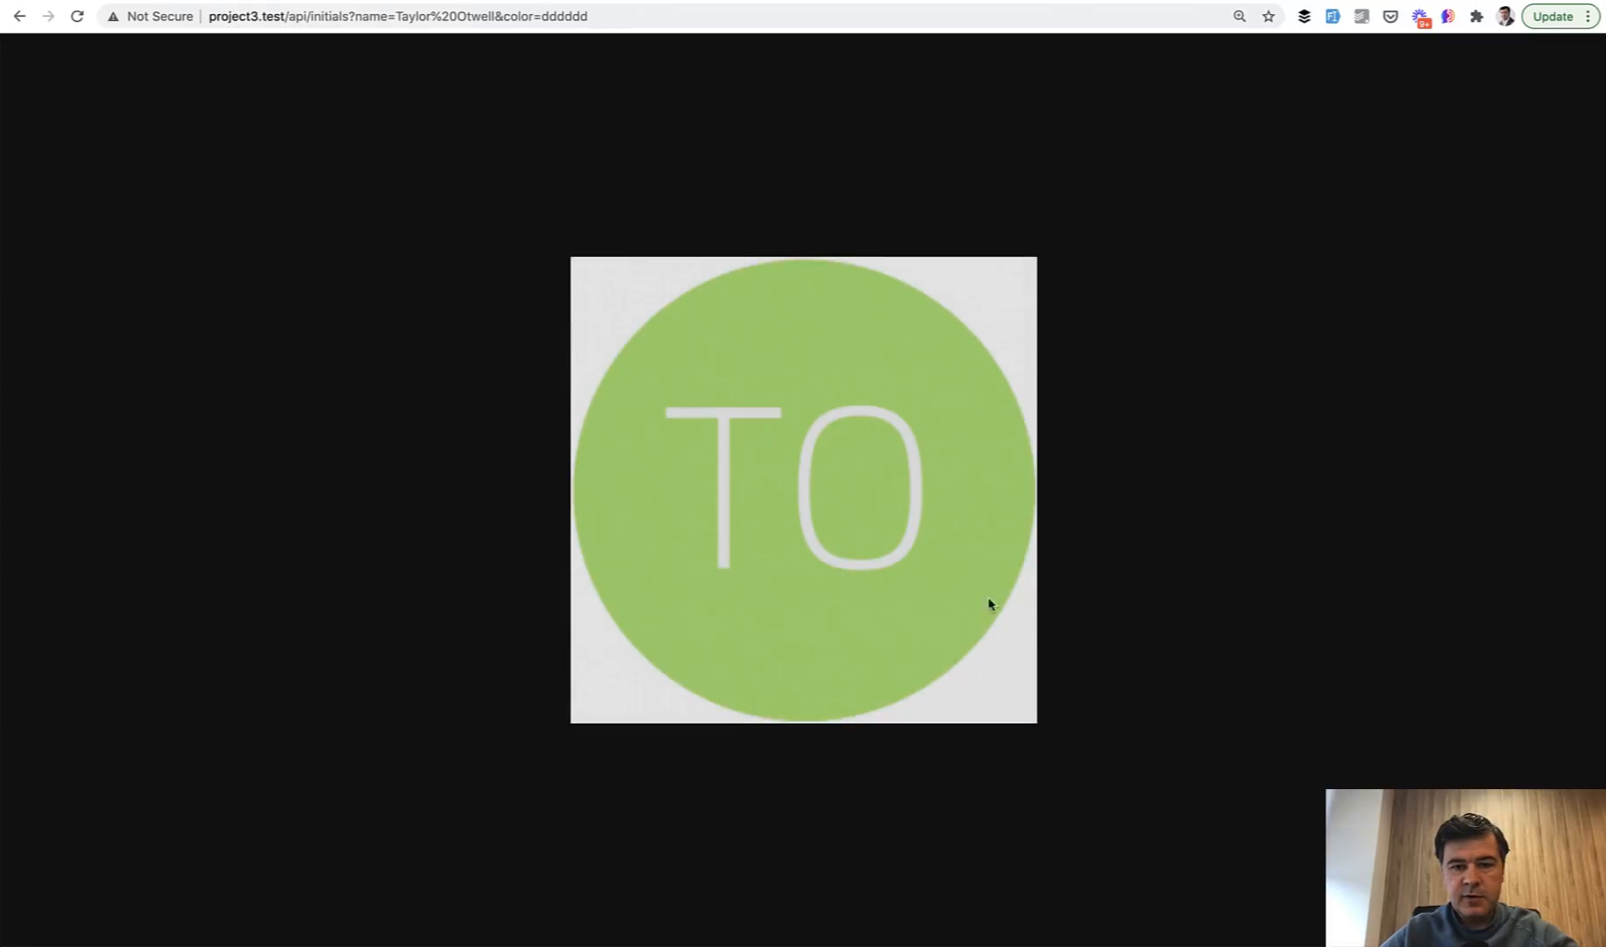
pyautogui.moveTo(381, 610)
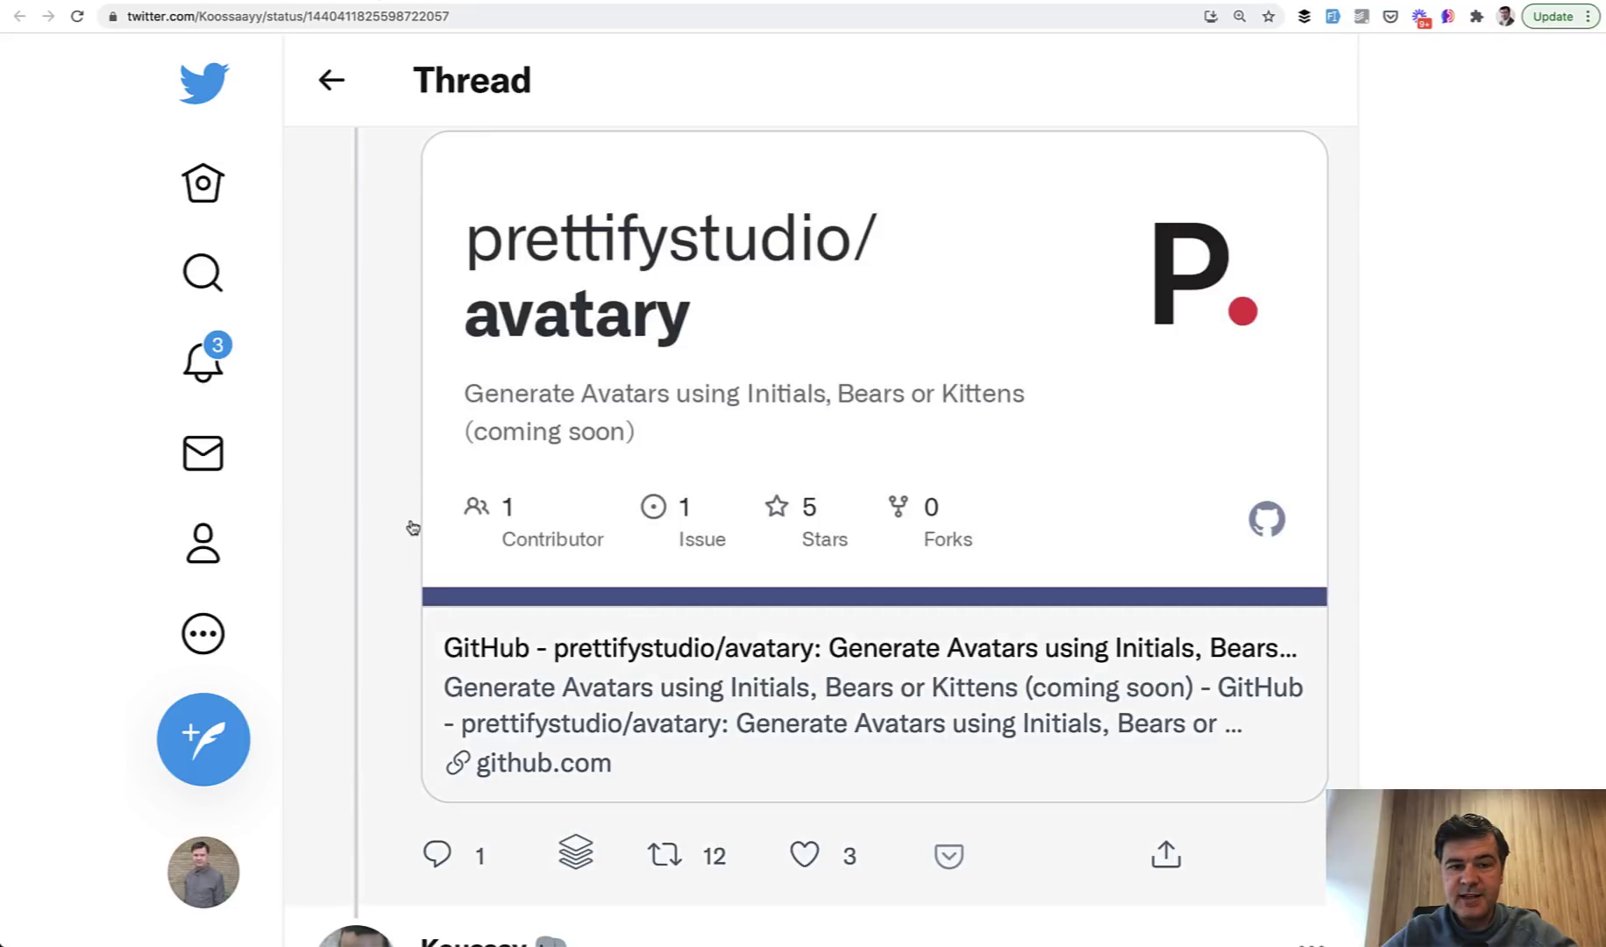
pyautogui.moveTo(402, 529)
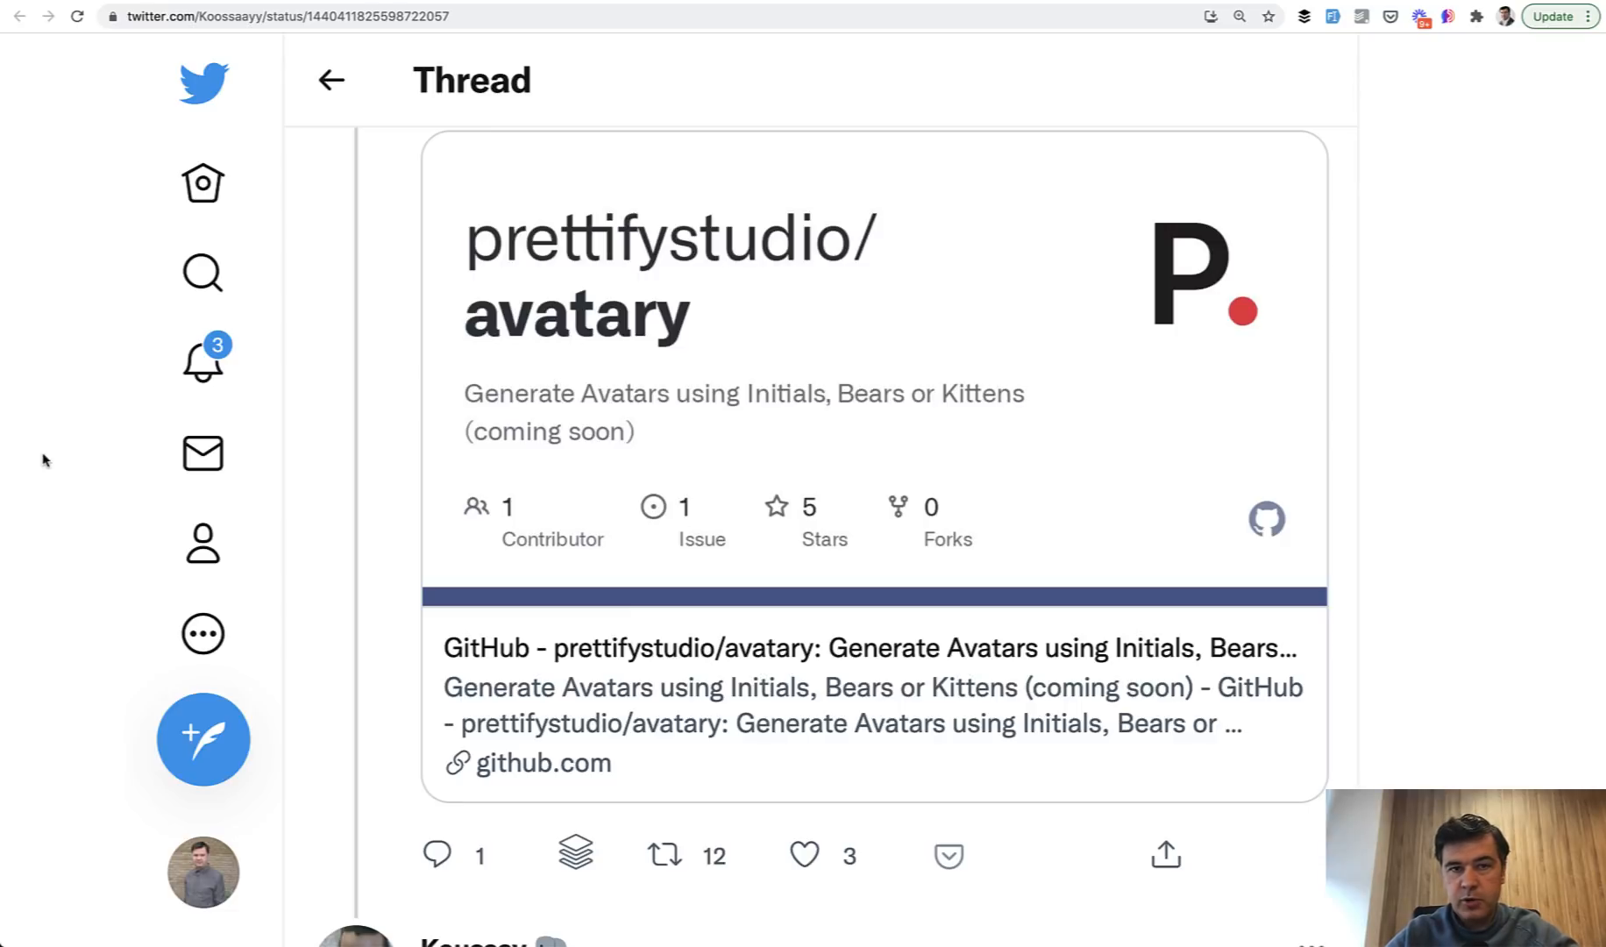
pyautogui.scroll(-3)
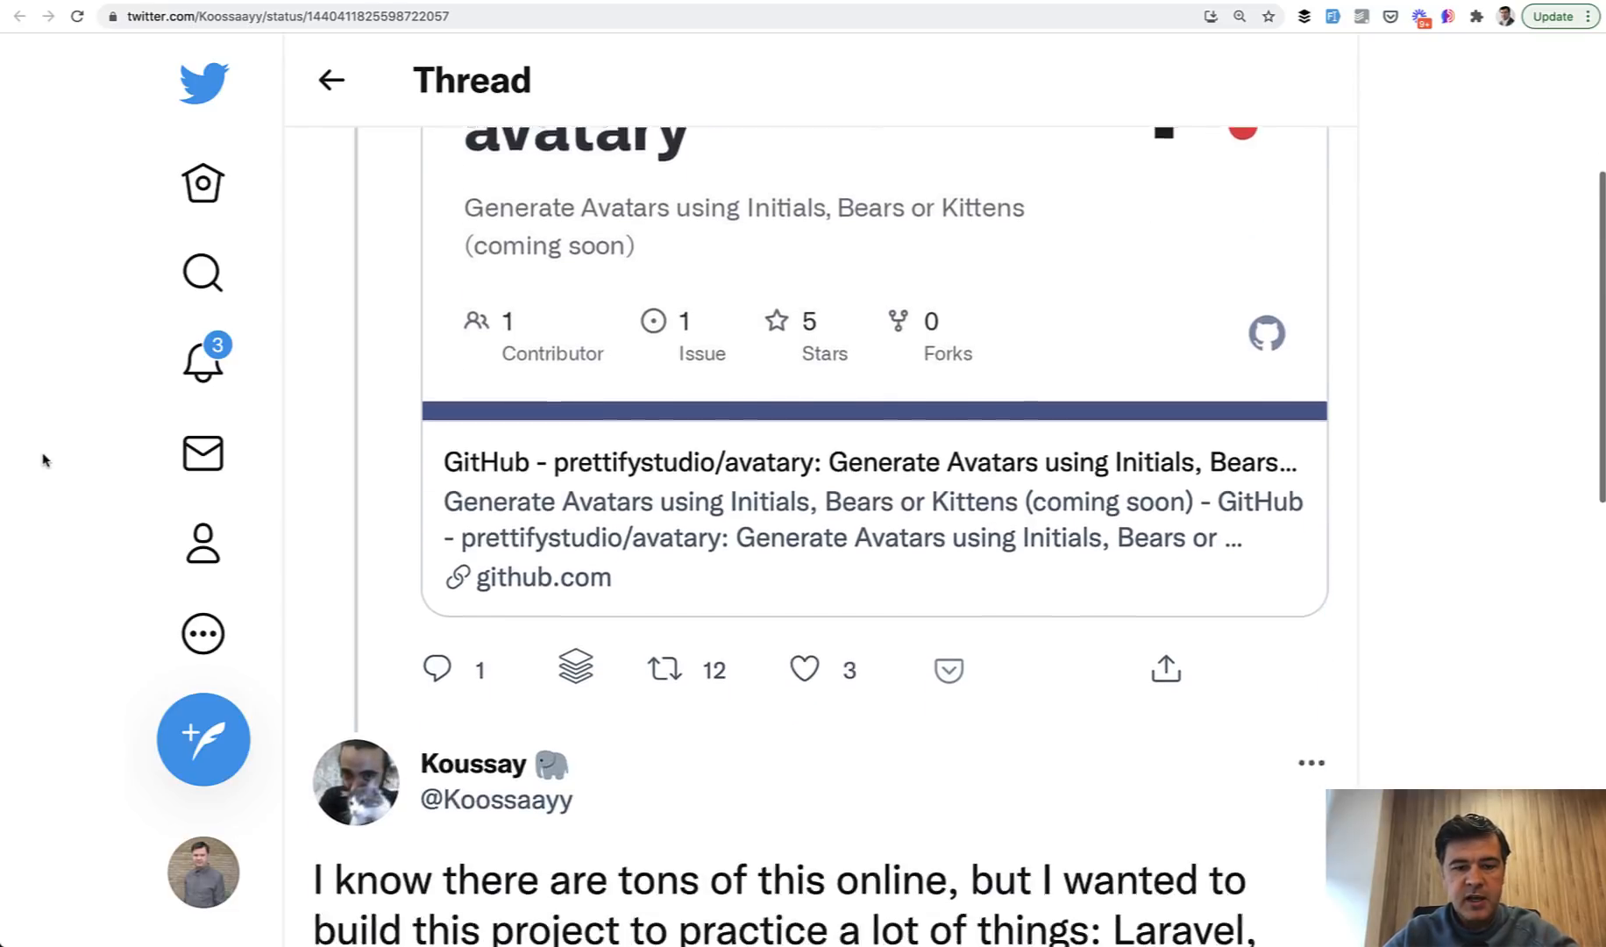
pyautogui.scroll(-3)
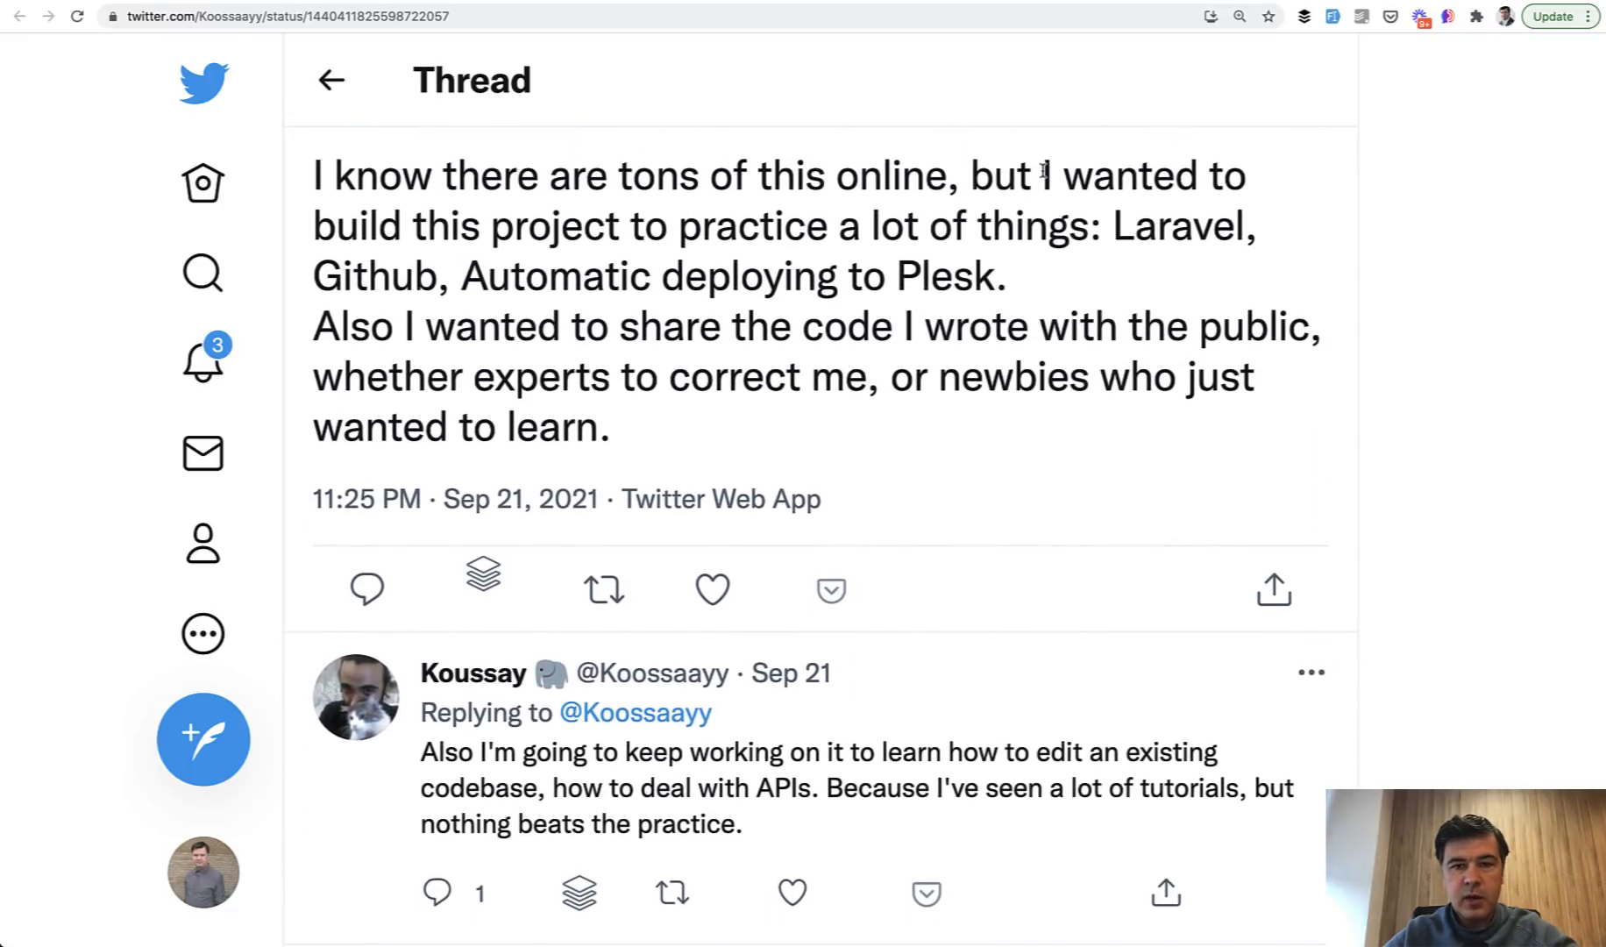
pyautogui.doubleClick(716, 227)
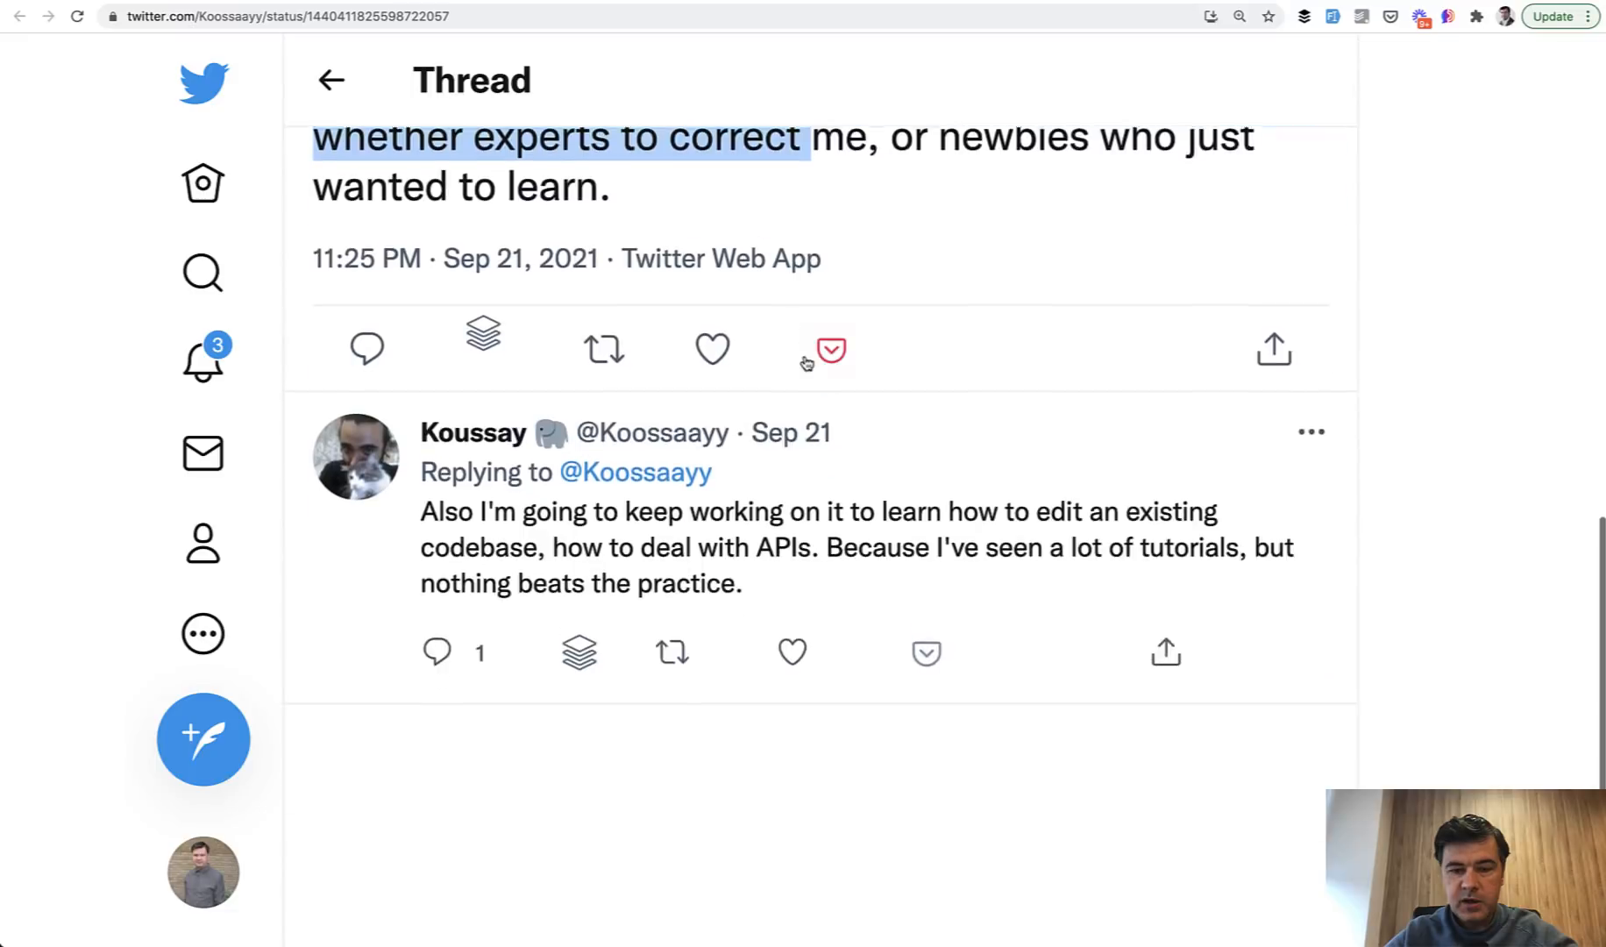
pyautogui.scroll(-3)
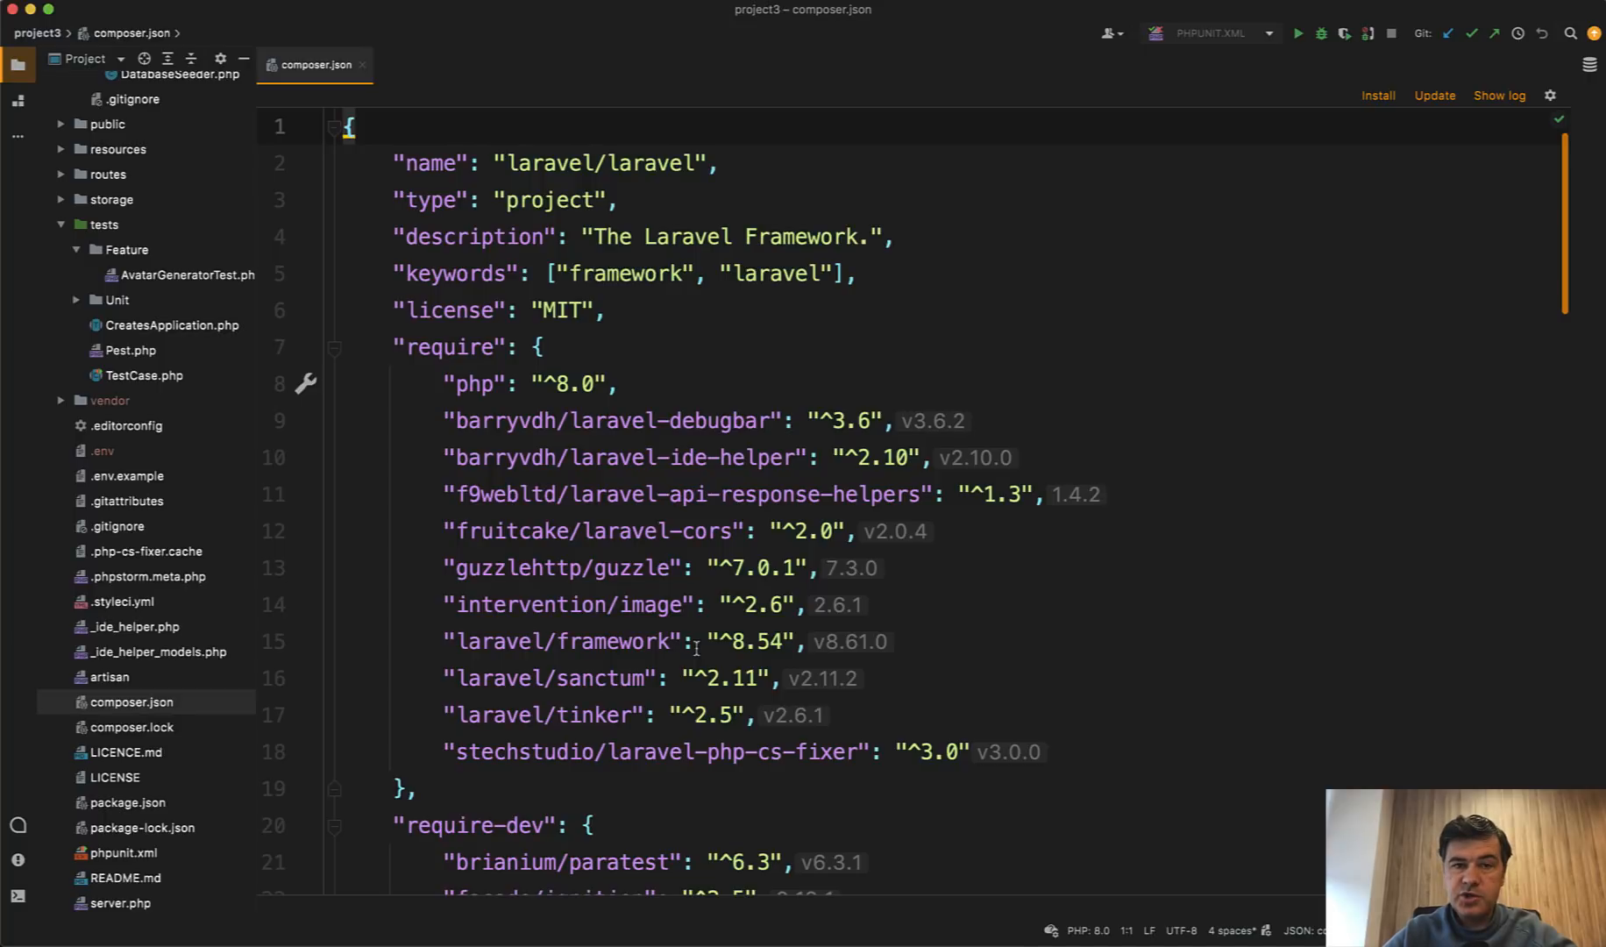
pyautogui.click(623, 383)
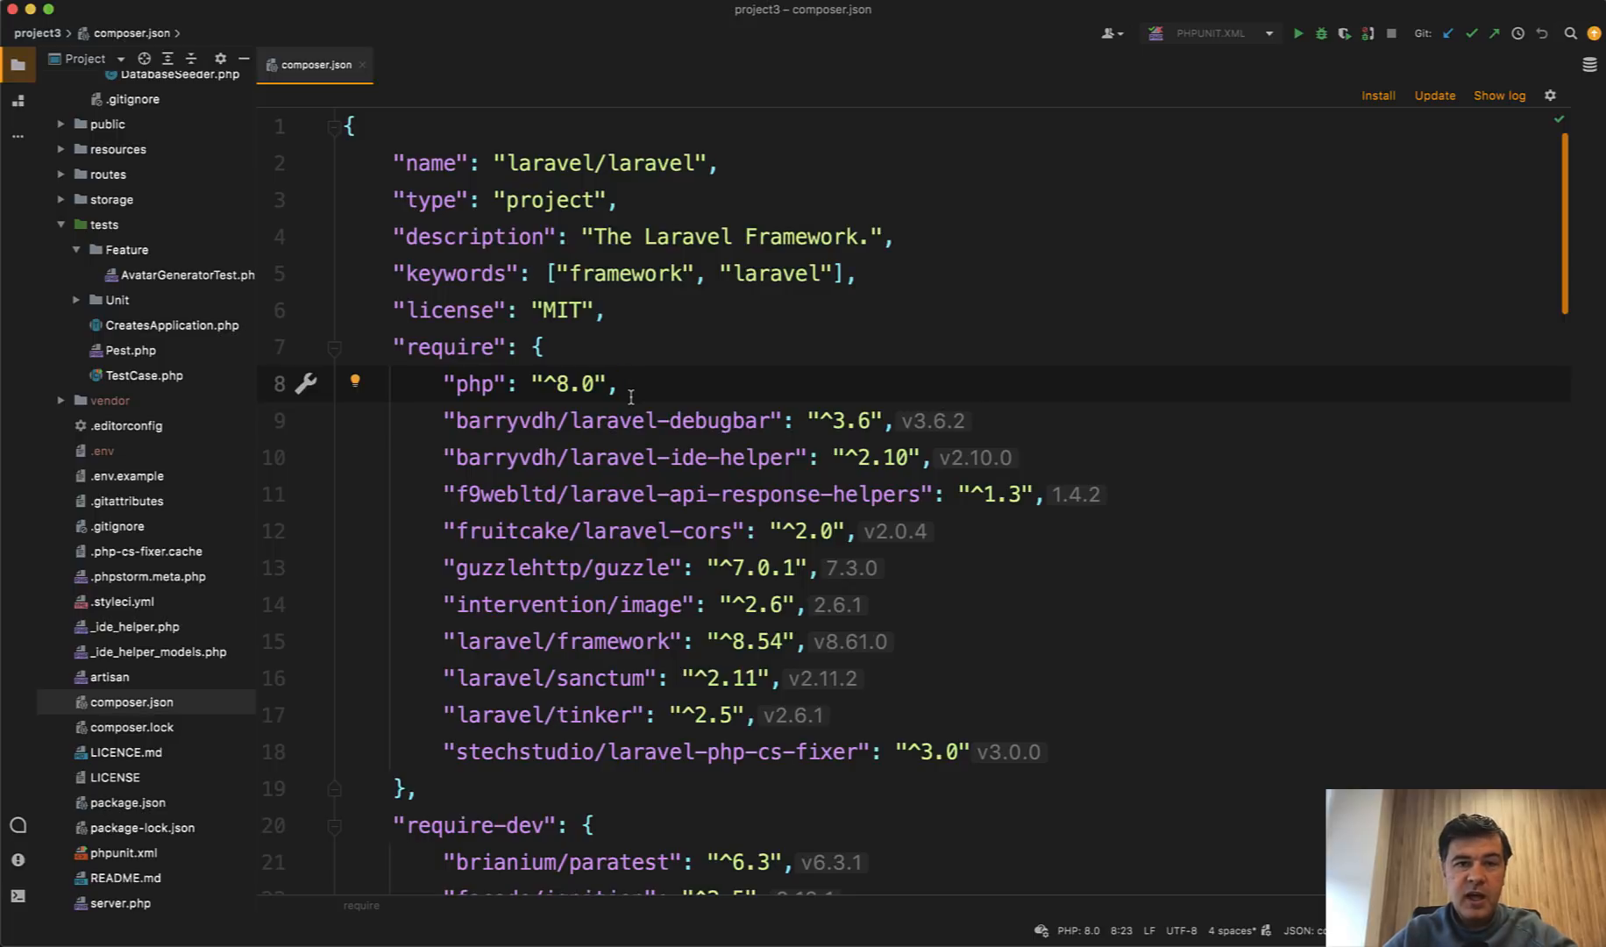
pyautogui.moveTo(1216, 66)
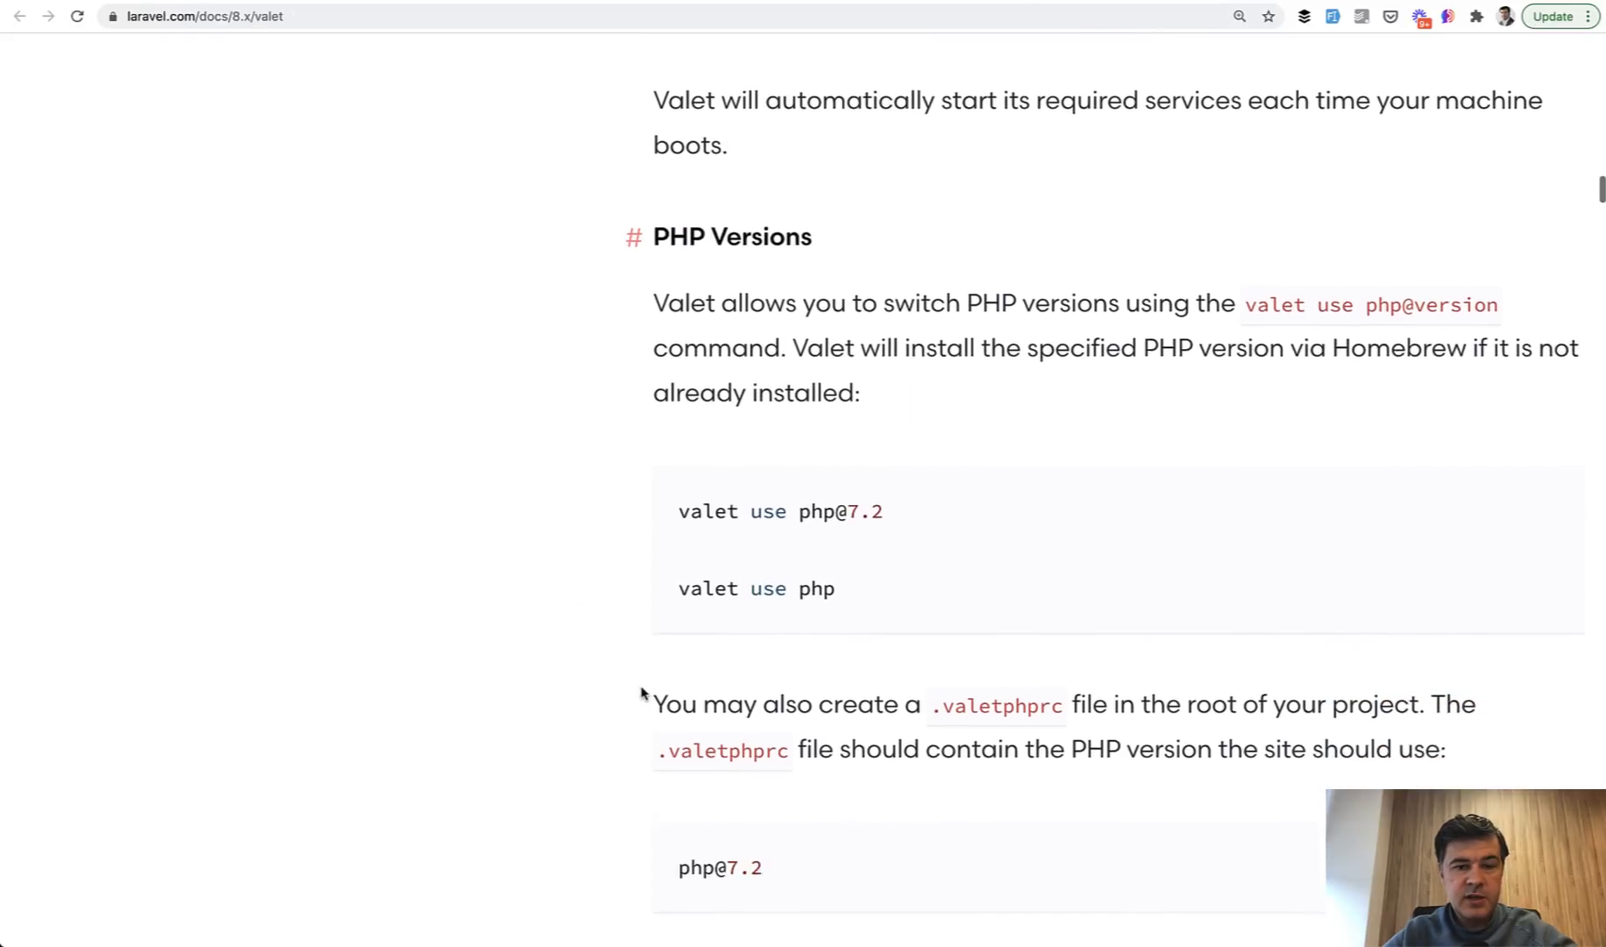
# Open php.net's Supported Versions page and highlight PHP 7.4's active support end date.
pyautogui.scroll(-3)
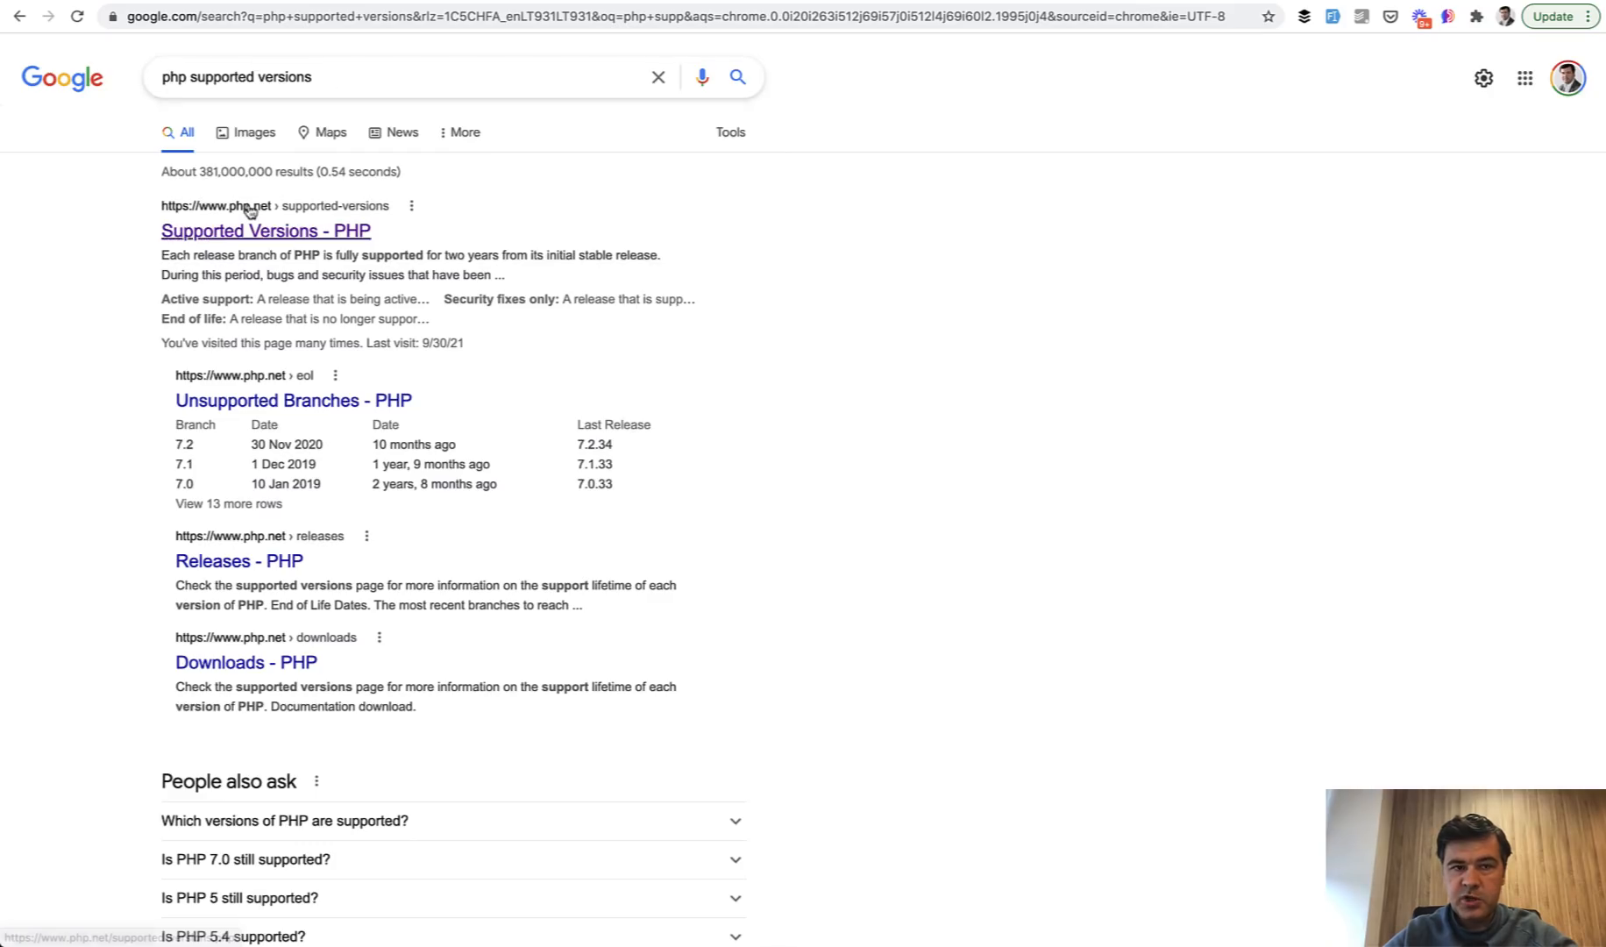
pyautogui.click(265, 231)
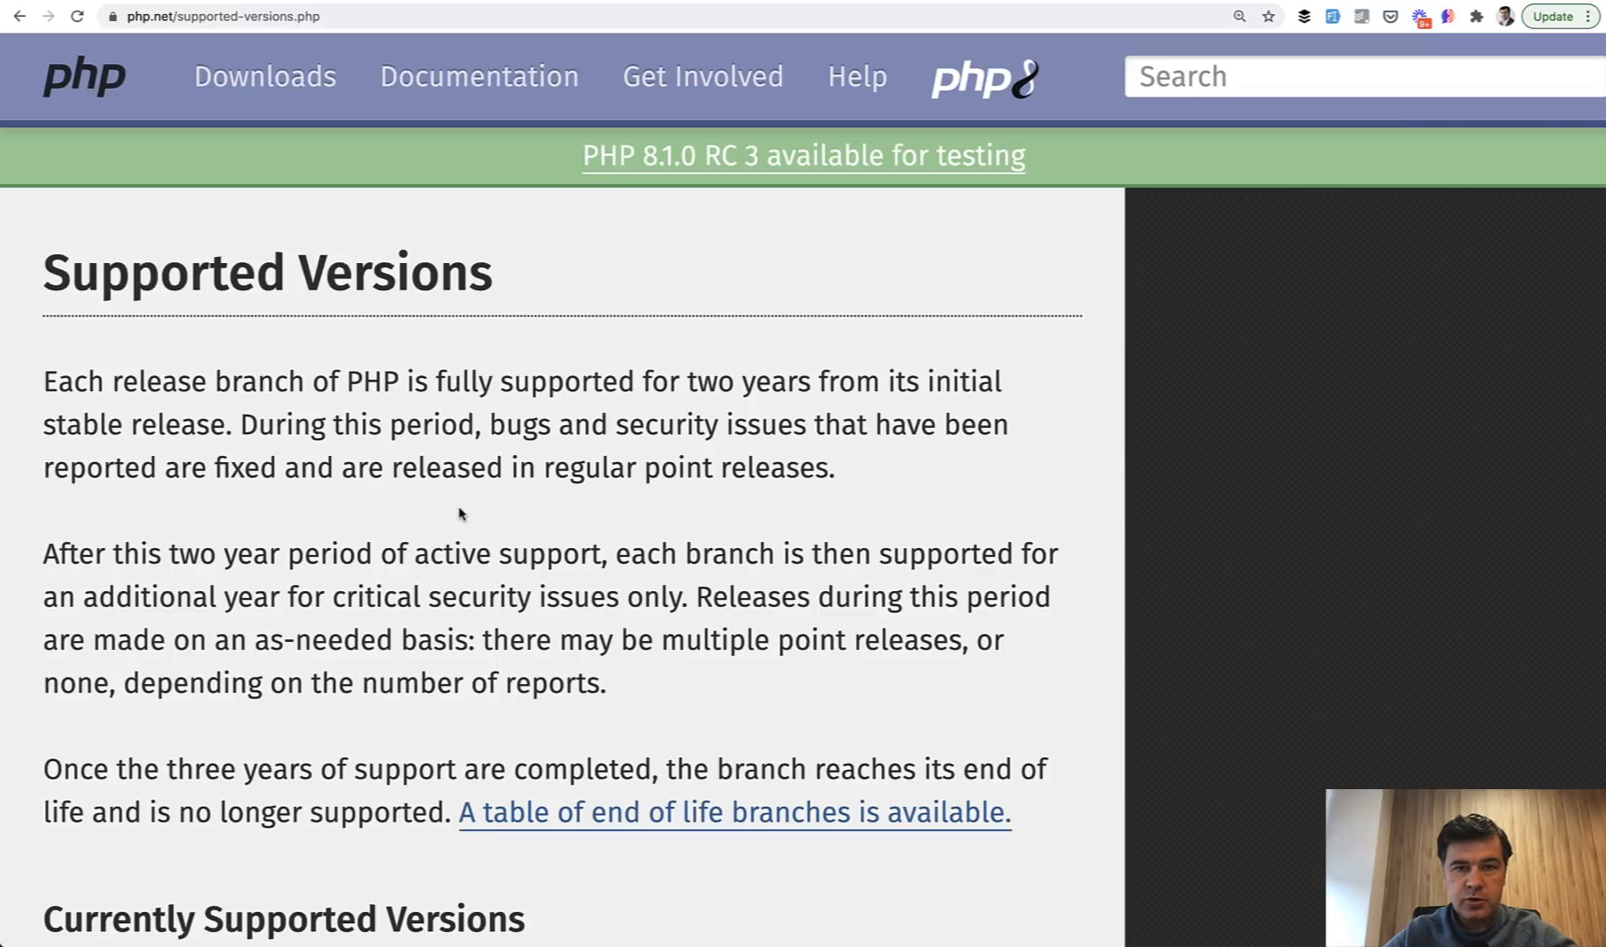
pyautogui.scroll(-3)
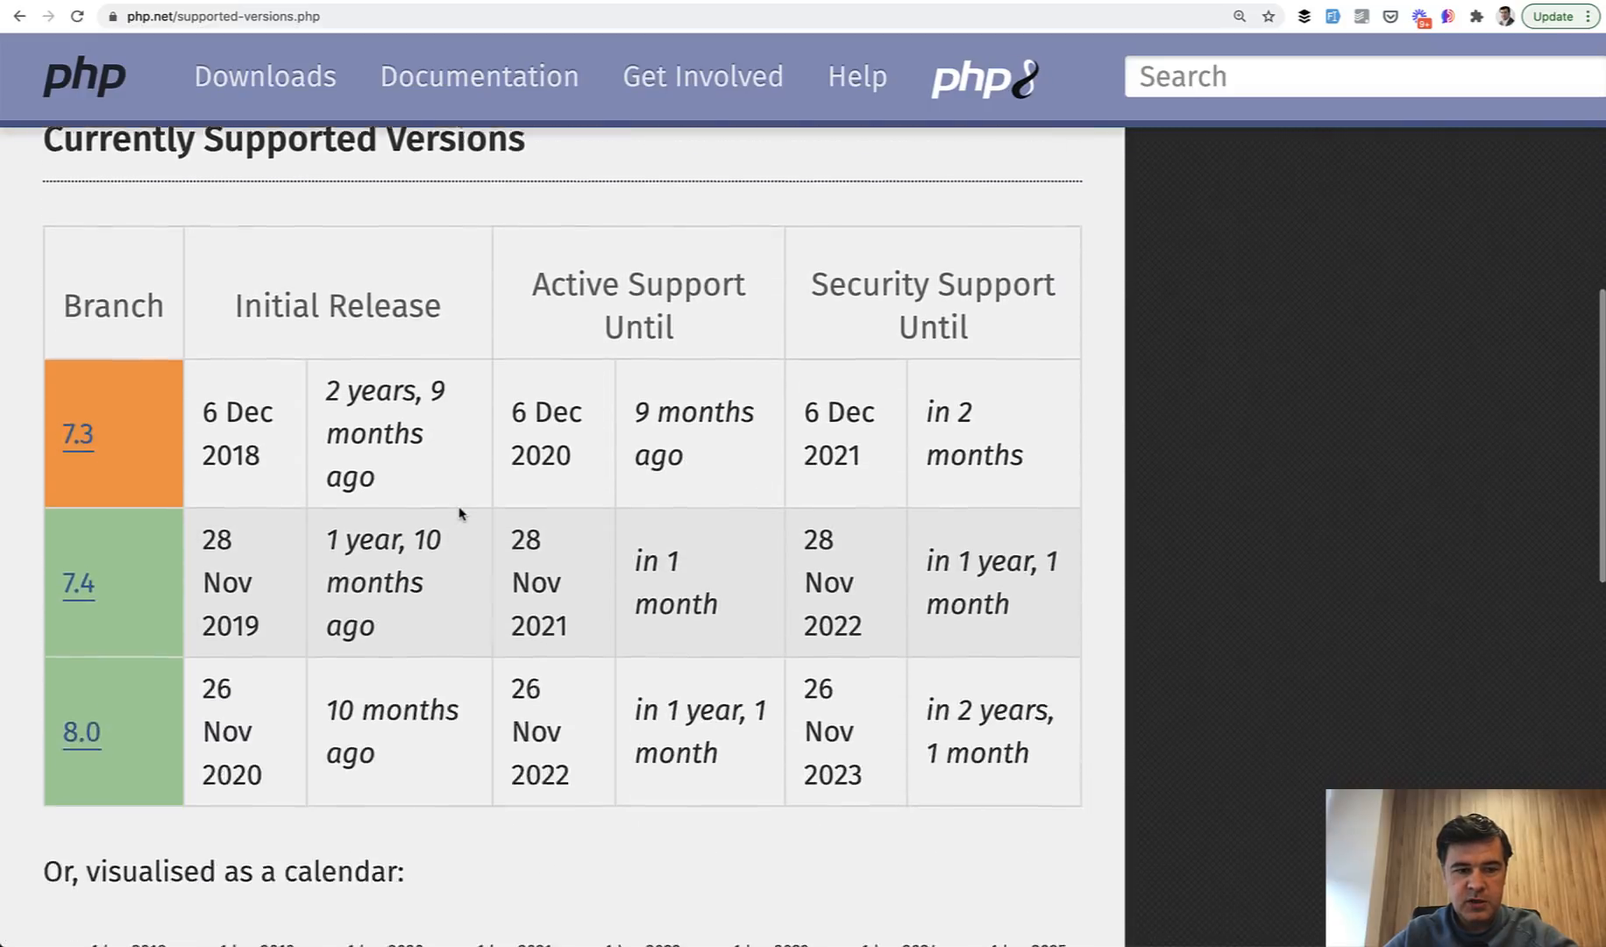
pyautogui.scroll(-3)
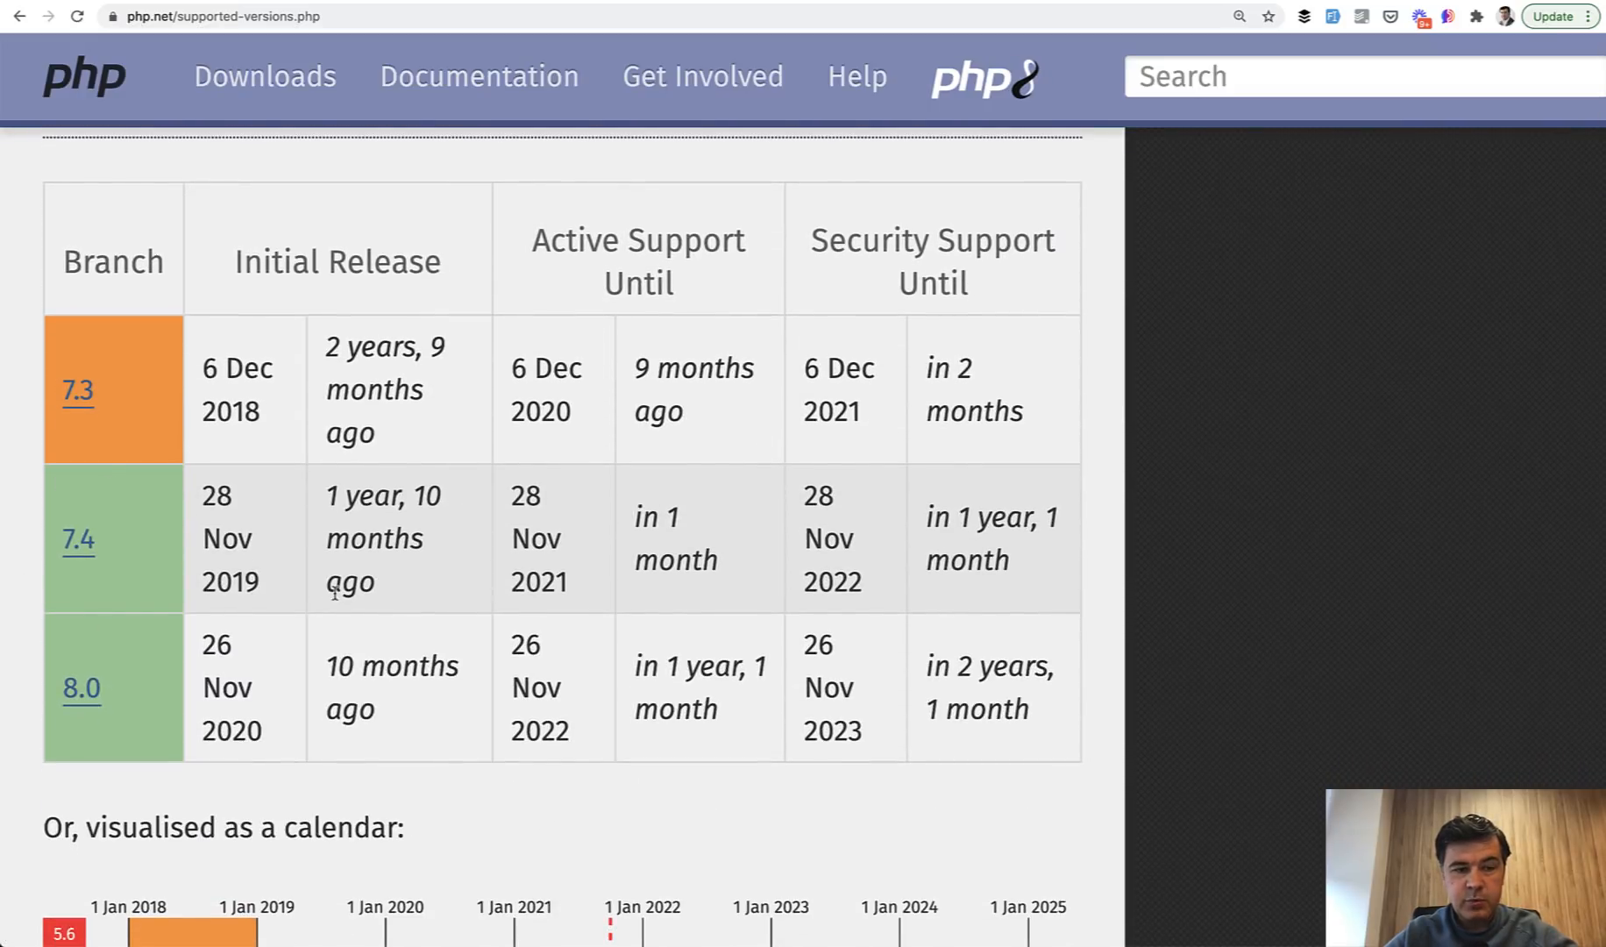
pyautogui.moveTo(645, 252)
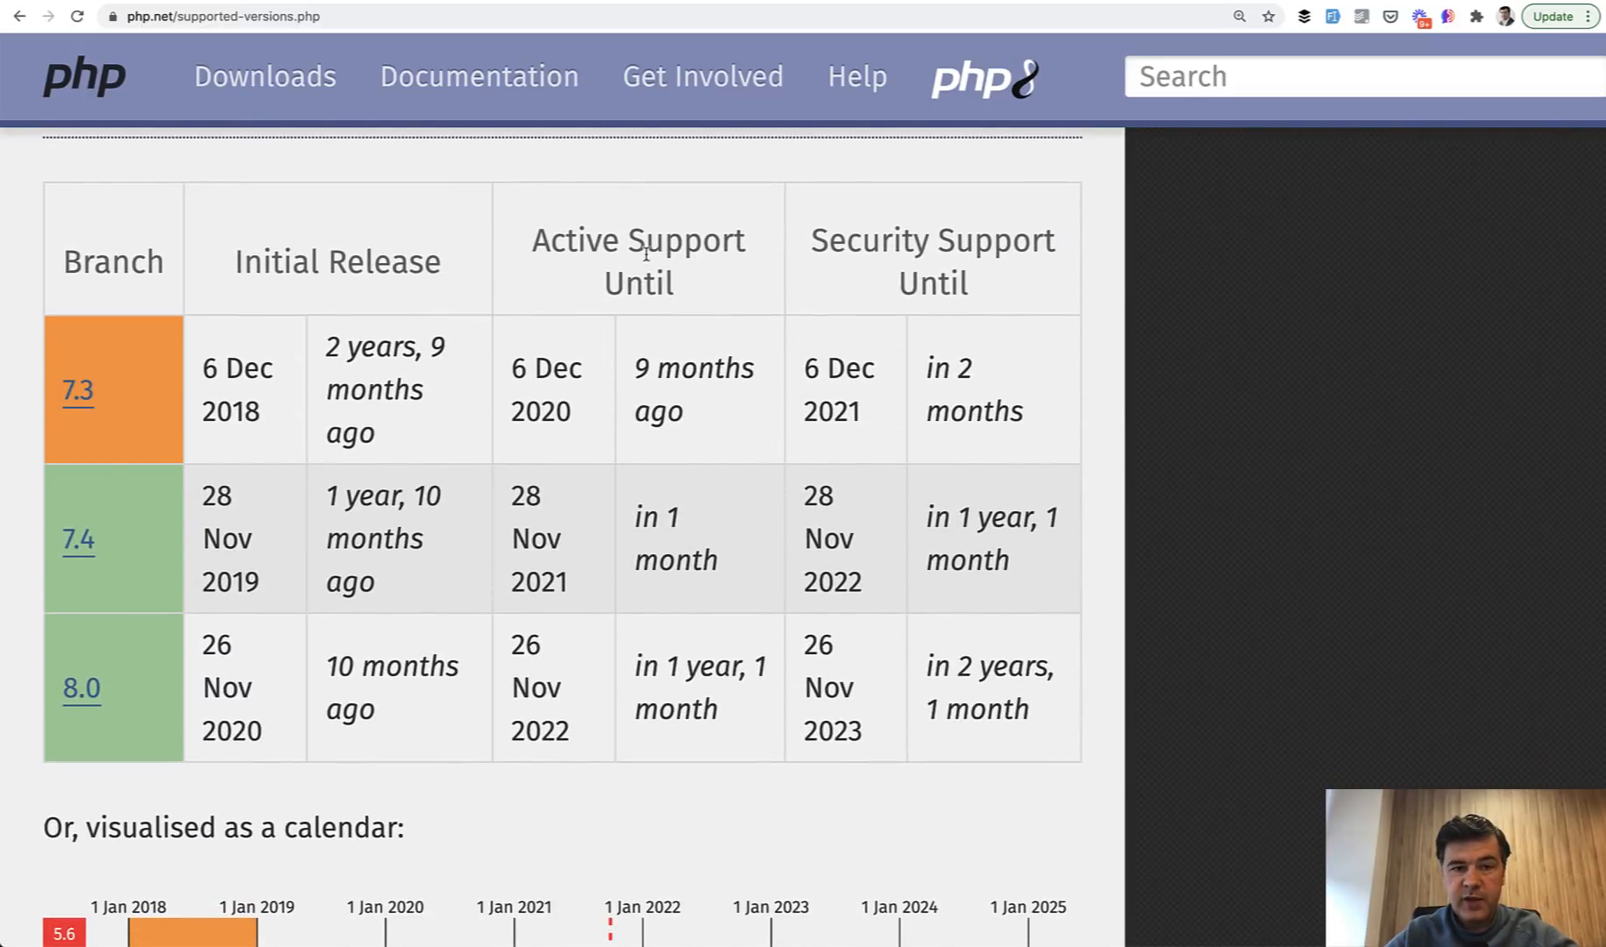
pyautogui.moveTo(528, 512)
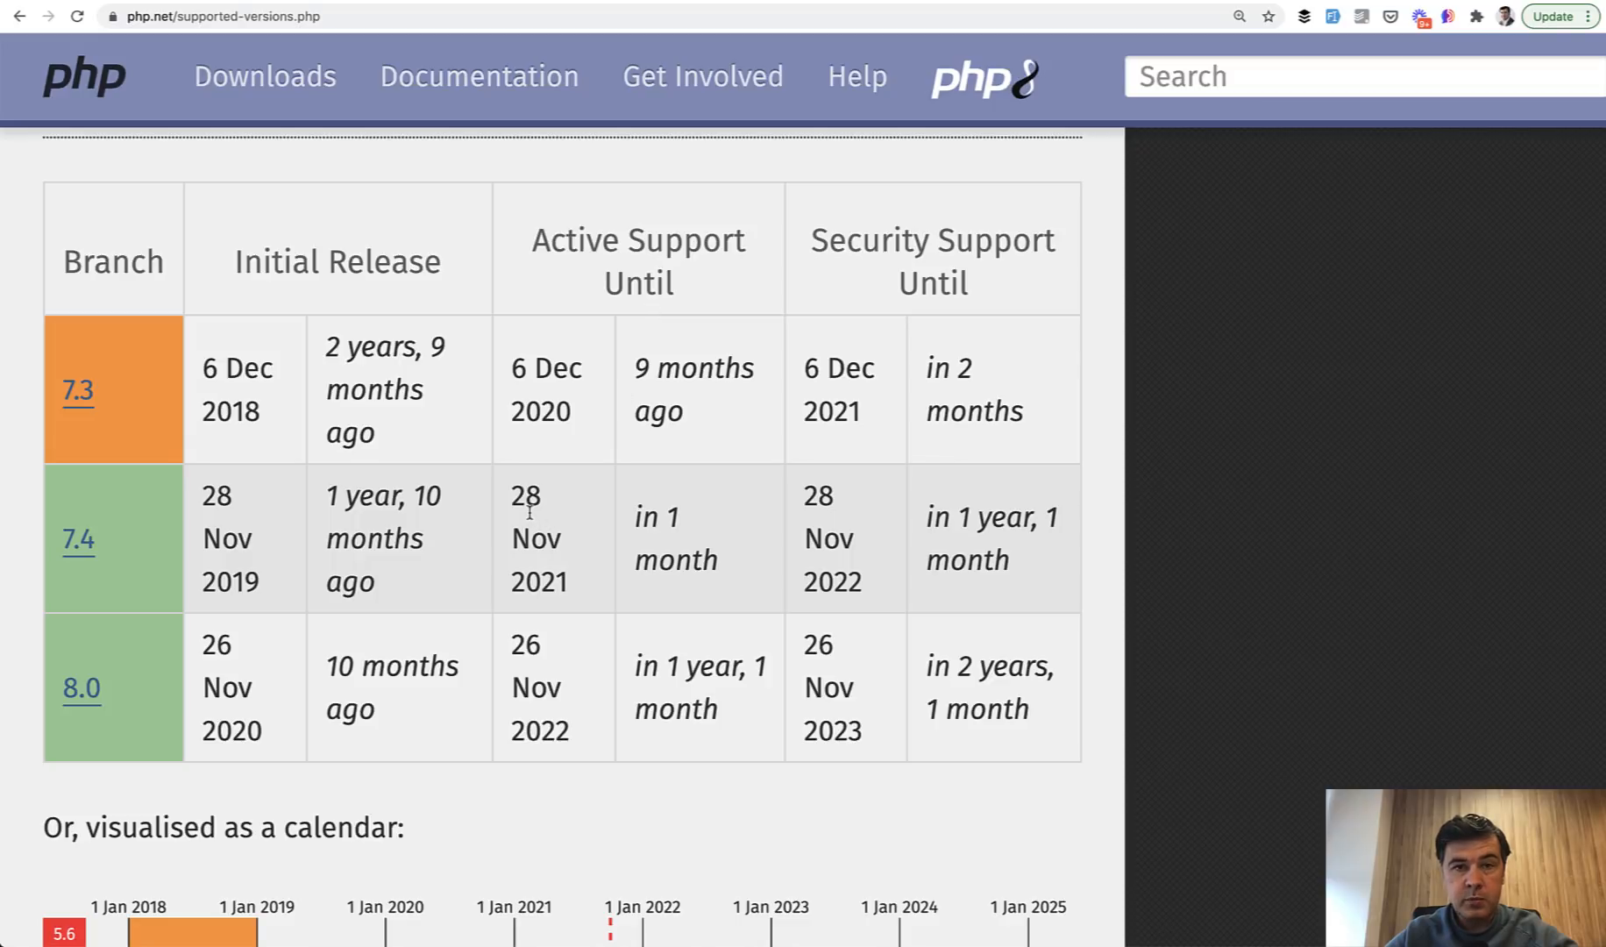
pyautogui.moveTo(528, 492); pyautogui.dragTo(720, 559)
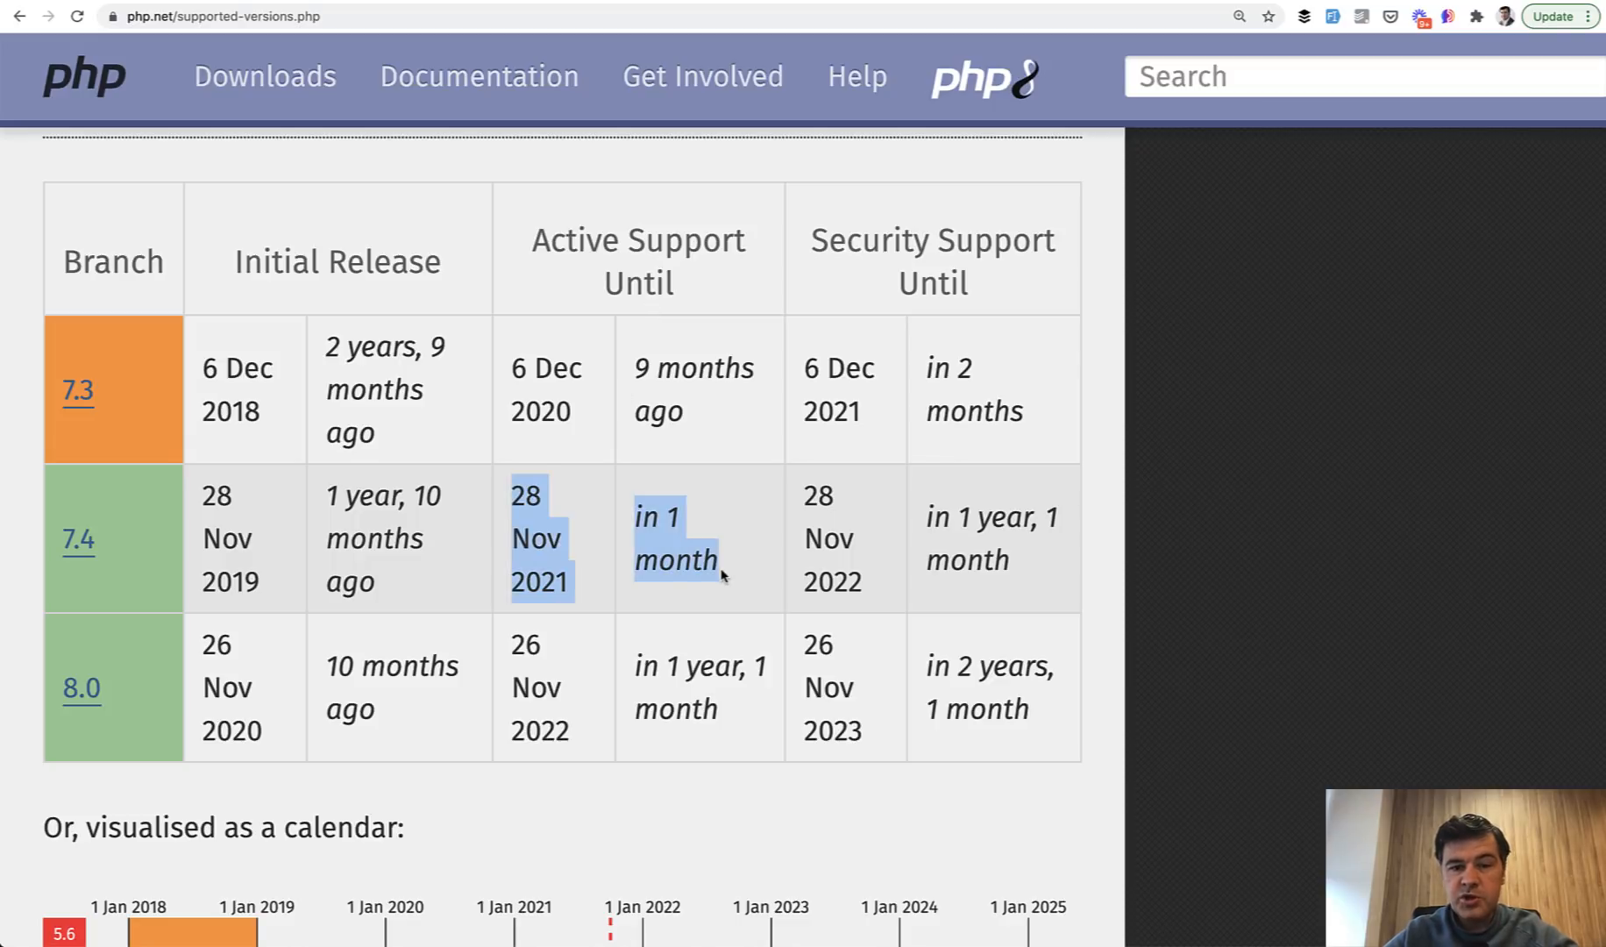
pyautogui.click(721, 578)
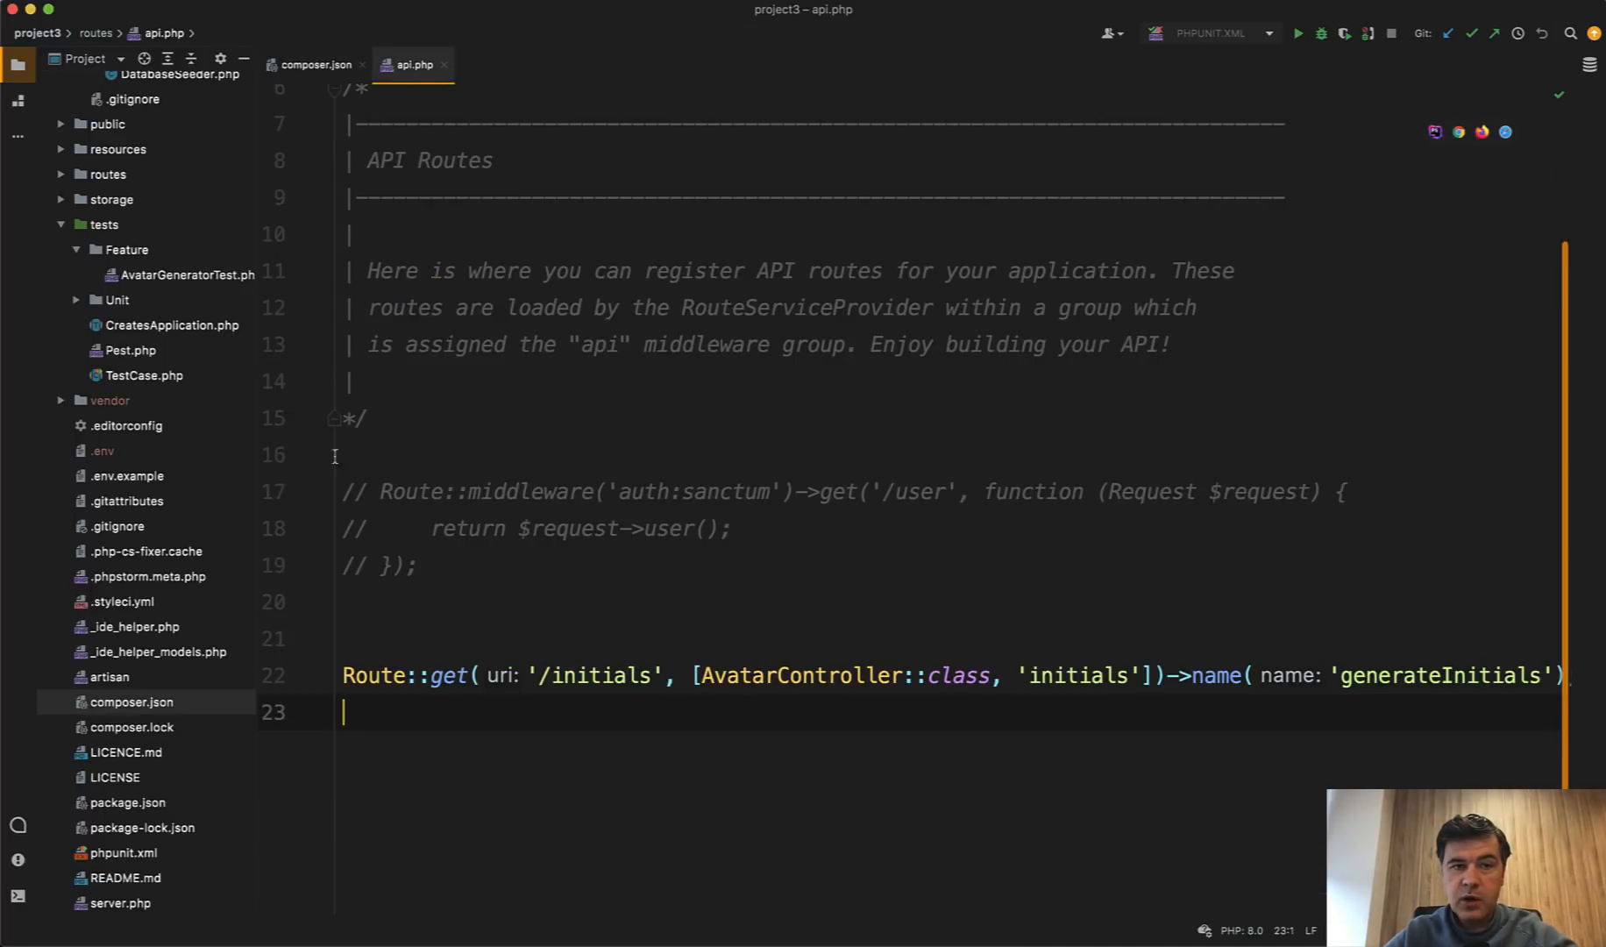
pyautogui.moveTo(789, 686)
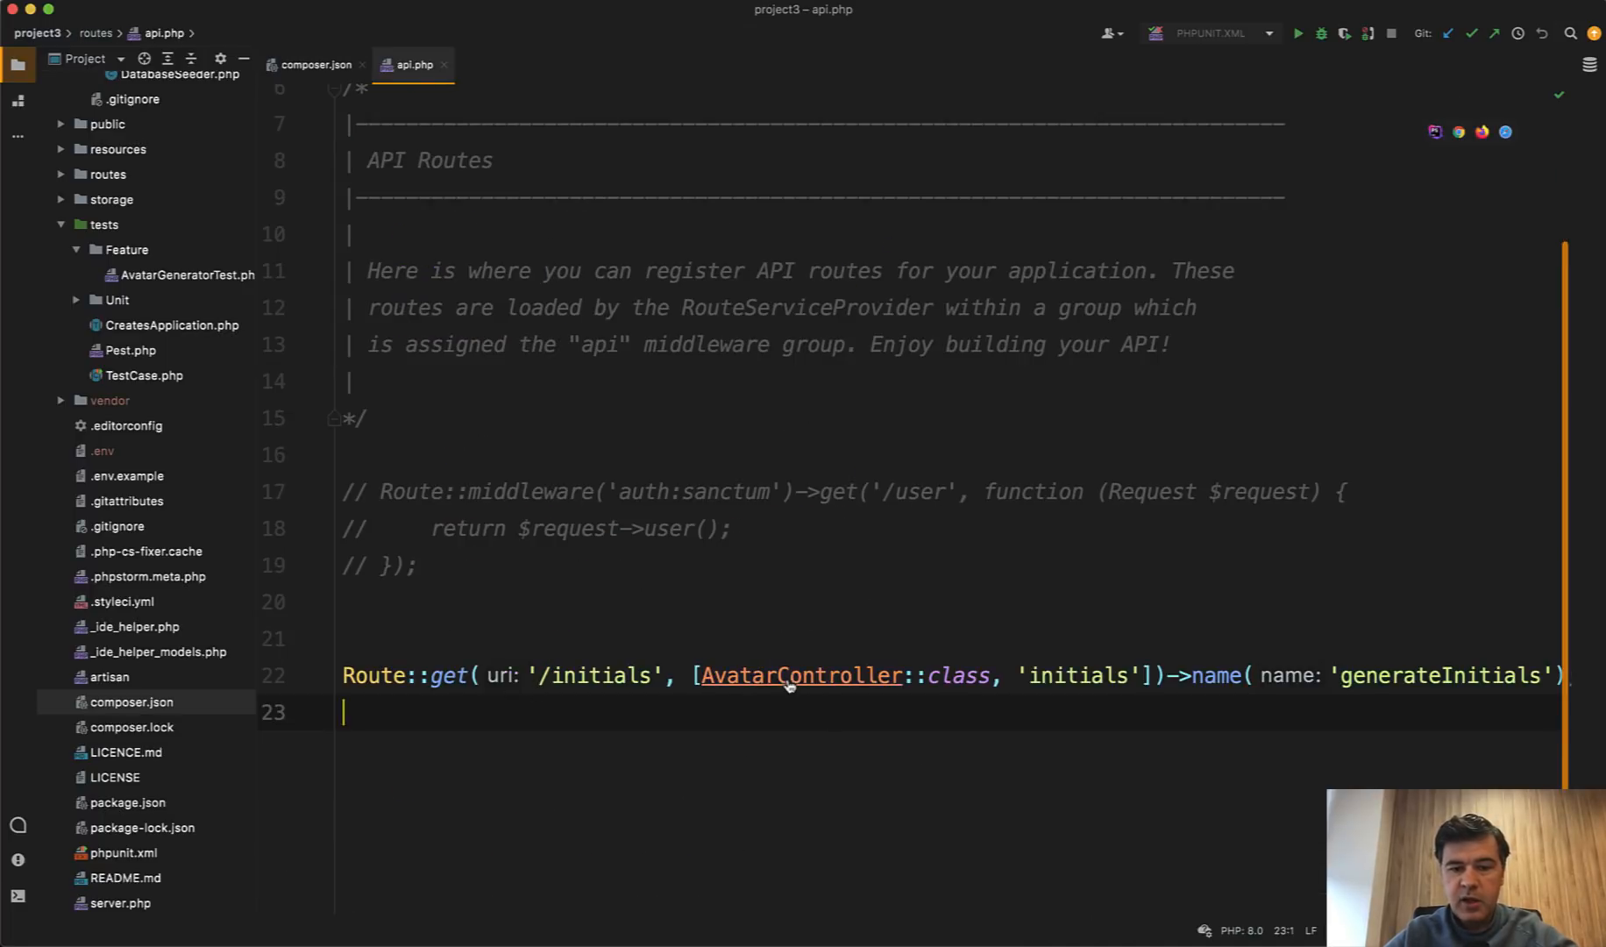
pyautogui.click(801, 675)
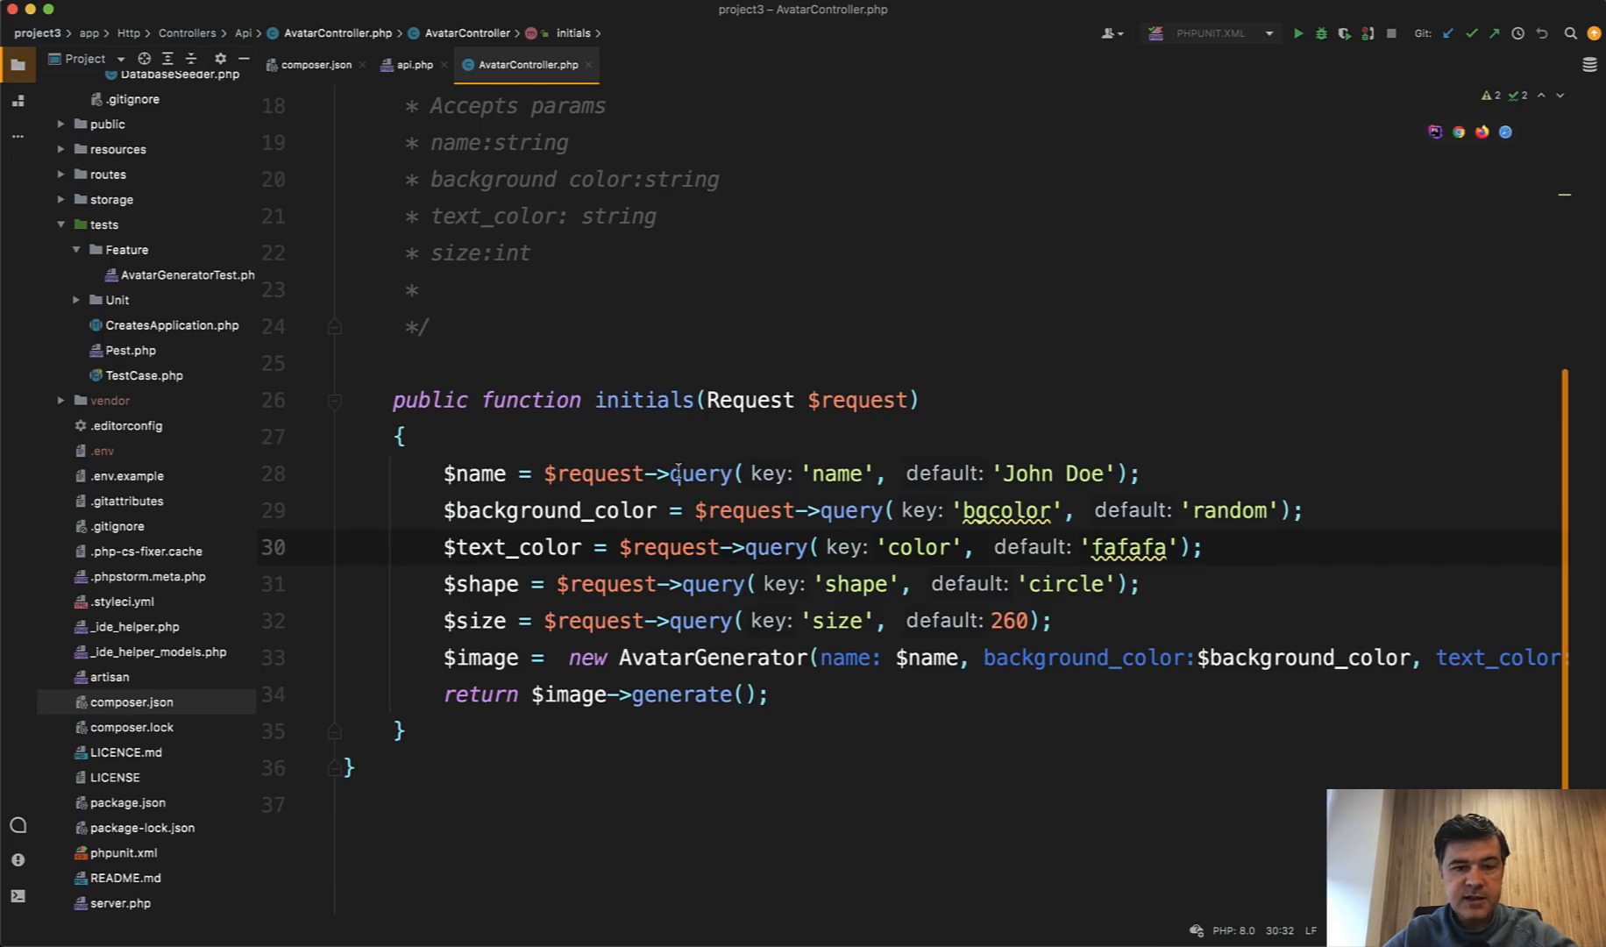
pyautogui.click(926, 583)
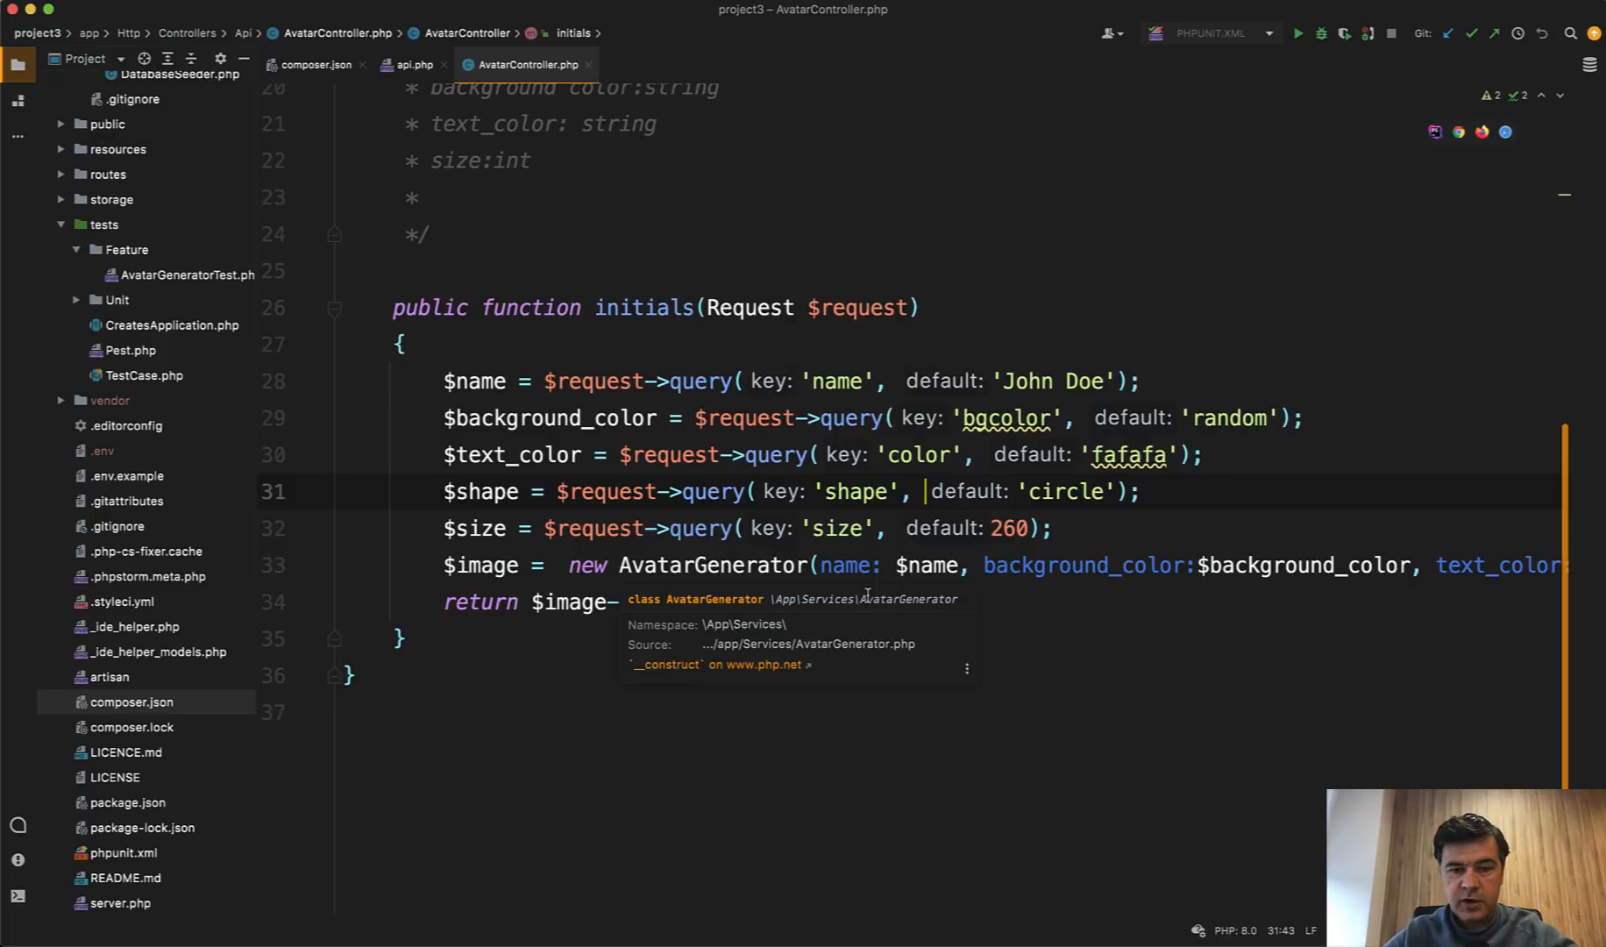
pyautogui.click(908, 565)
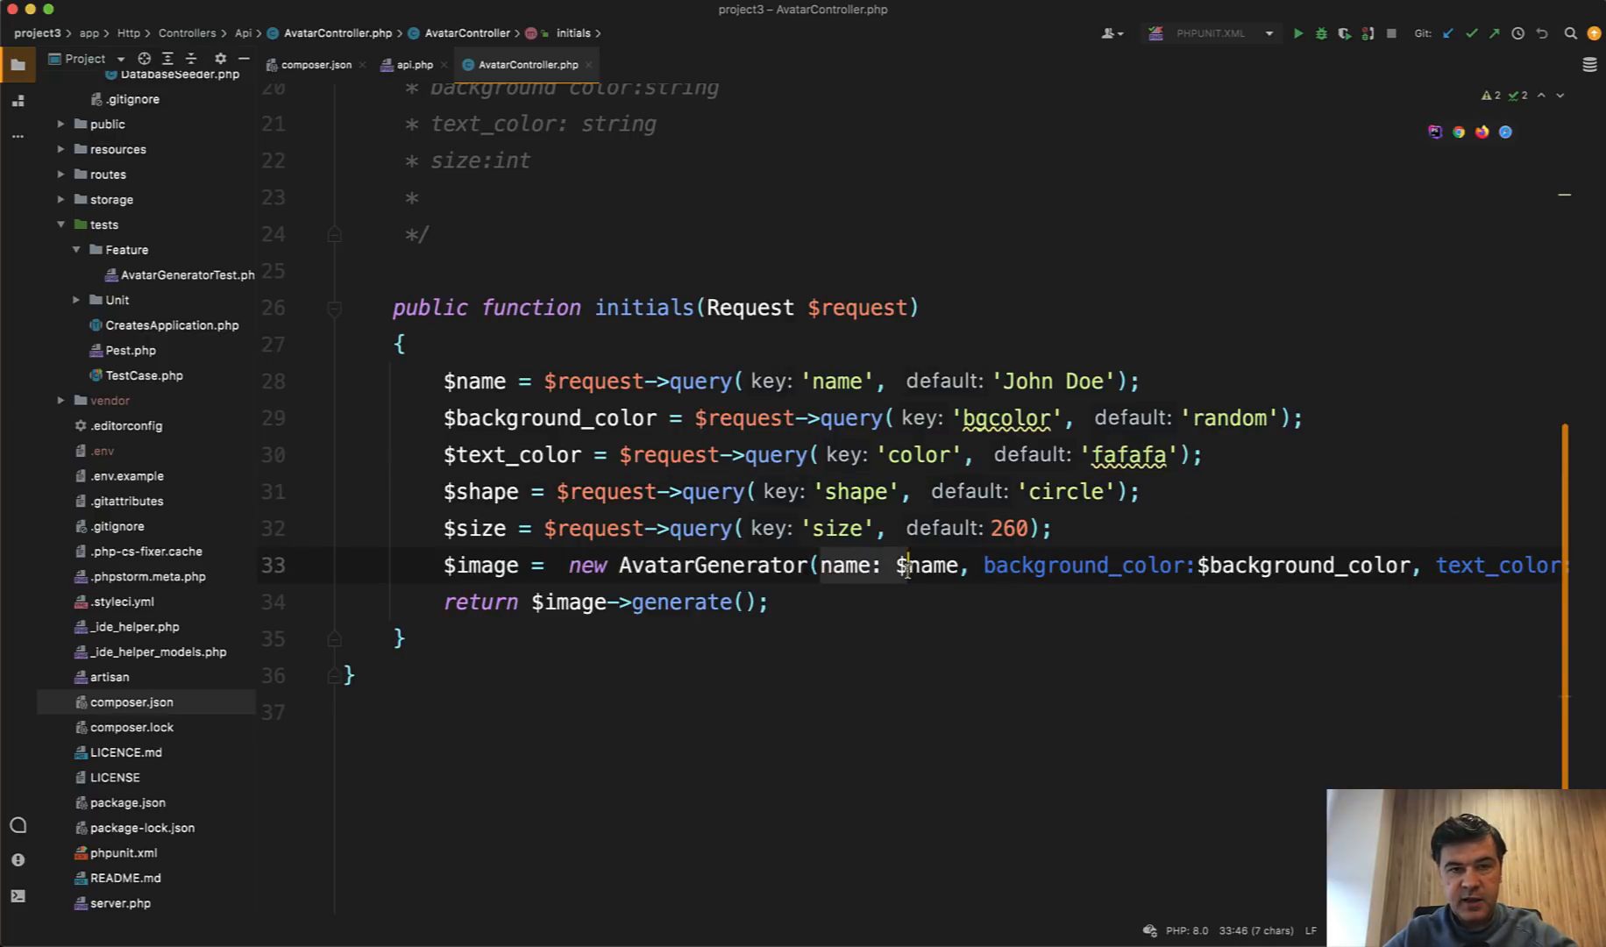
pyautogui.doubleClick(927, 564)
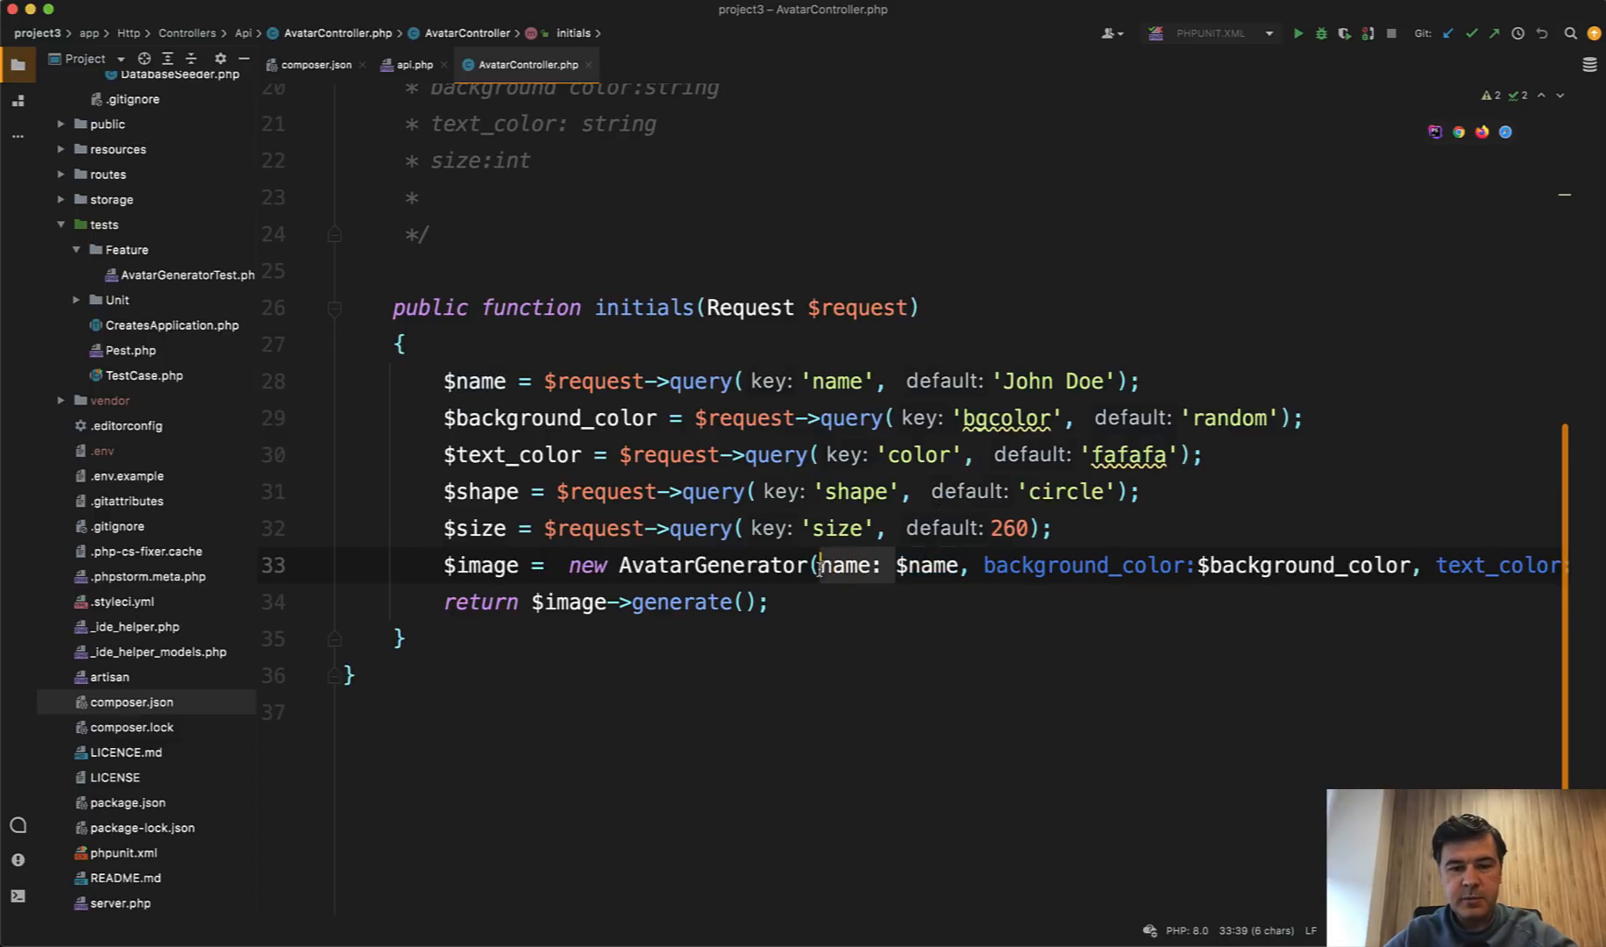
pyautogui.doubleClick(844, 565)
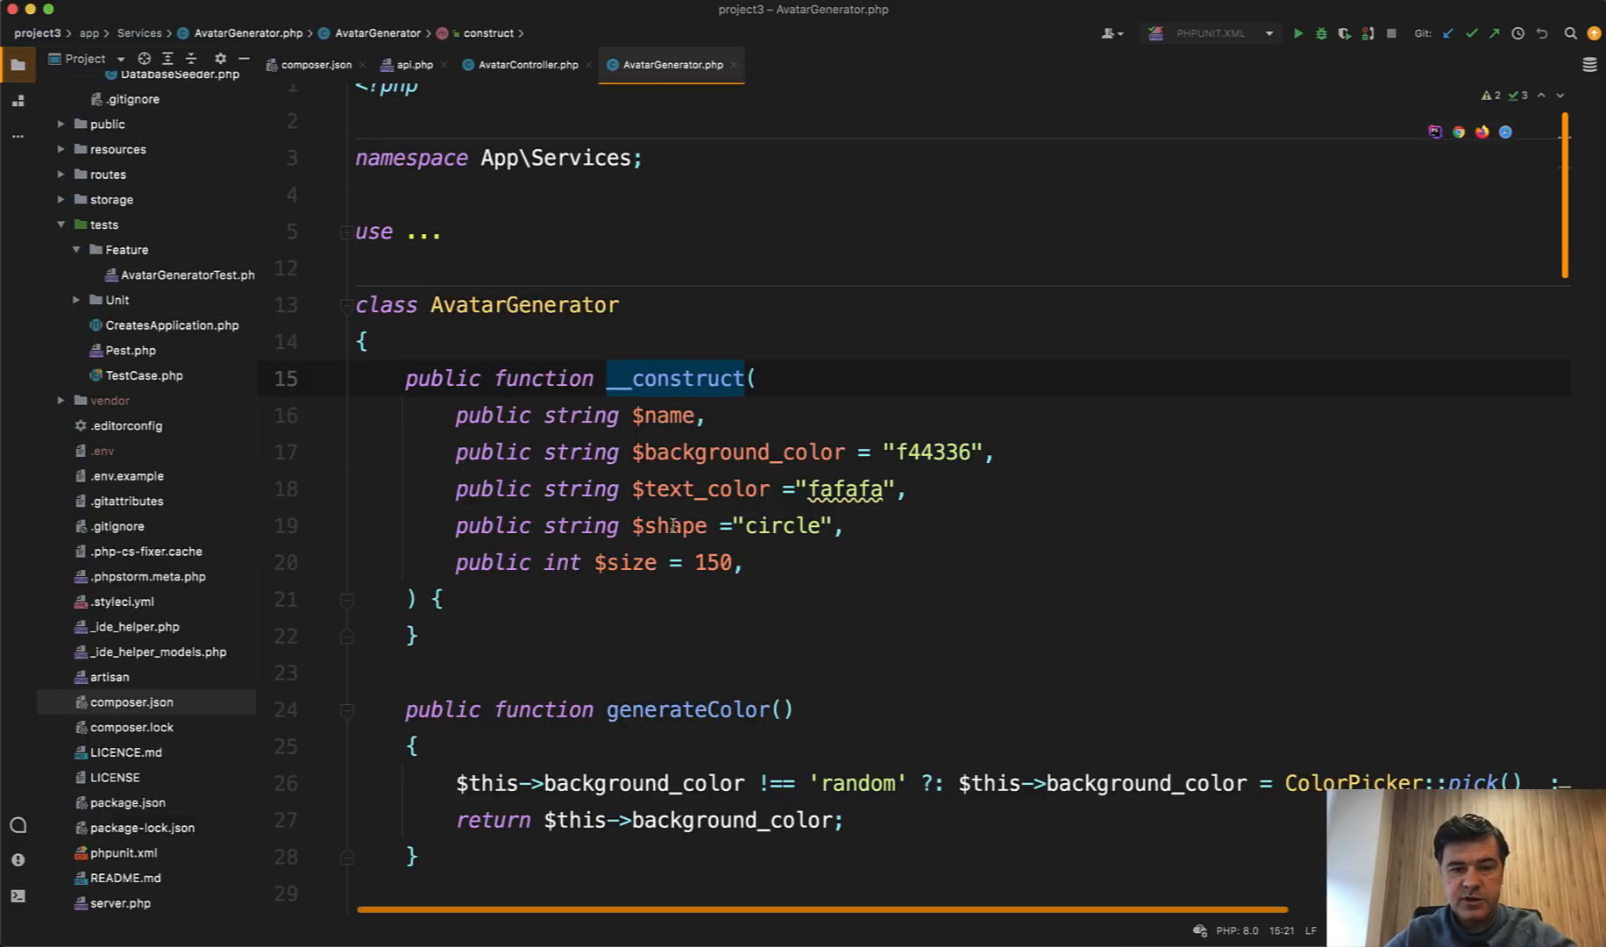
# Delete the background_color argument from the AvatarGenerator call, checking the constructor's size parameter.
pyautogui.click(525, 64)
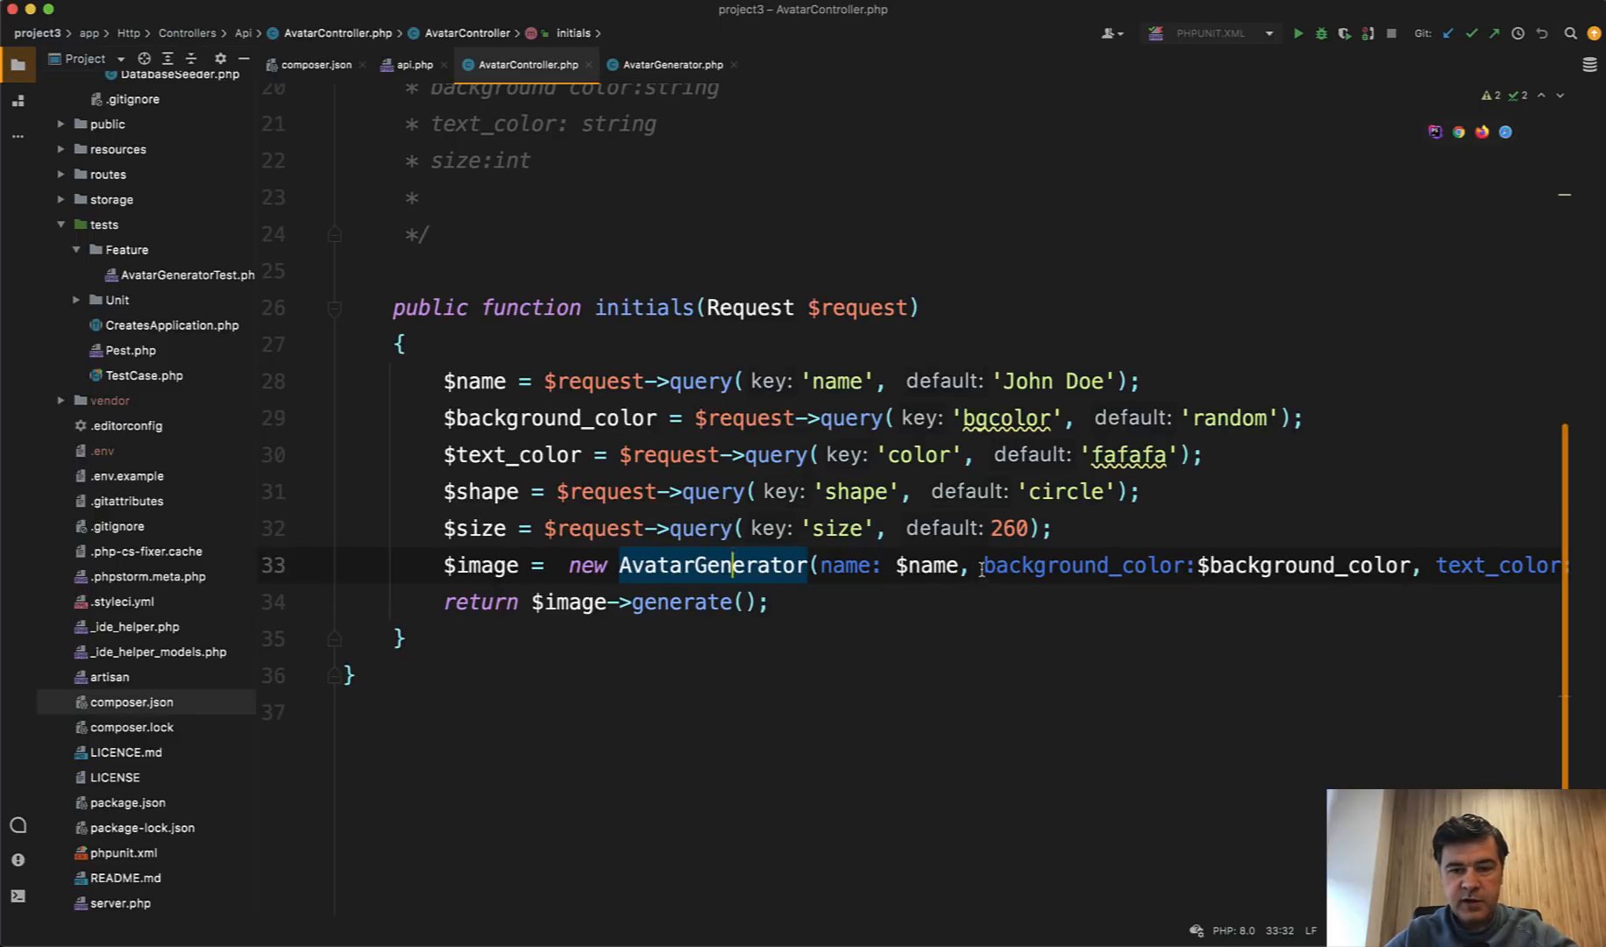
pyautogui.click(1300, 565)
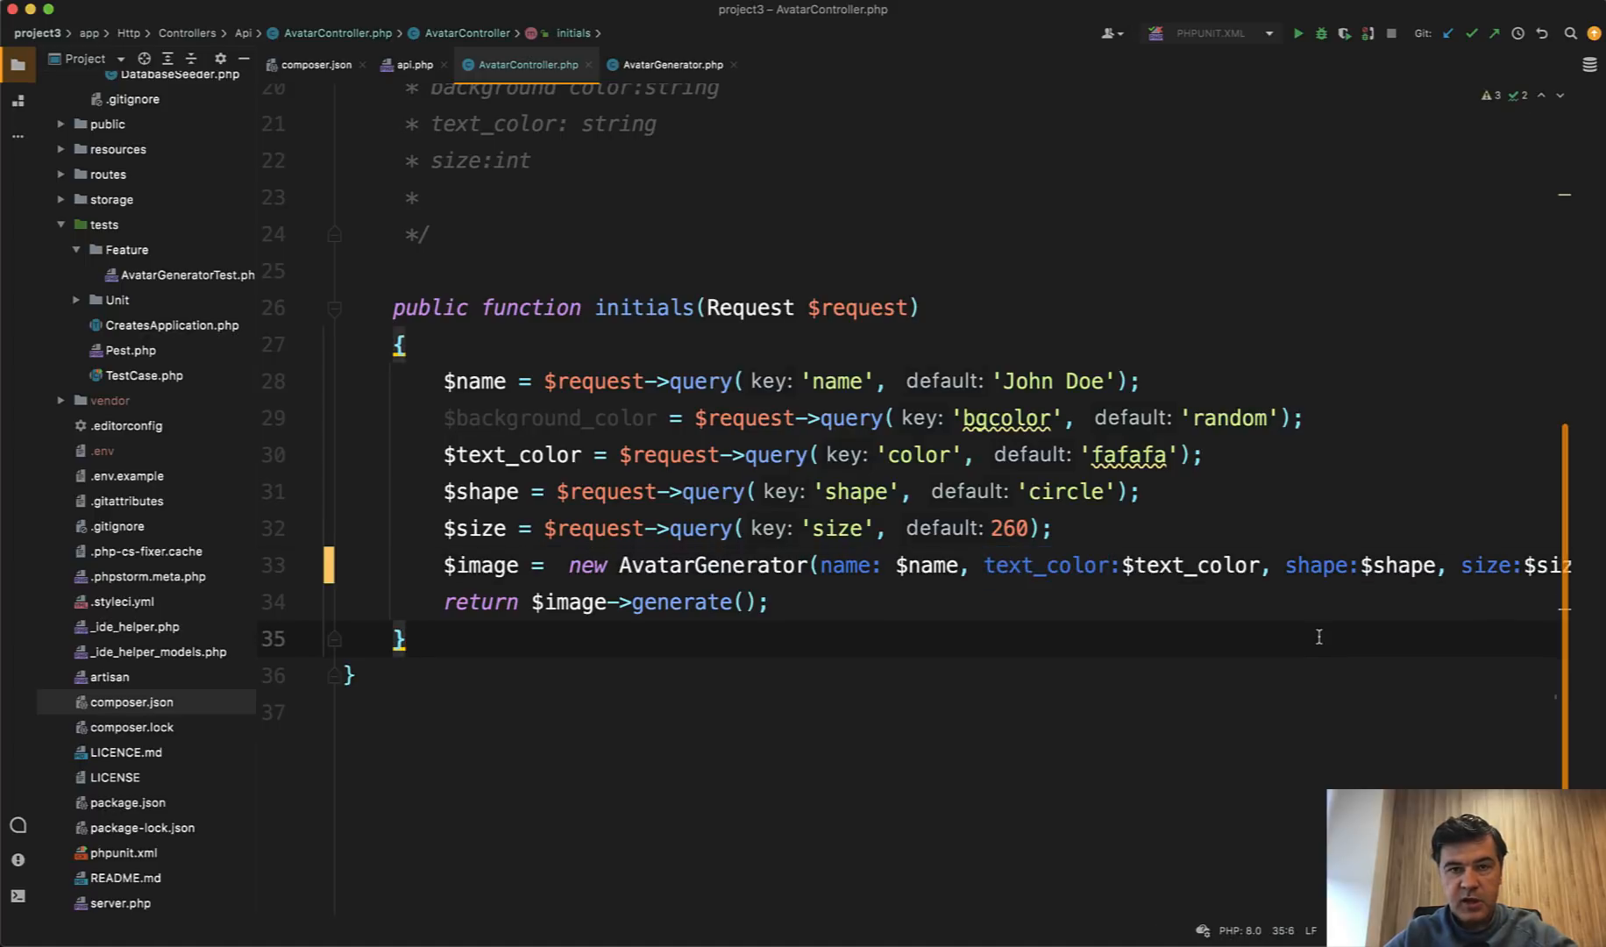
pyautogui.click(678, 64)
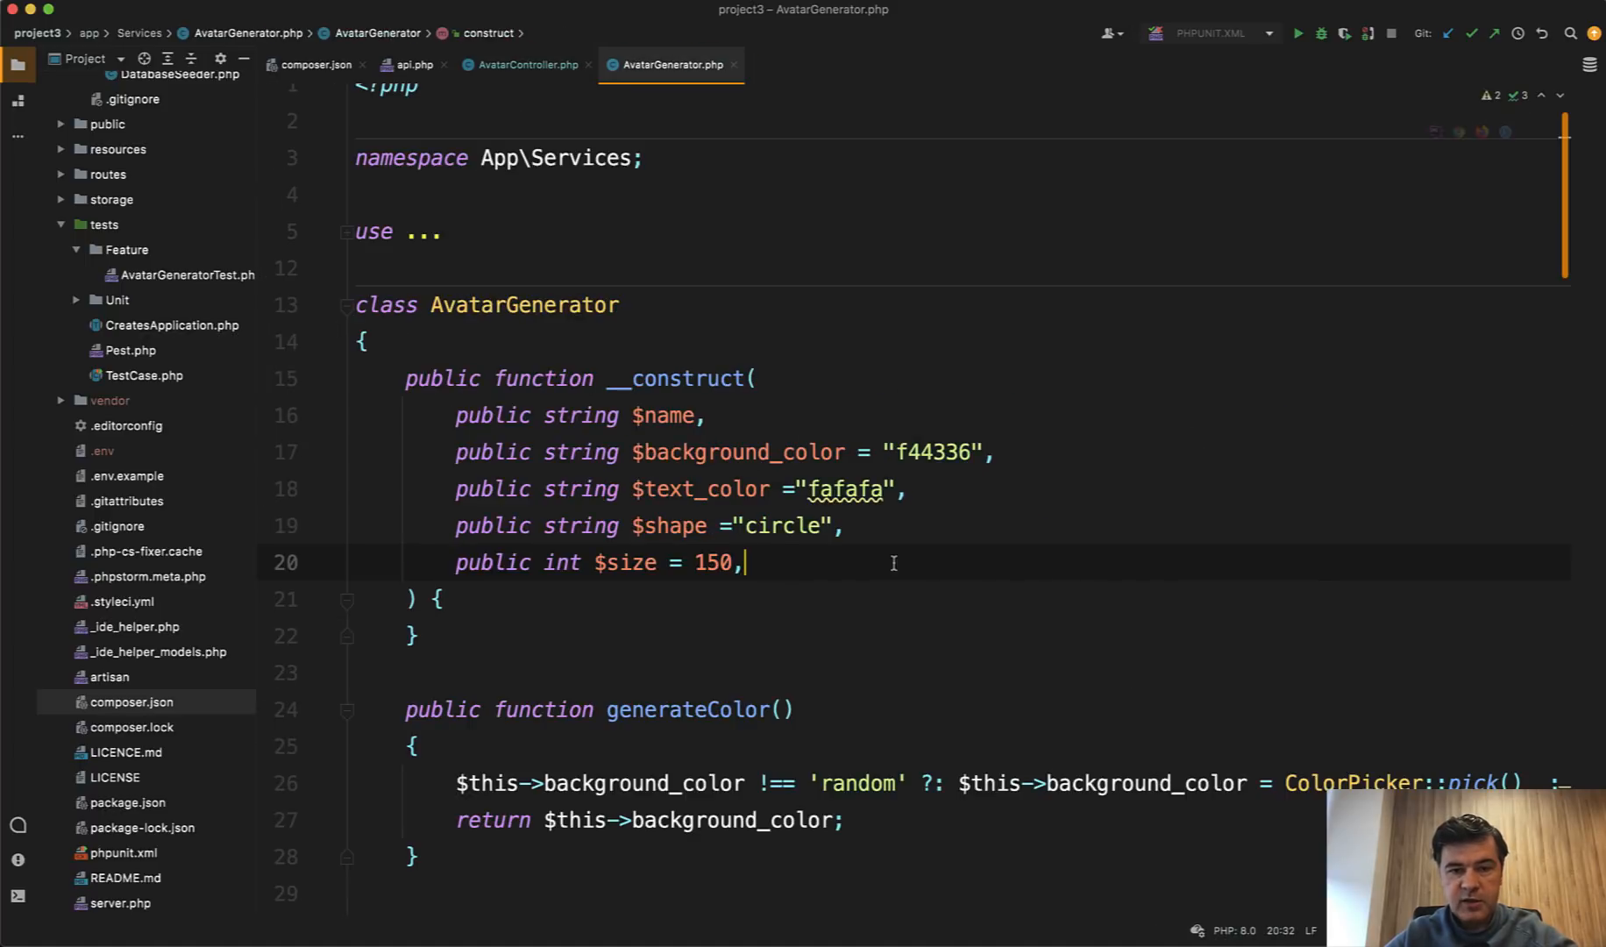
pyautogui.click(1007, 451)
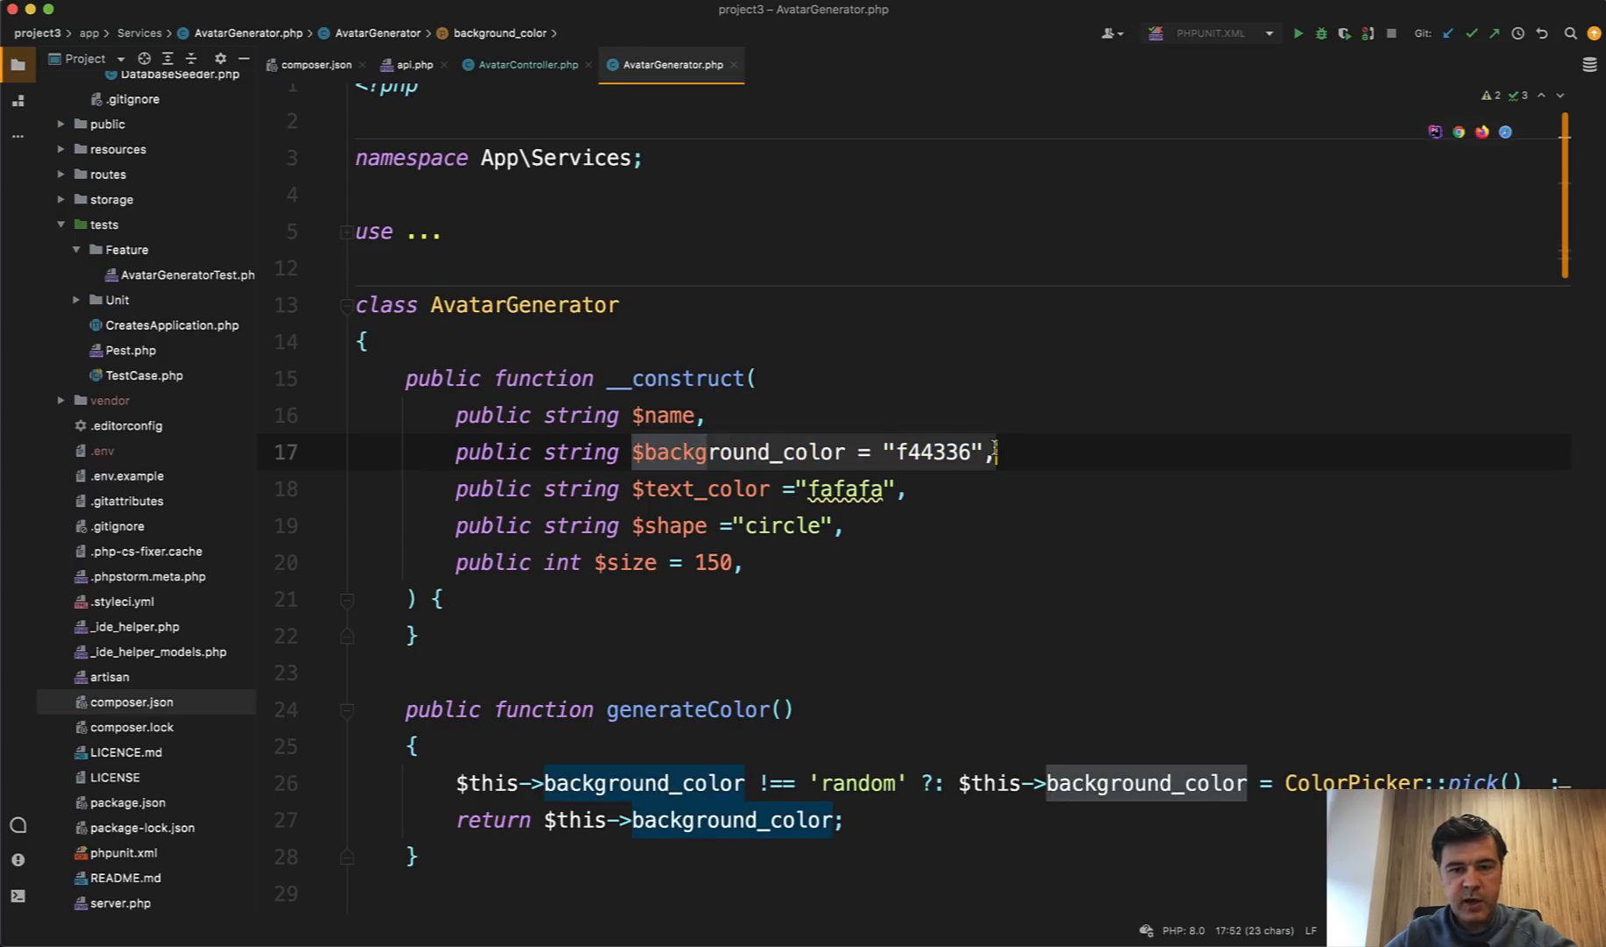
pyautogui.click(528, 65)
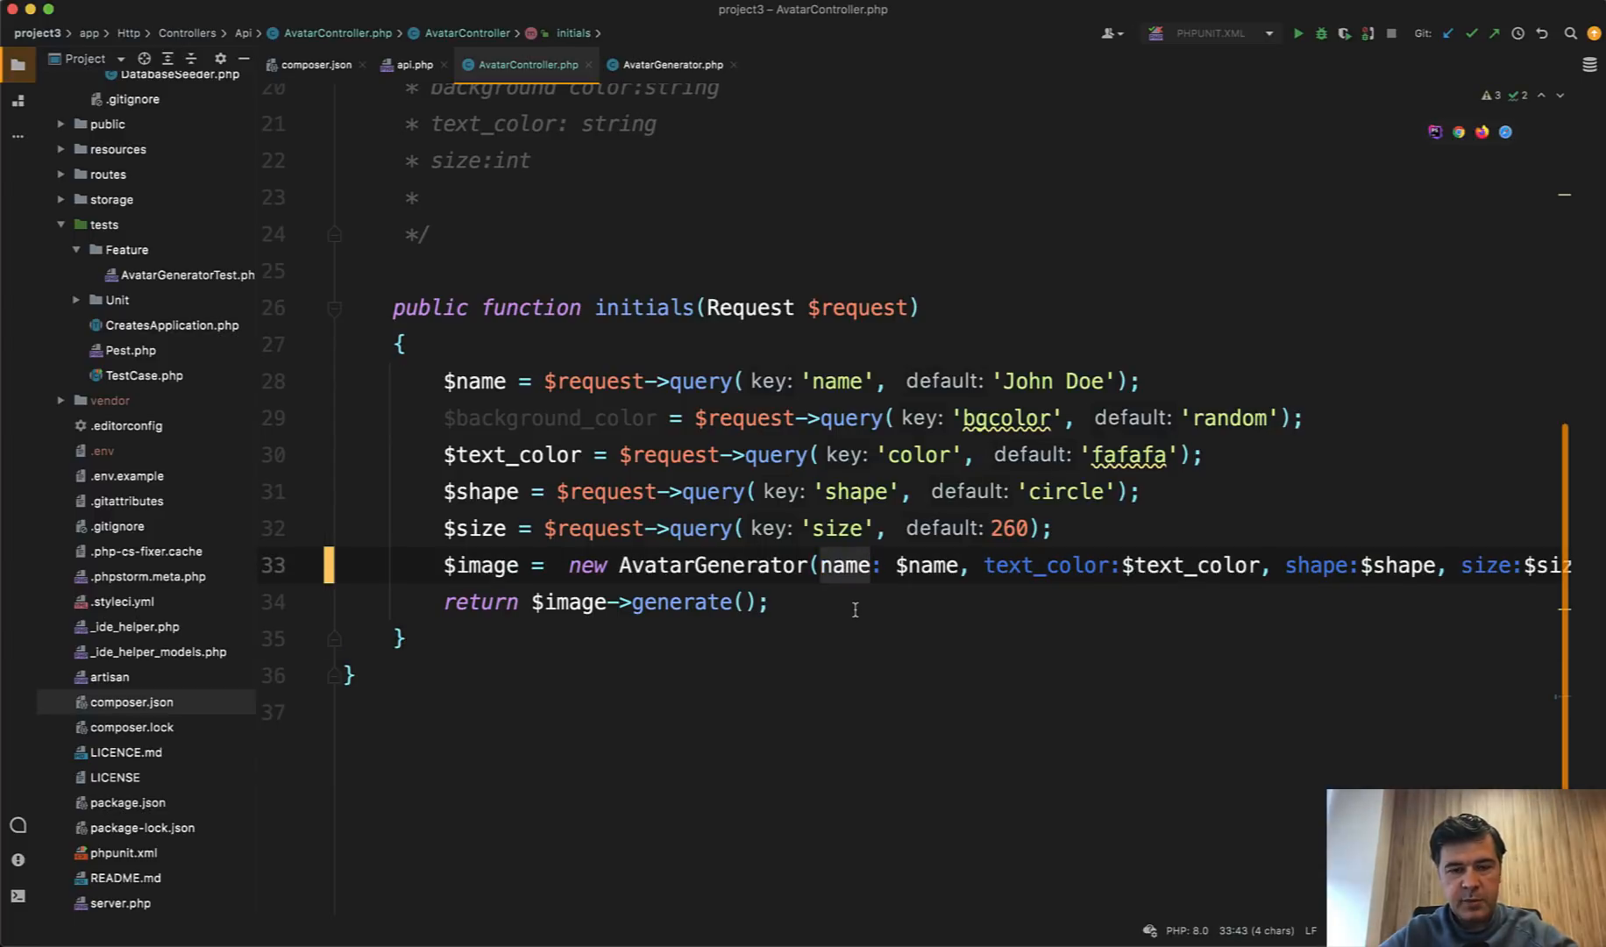
pyautogui.click(671, 64)
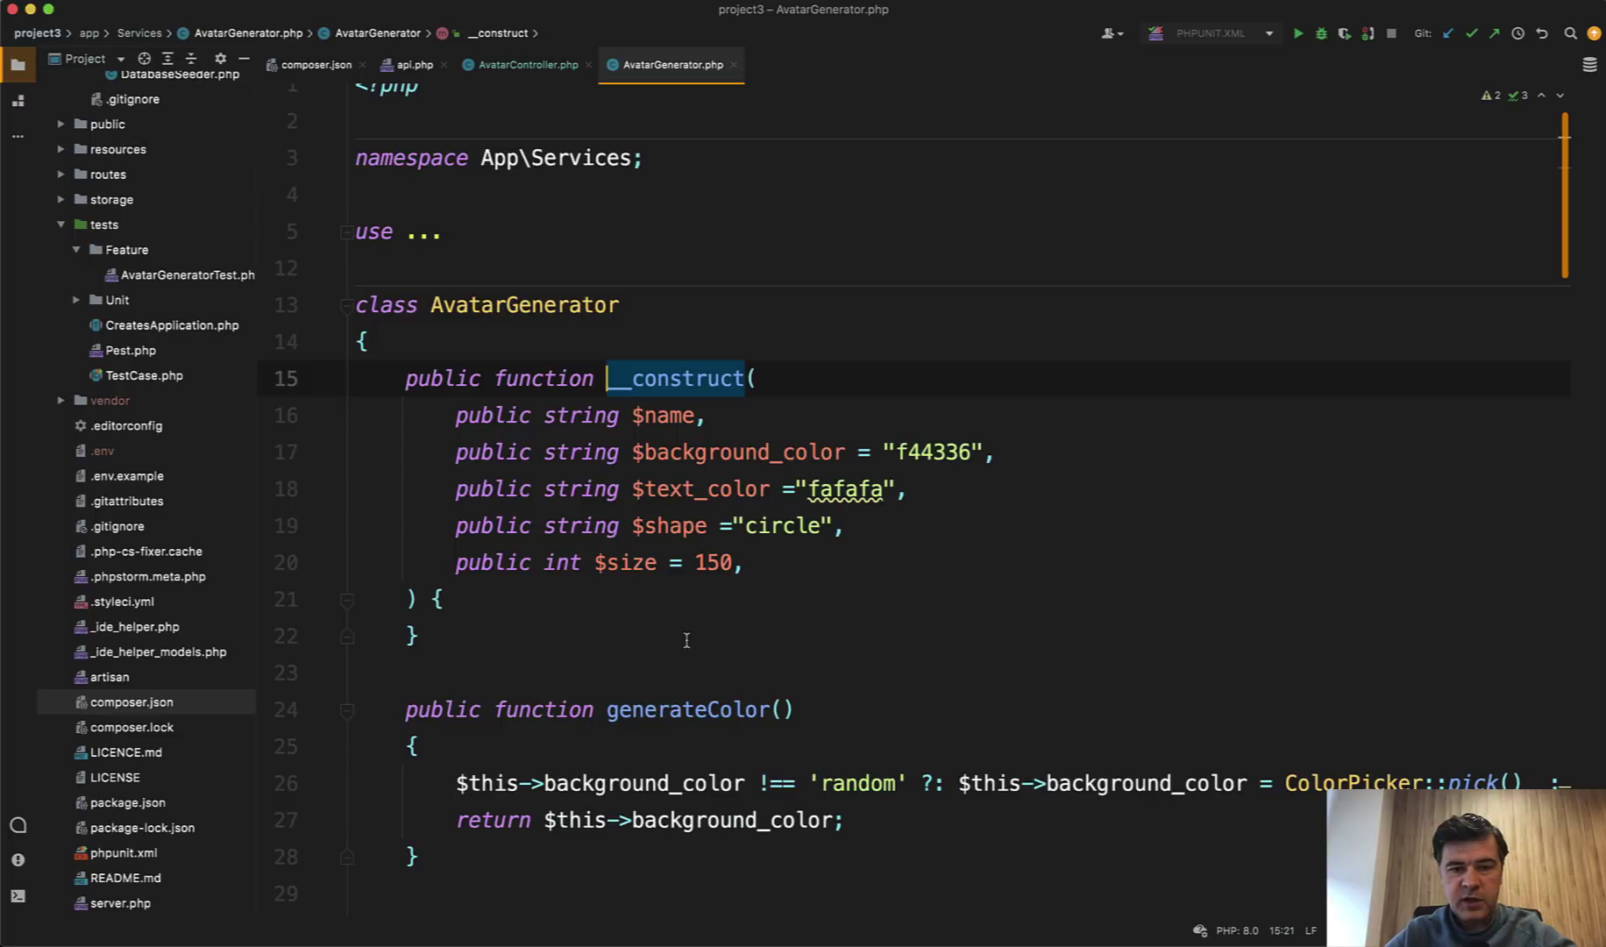
# Read AvatarGenerator's constructor, drawText, generate and initCanvas methods, then reopen composer.json.
pyautogui.click(525, 65)
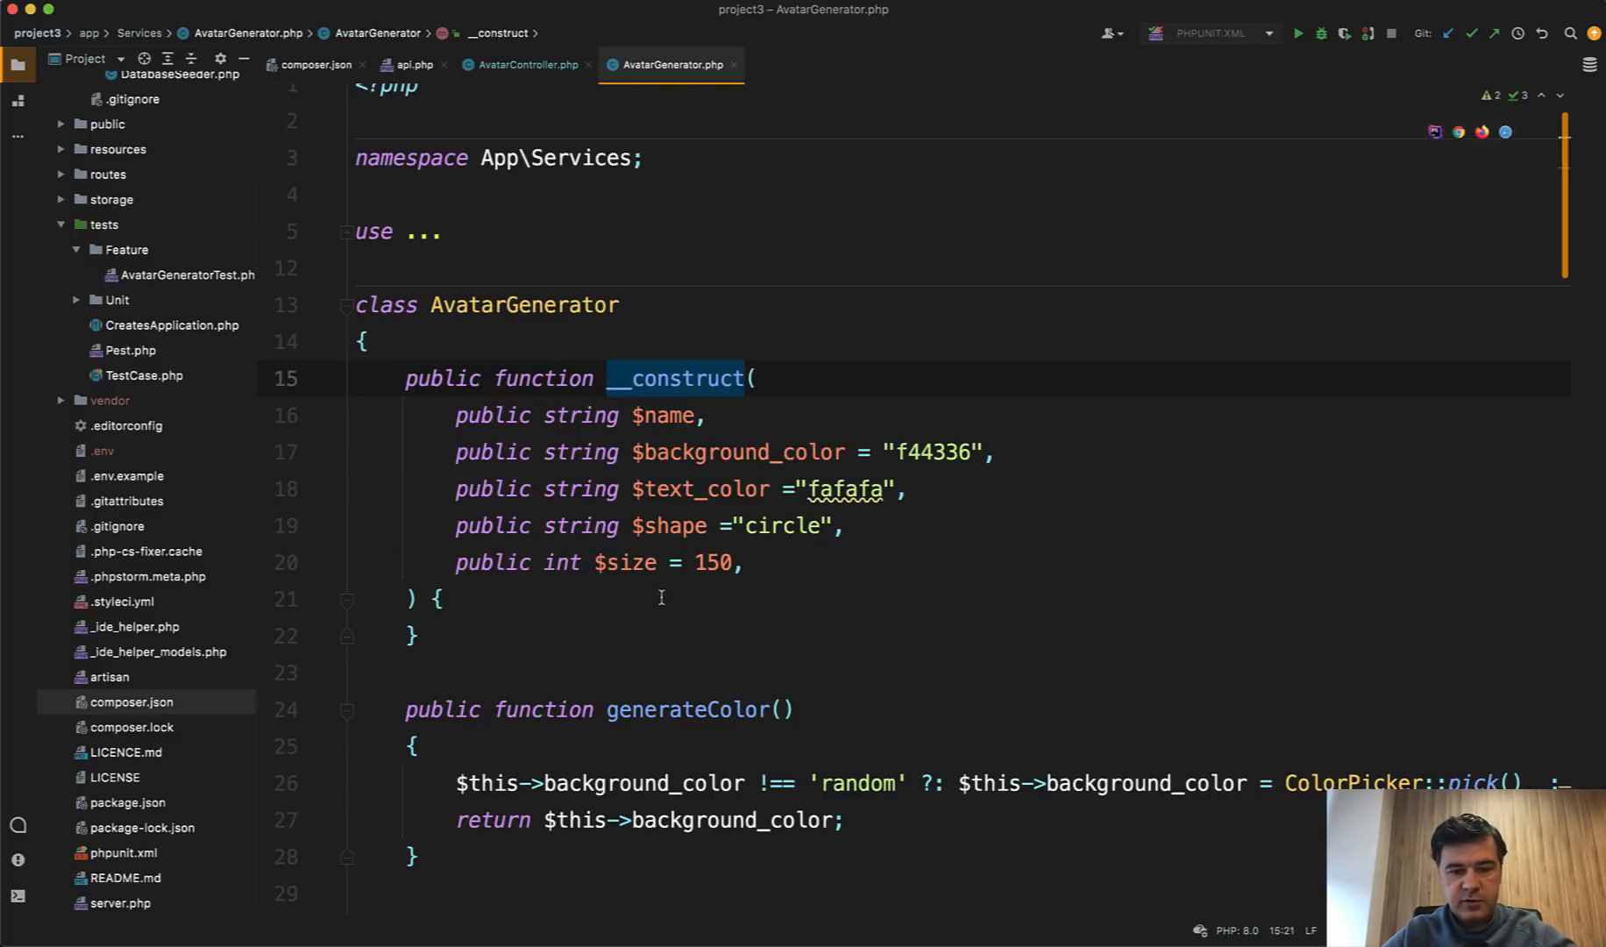
pyautogui.scroll(-3)
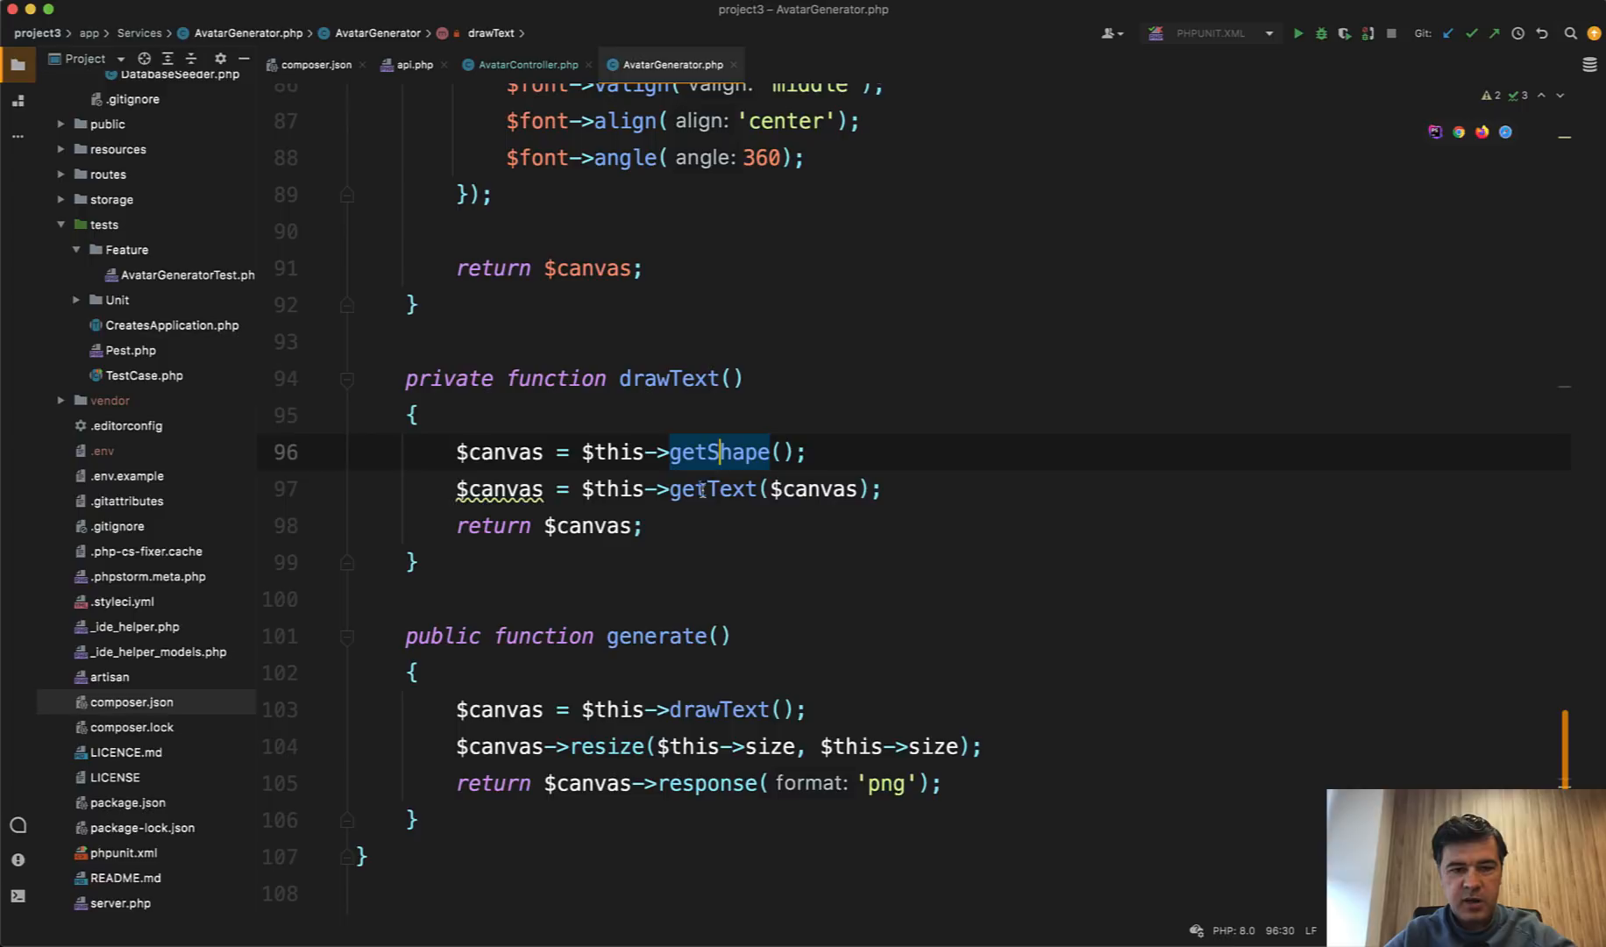
pyautogui.moveTo(672, 560)
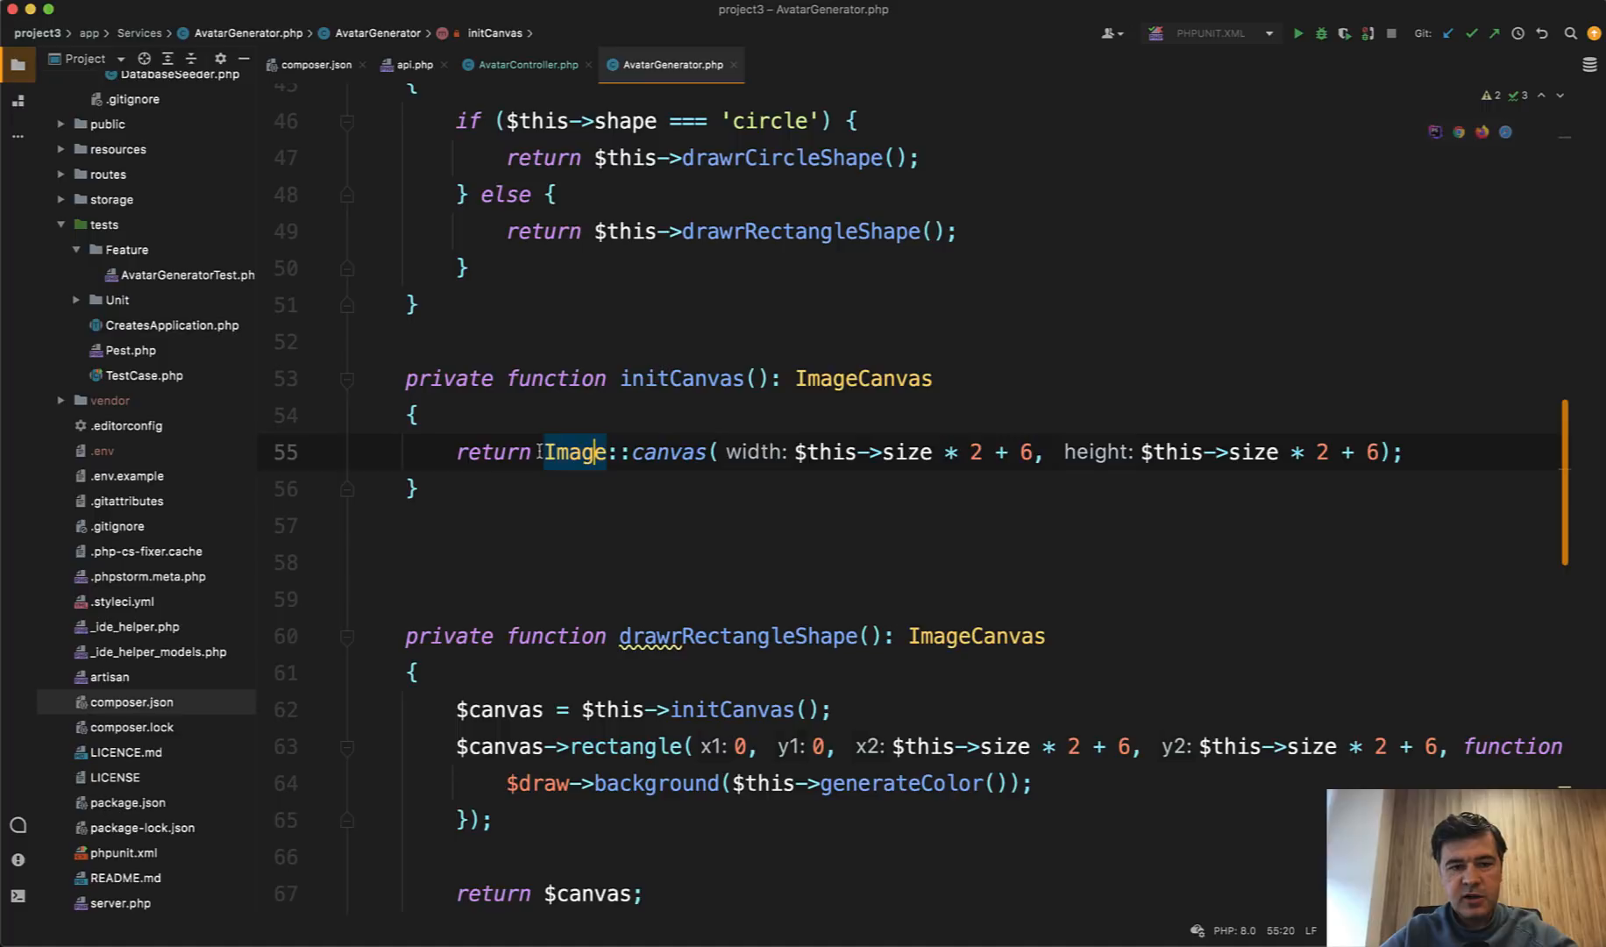
pyautogui.click(308, 65)
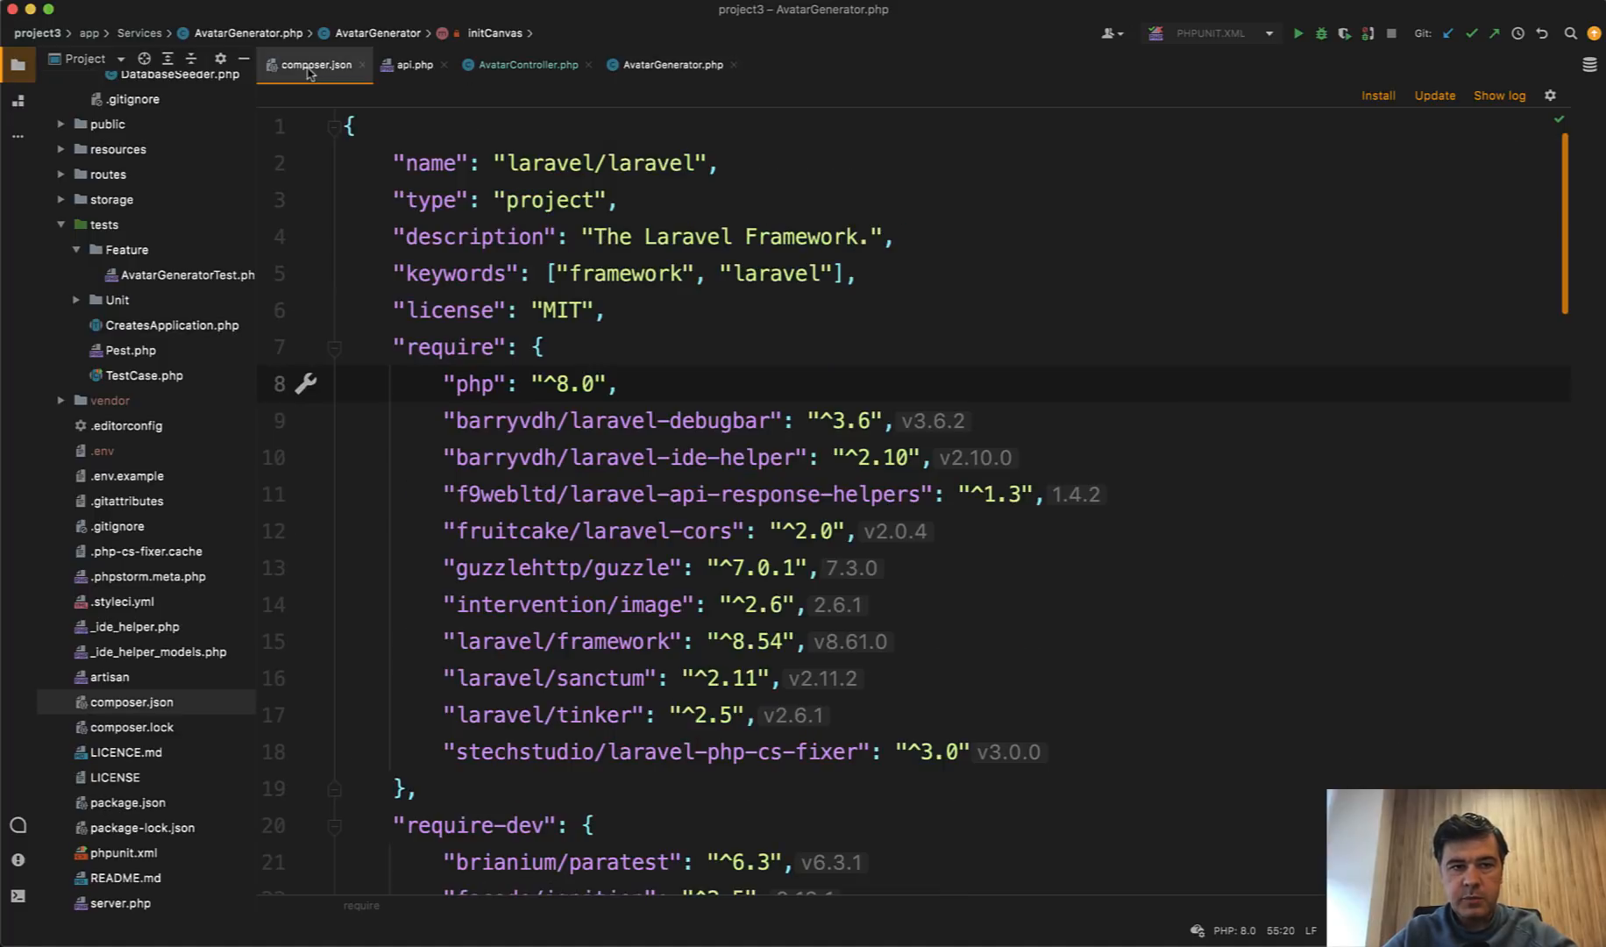
# Select intervention/image in composer.json and view AvatarGenerator's use statements.
pyautogui.doubleClick(530, 604)
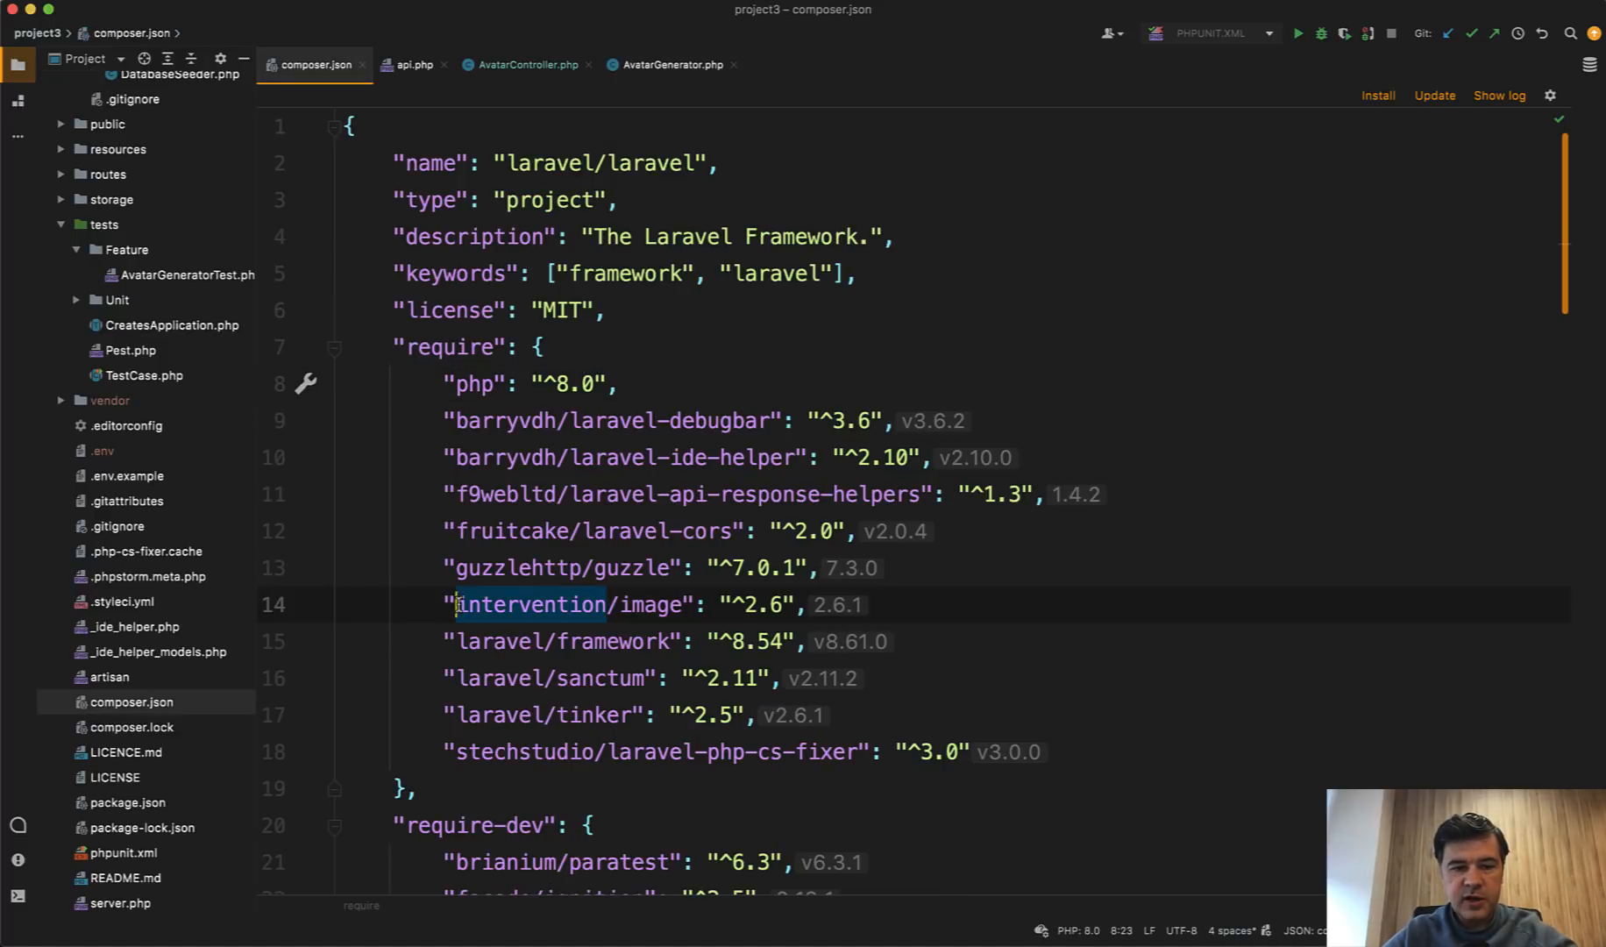
pyautogui.click(685, 605)
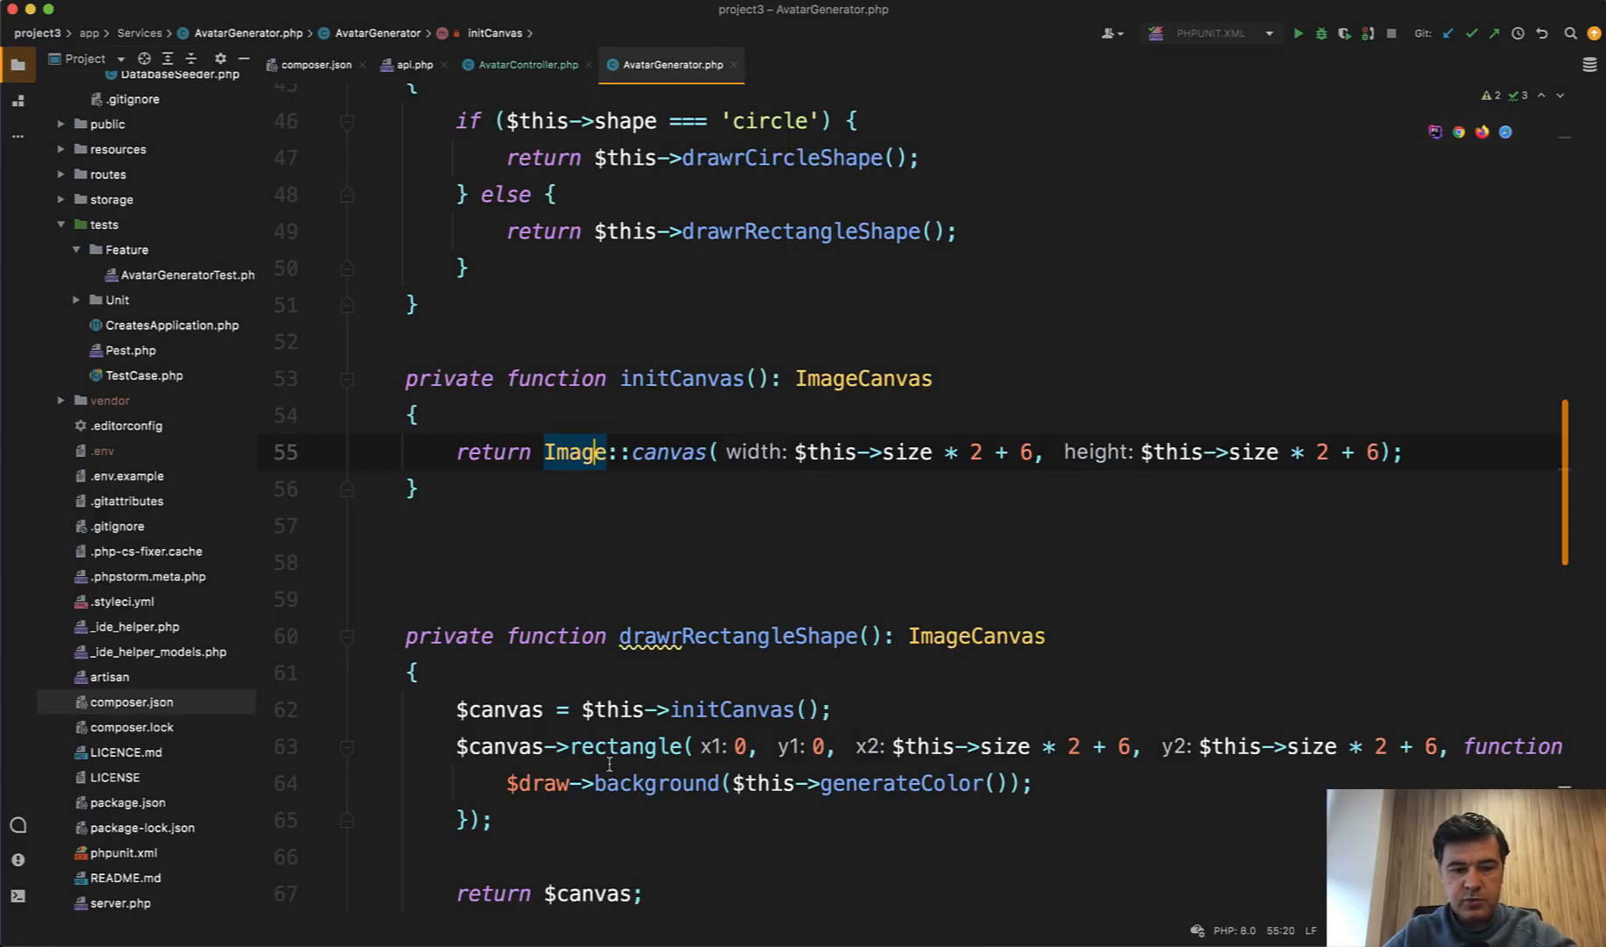
pyautogui.scroll(-3)
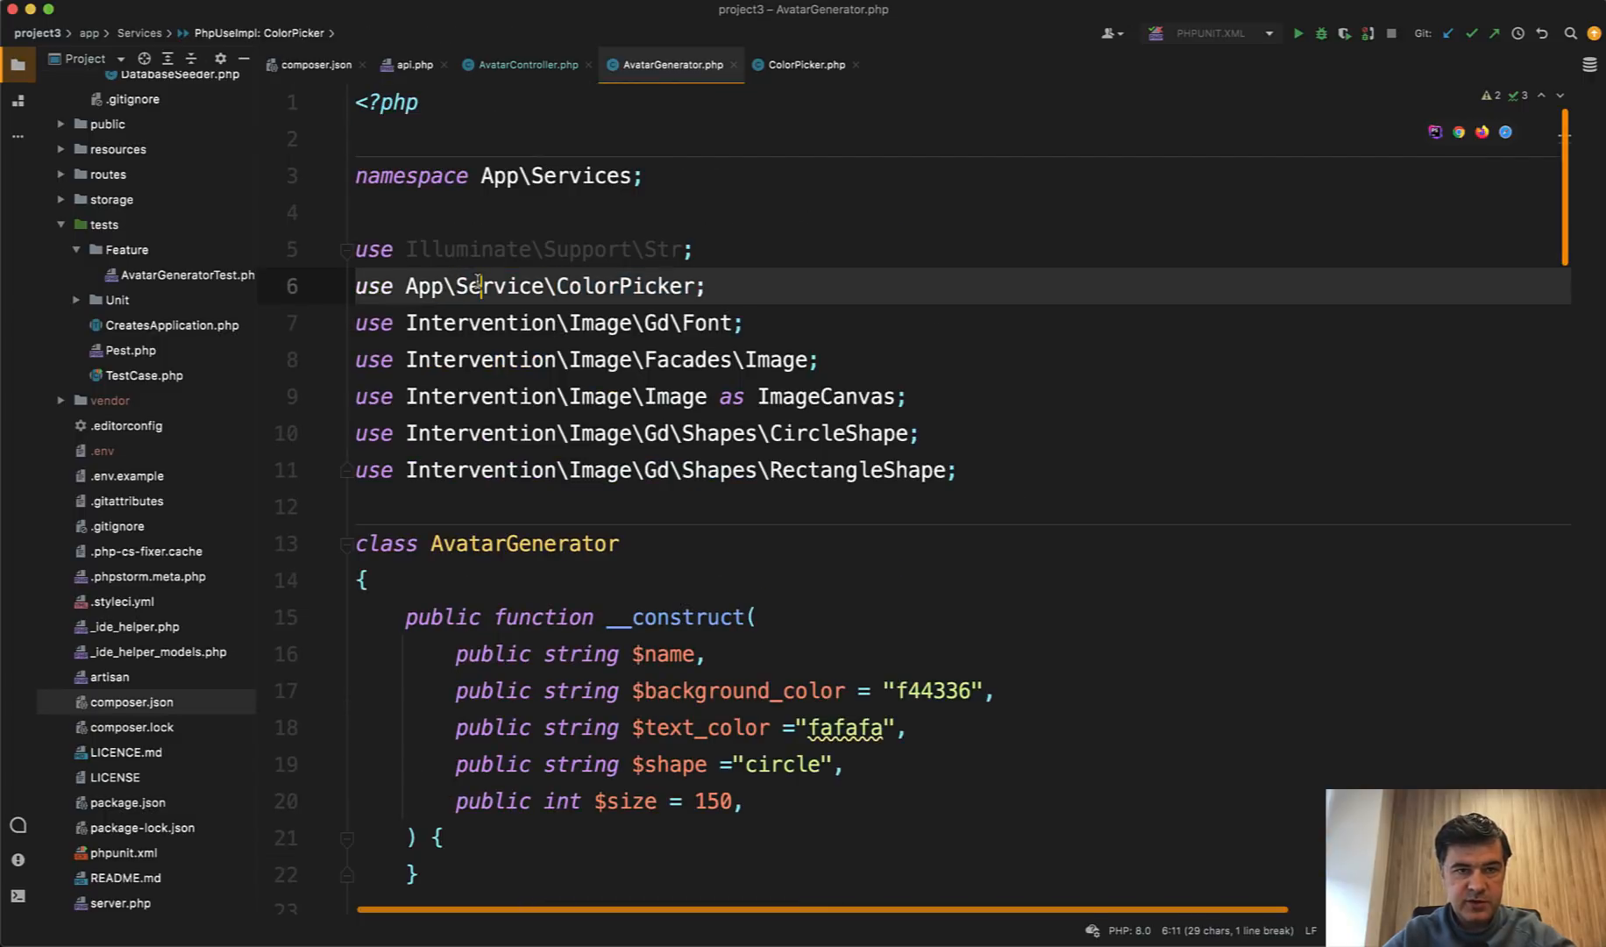
# Browse ColorPicker's colors array and pick() method, then locate ColorPicker::pick in AvatarGenerator.
pyautogui.click(801, 64)
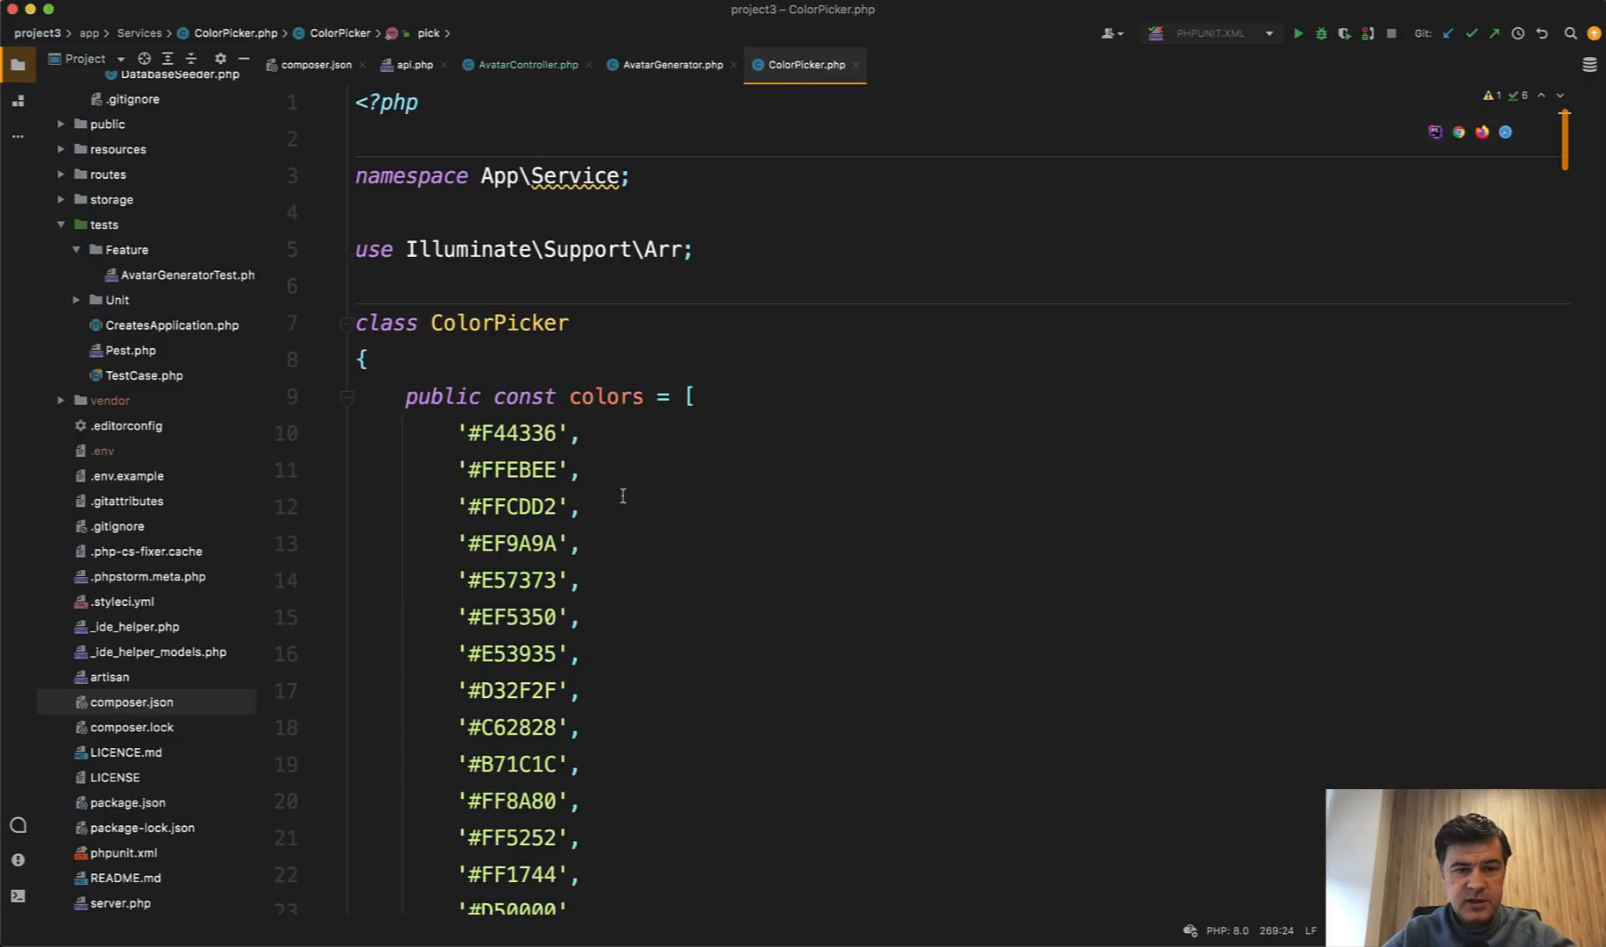
pyautogui.scroll(-3)
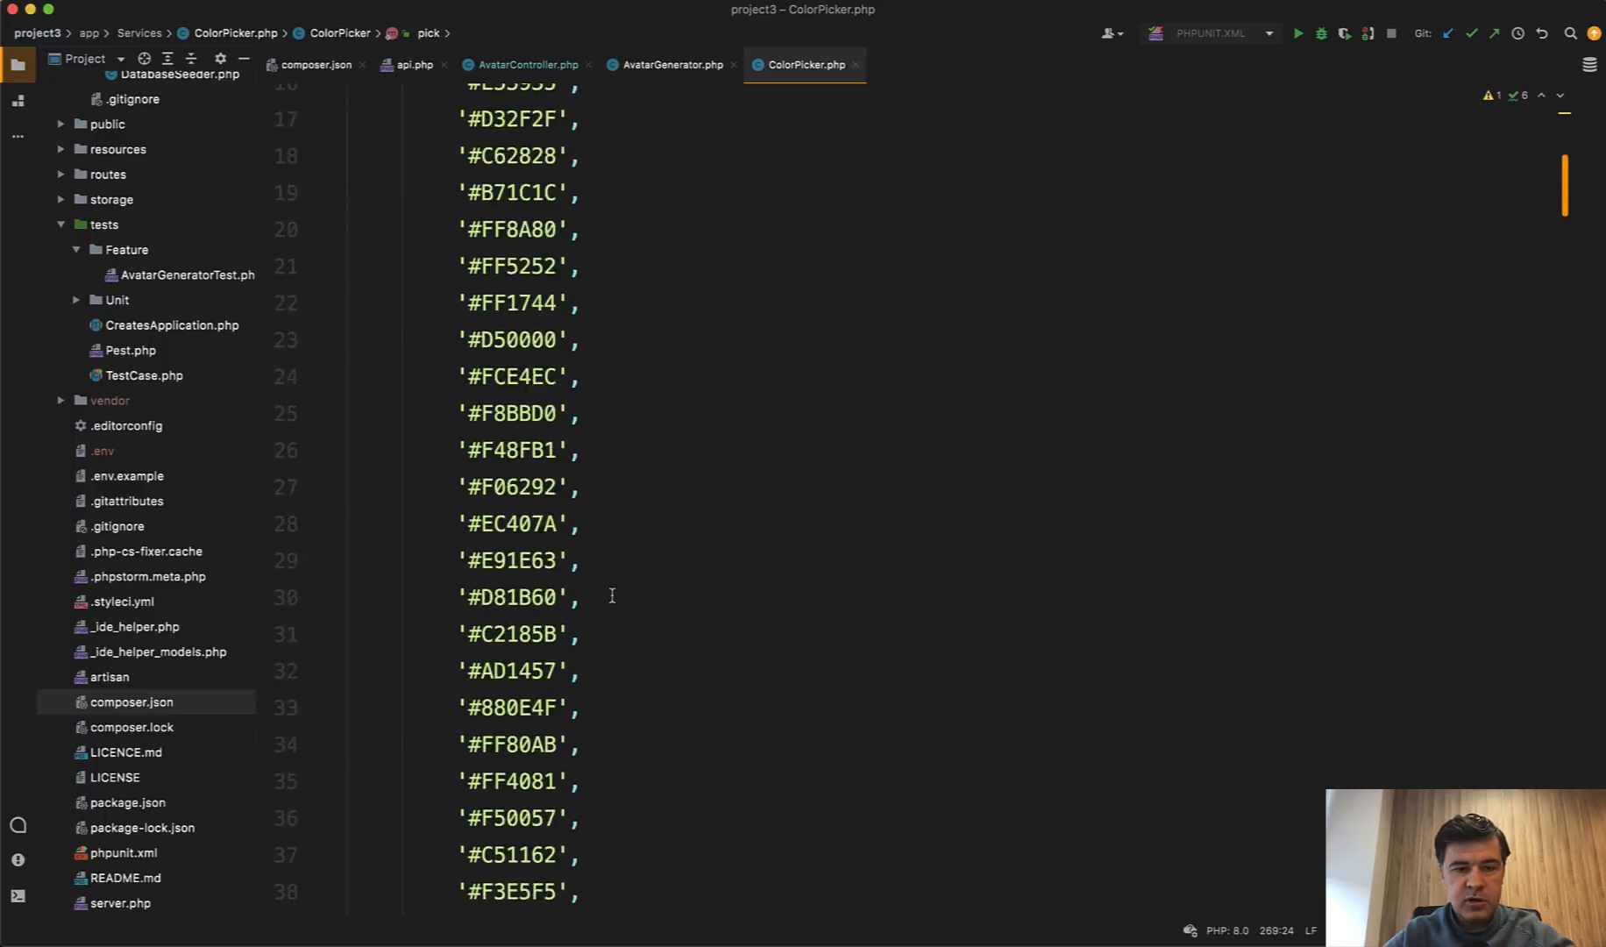
pyautogui.scroll(-3)
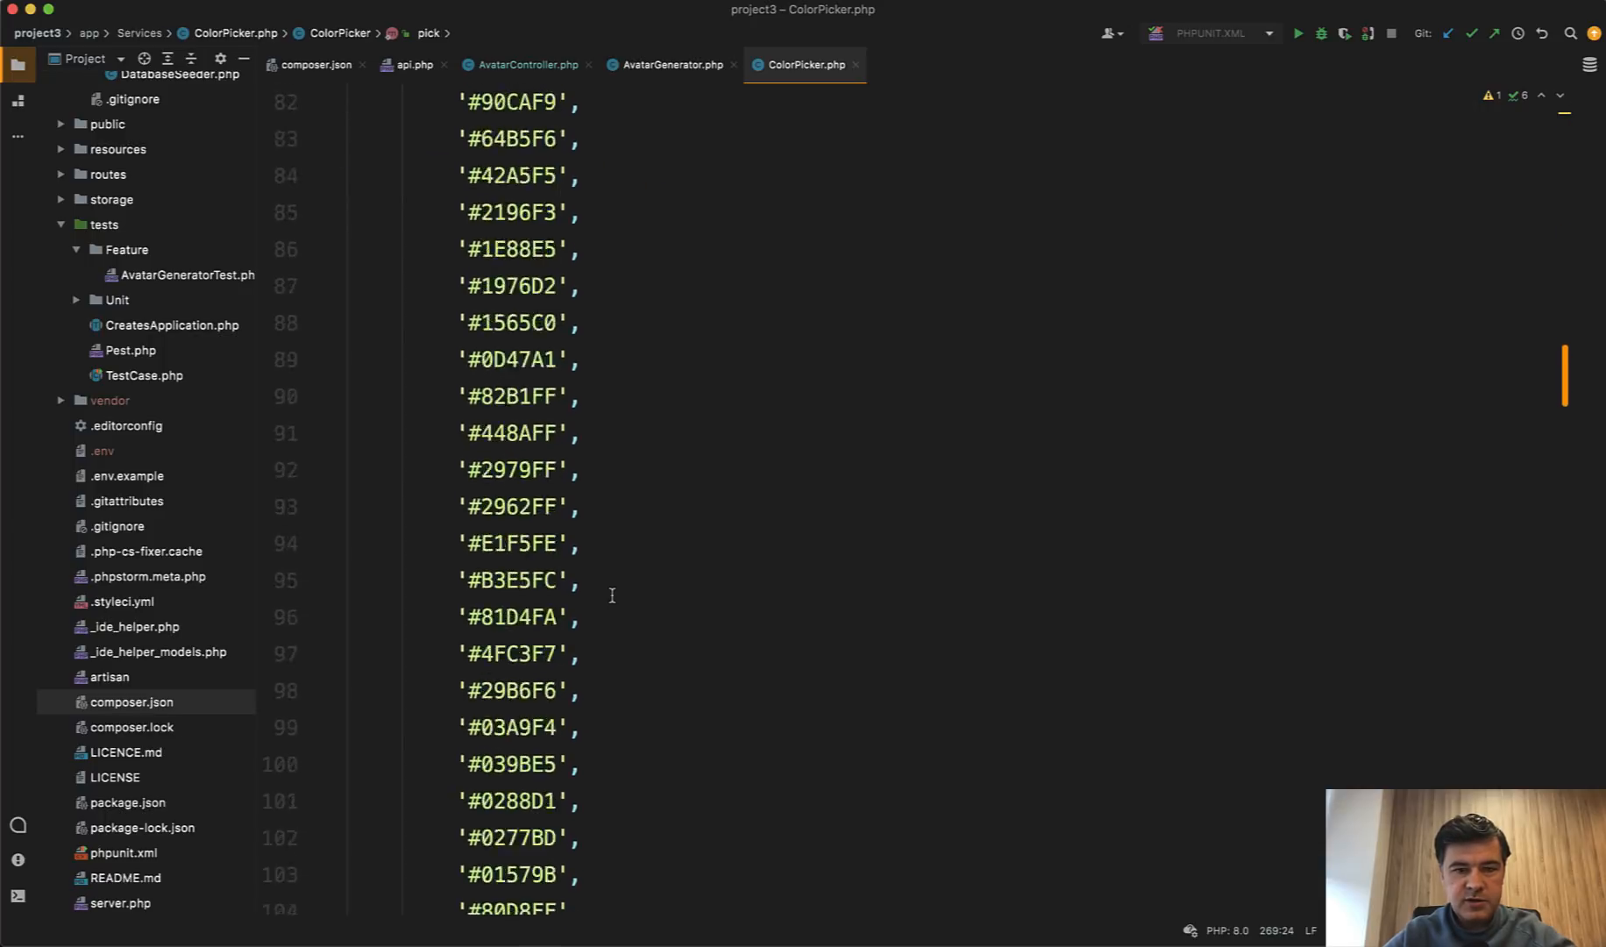
pyautogui.scroll(-3)
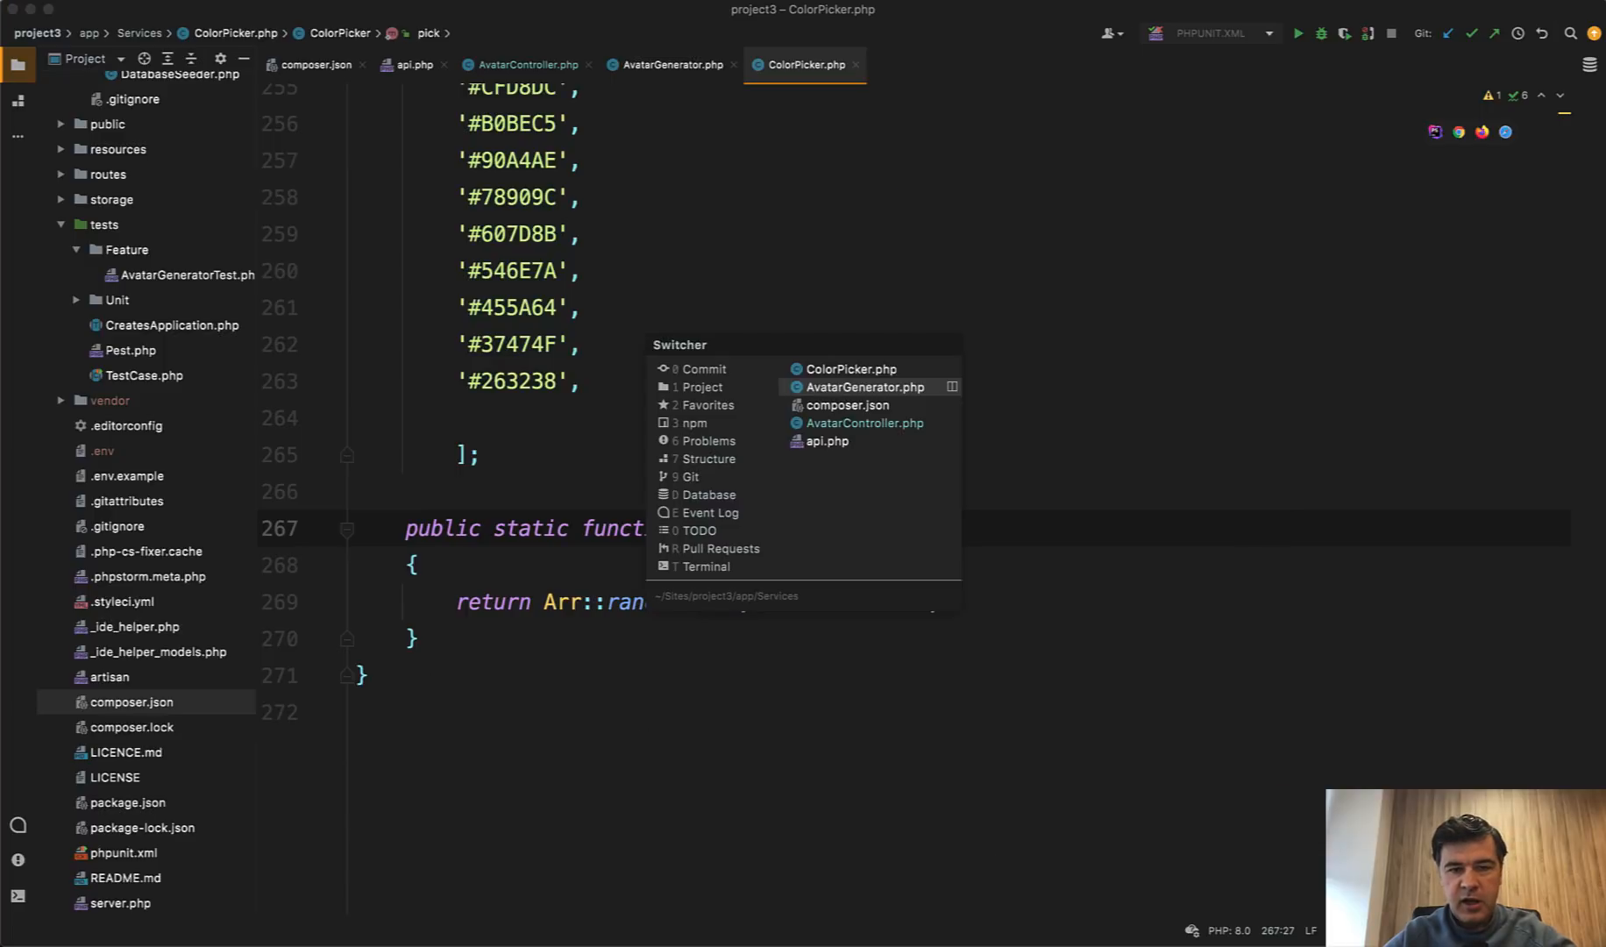
pyautogui.click(863, 387)
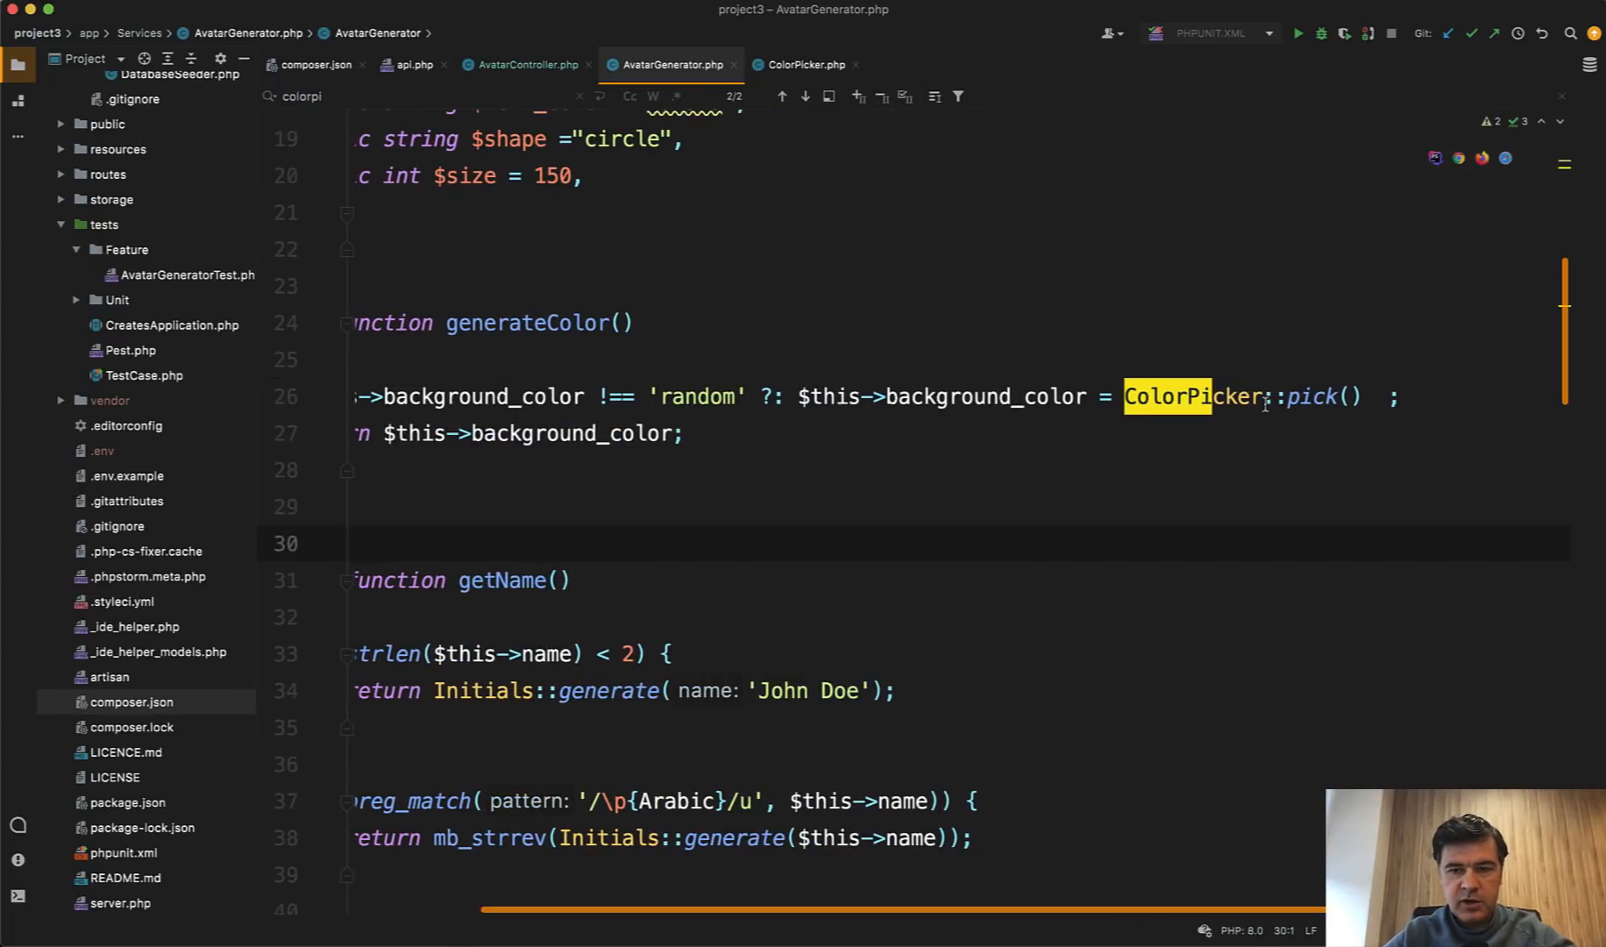
pyautogui.click(1175, 469)
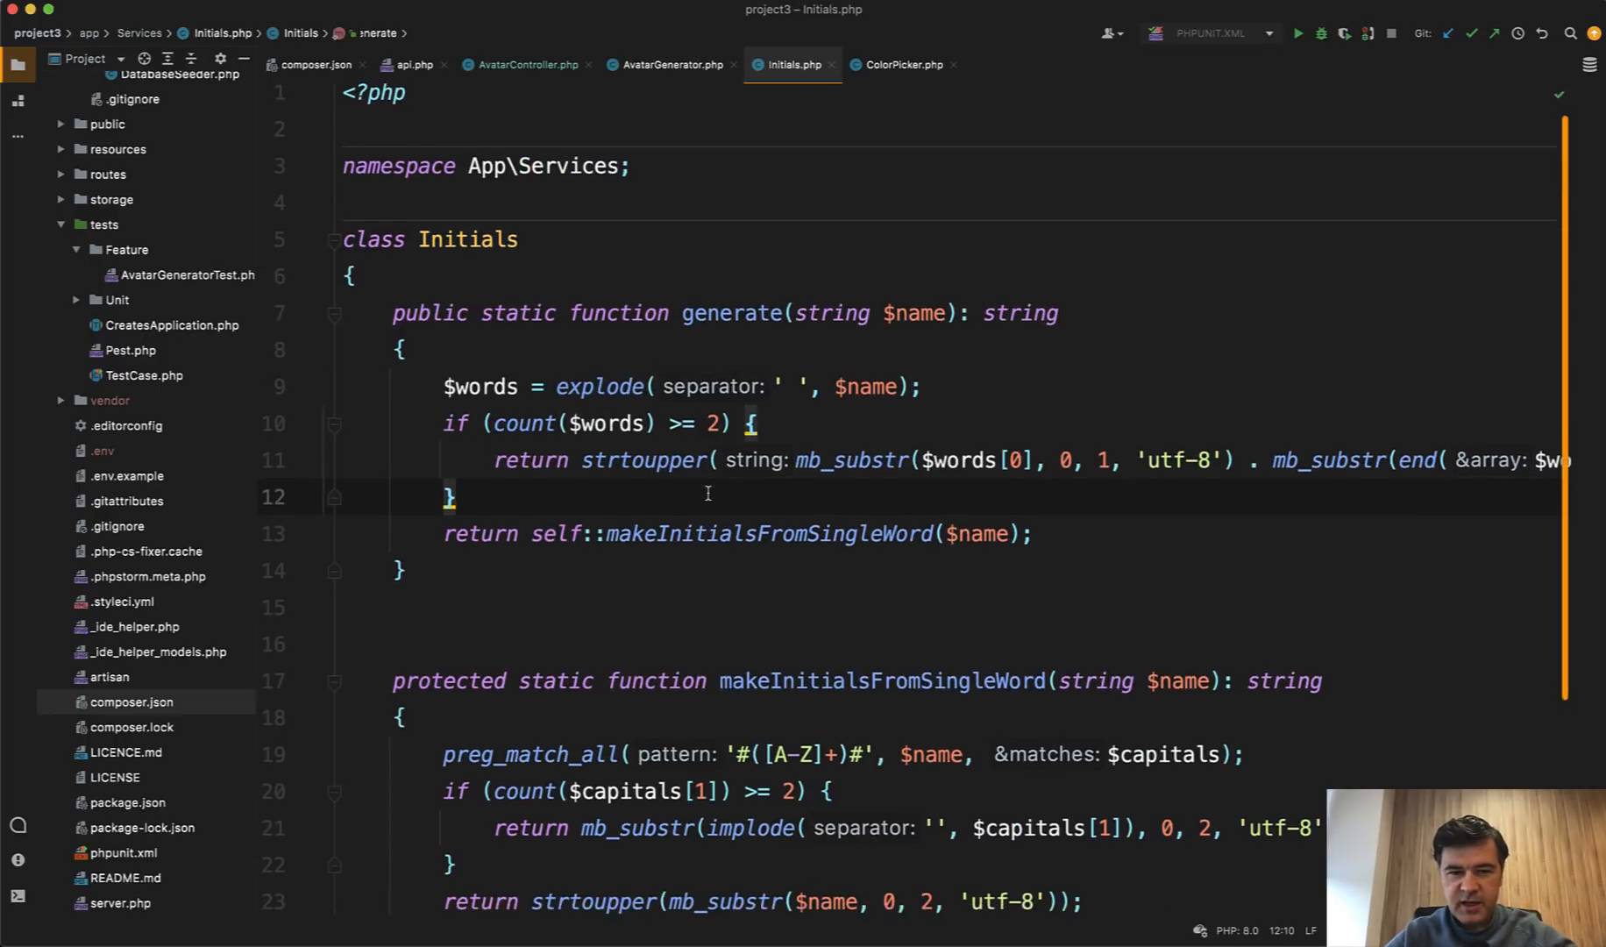
# Review the Initials generate and makeInitialsFromSingleWord methods, then reopen ColorPicker's hex colour list.
pyautogui.scroll(-3)
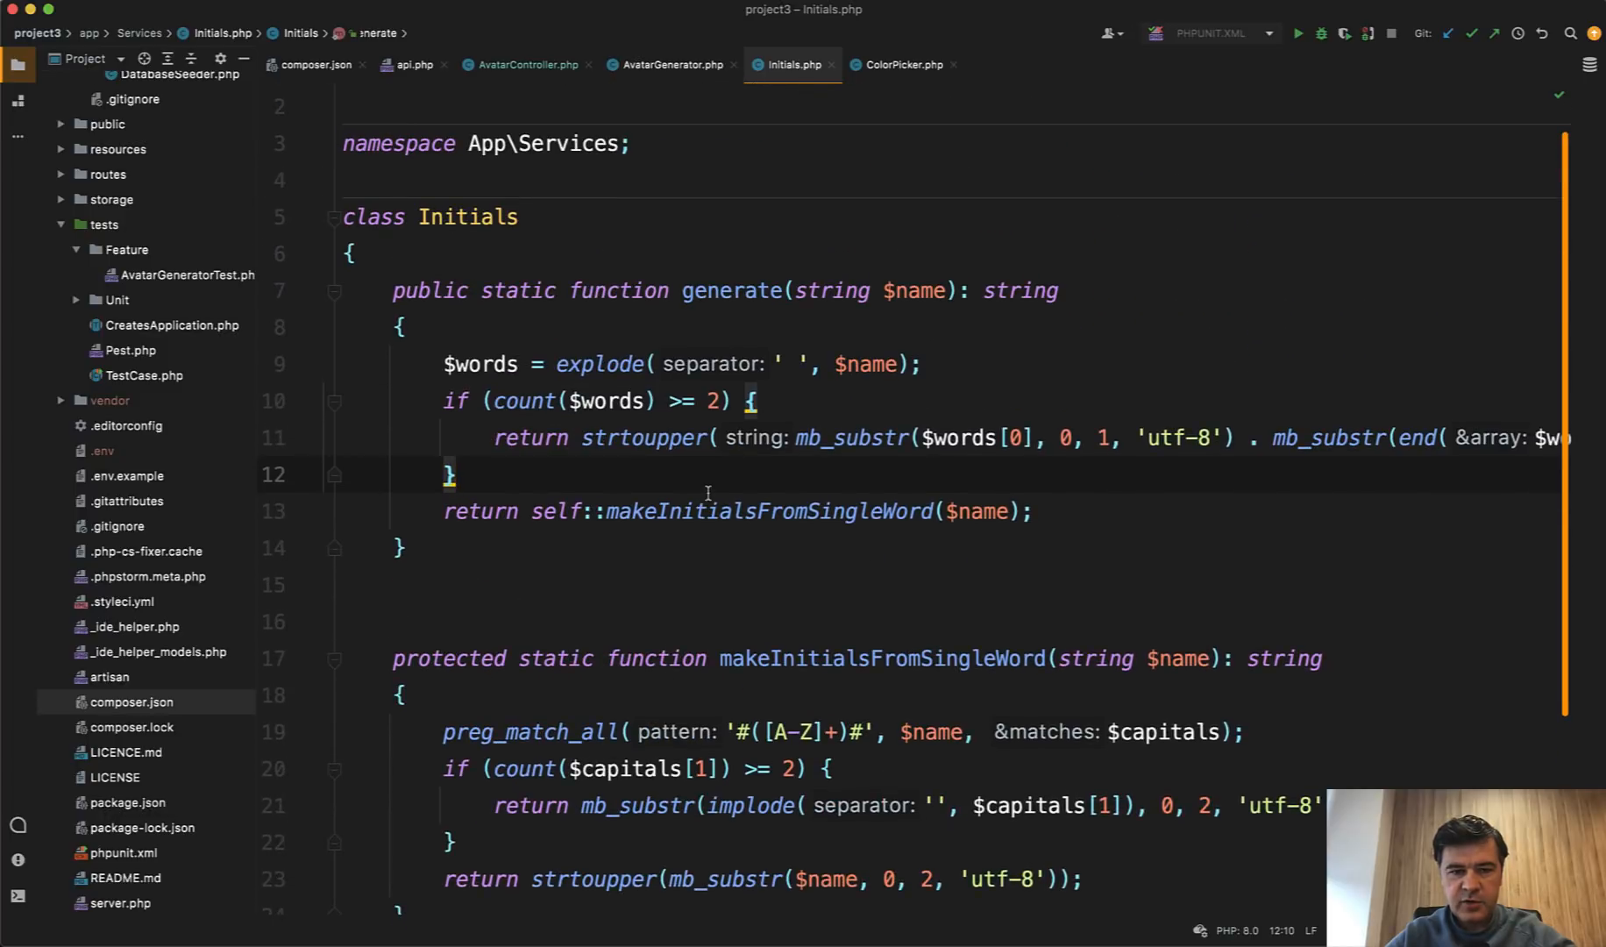
pyautogui.click(863, 659)
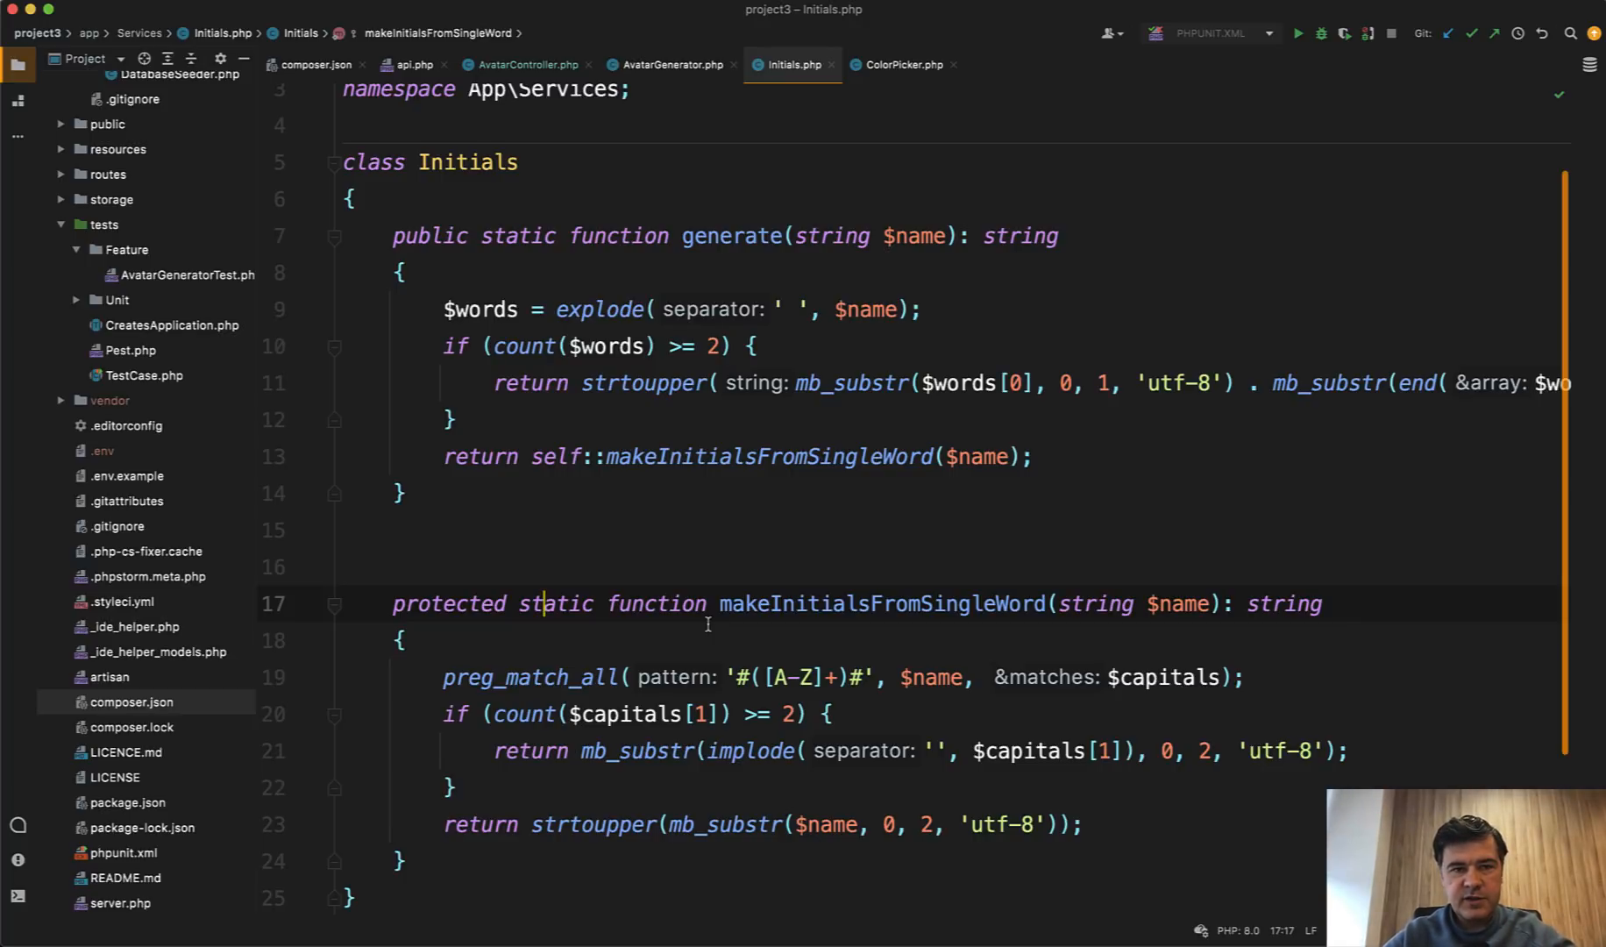
pyautogui.click(670, 64)
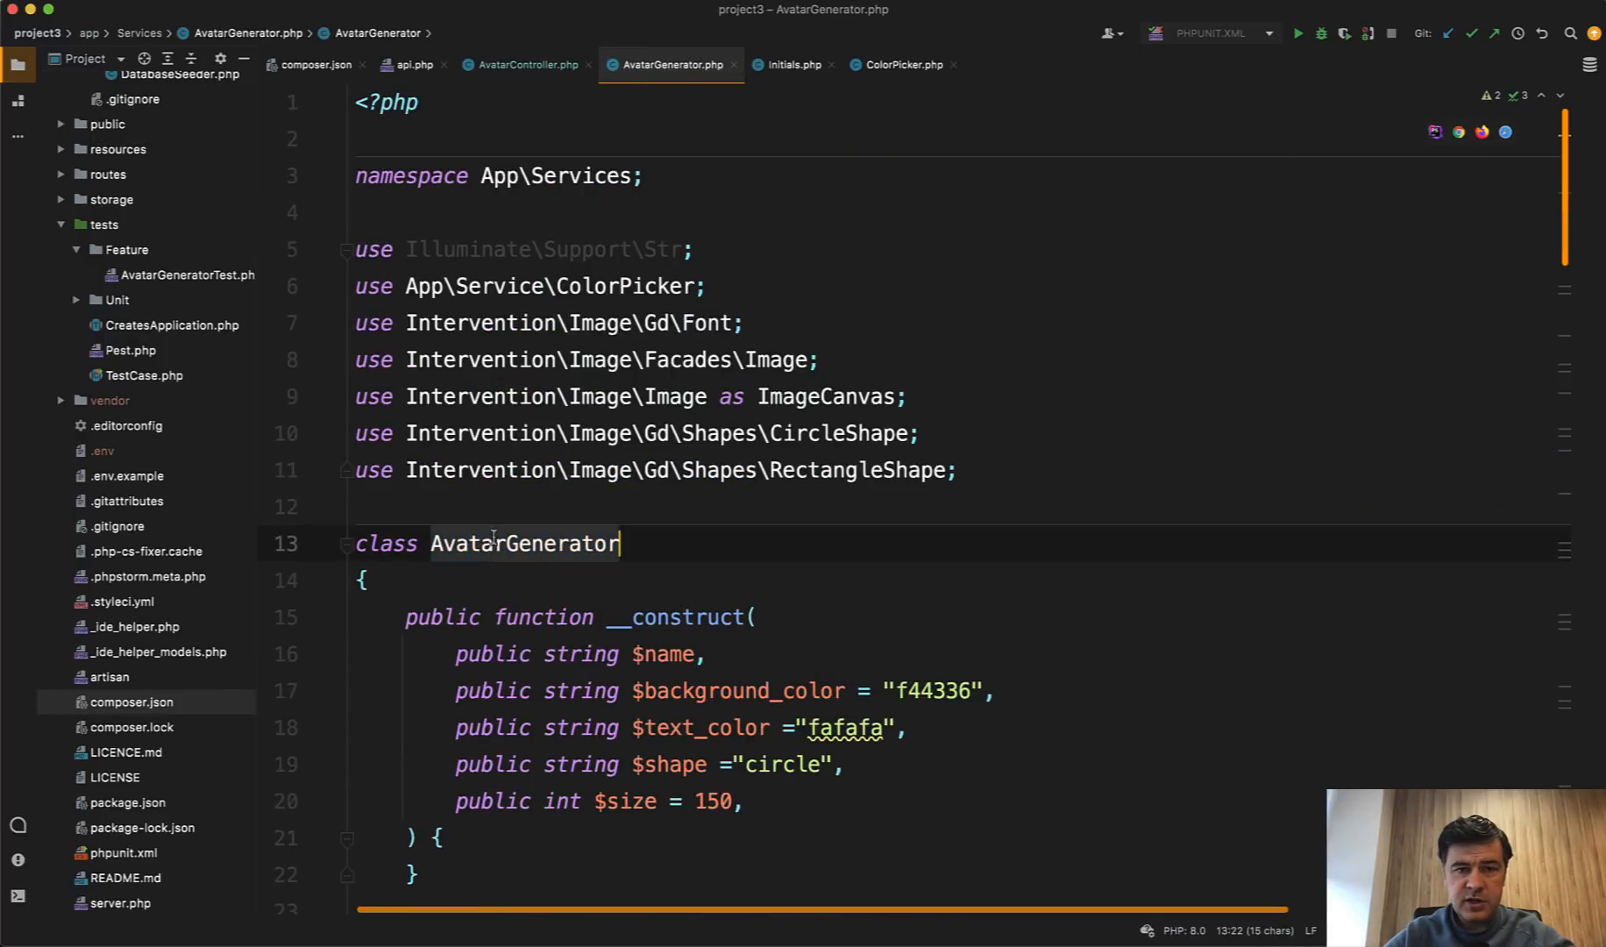
pyautogui.click(792, 64)
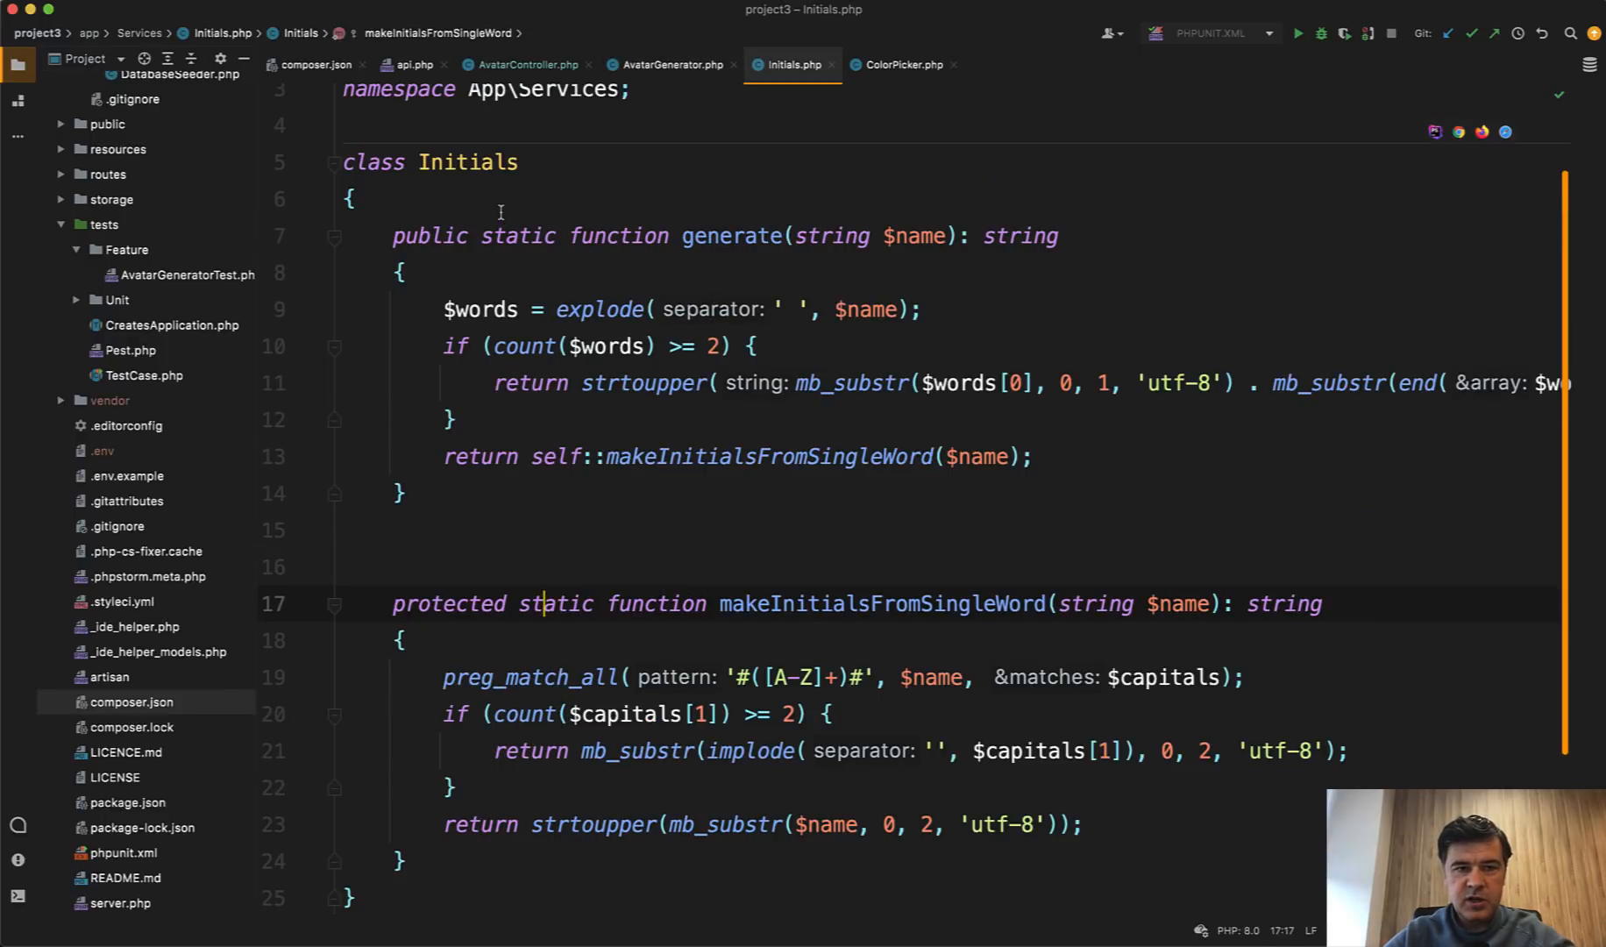
pyautogui.click(904, 65)
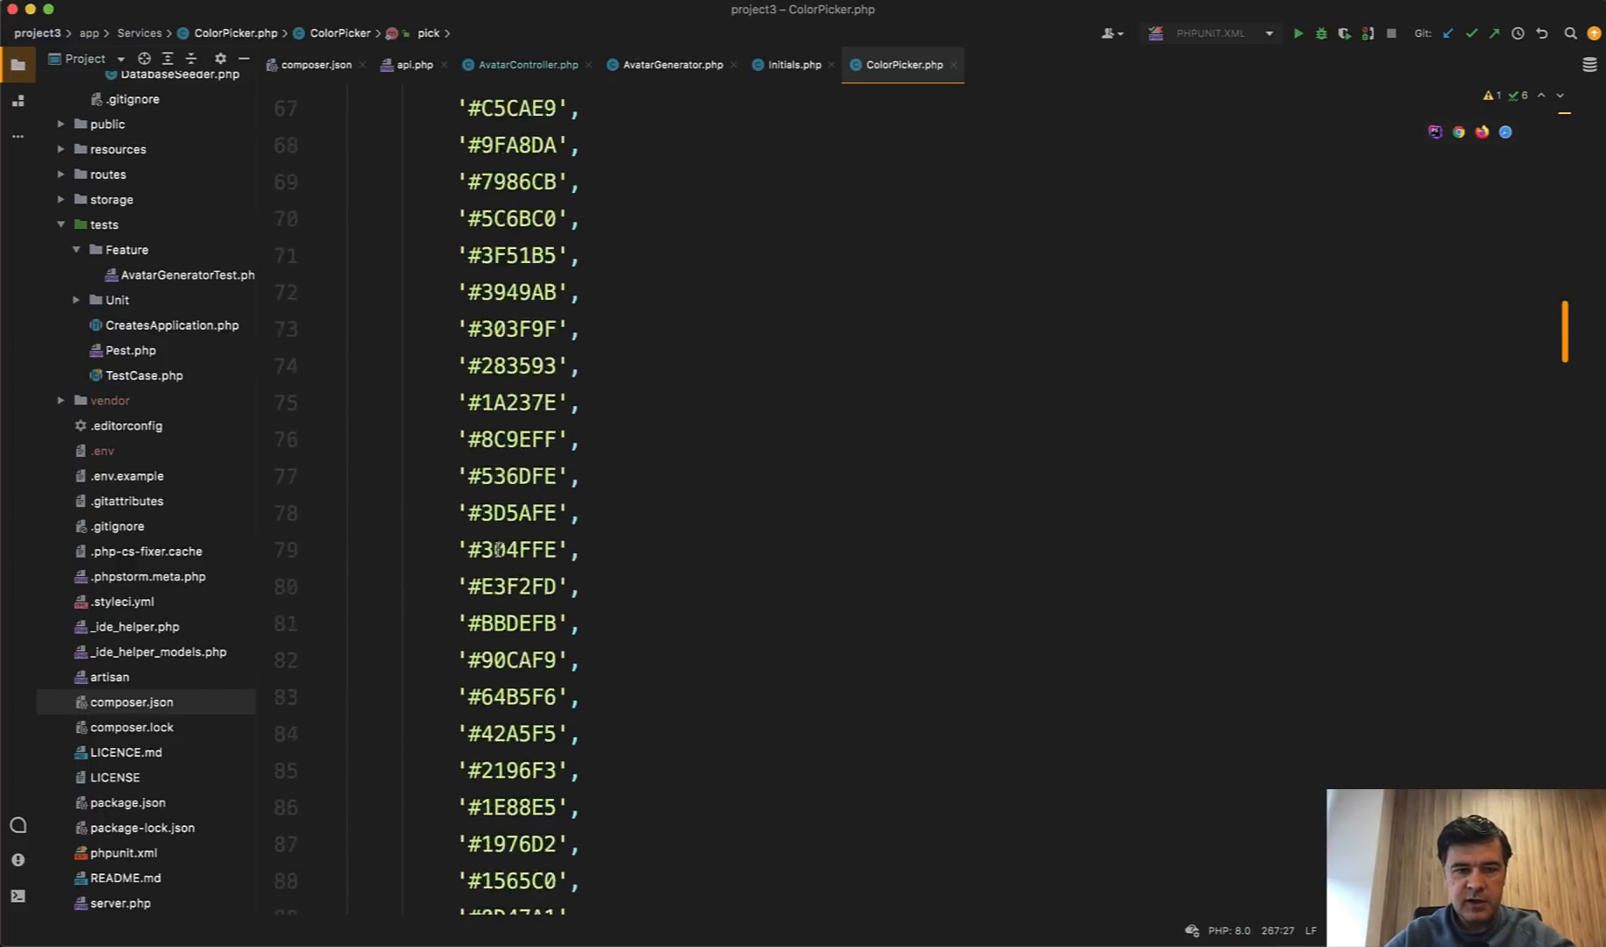
# Check AvatarController's ApiResponseHelpers trait and the f9webltd/laravel-api-response-helpers require line.
pyautogui.click(527, 64)
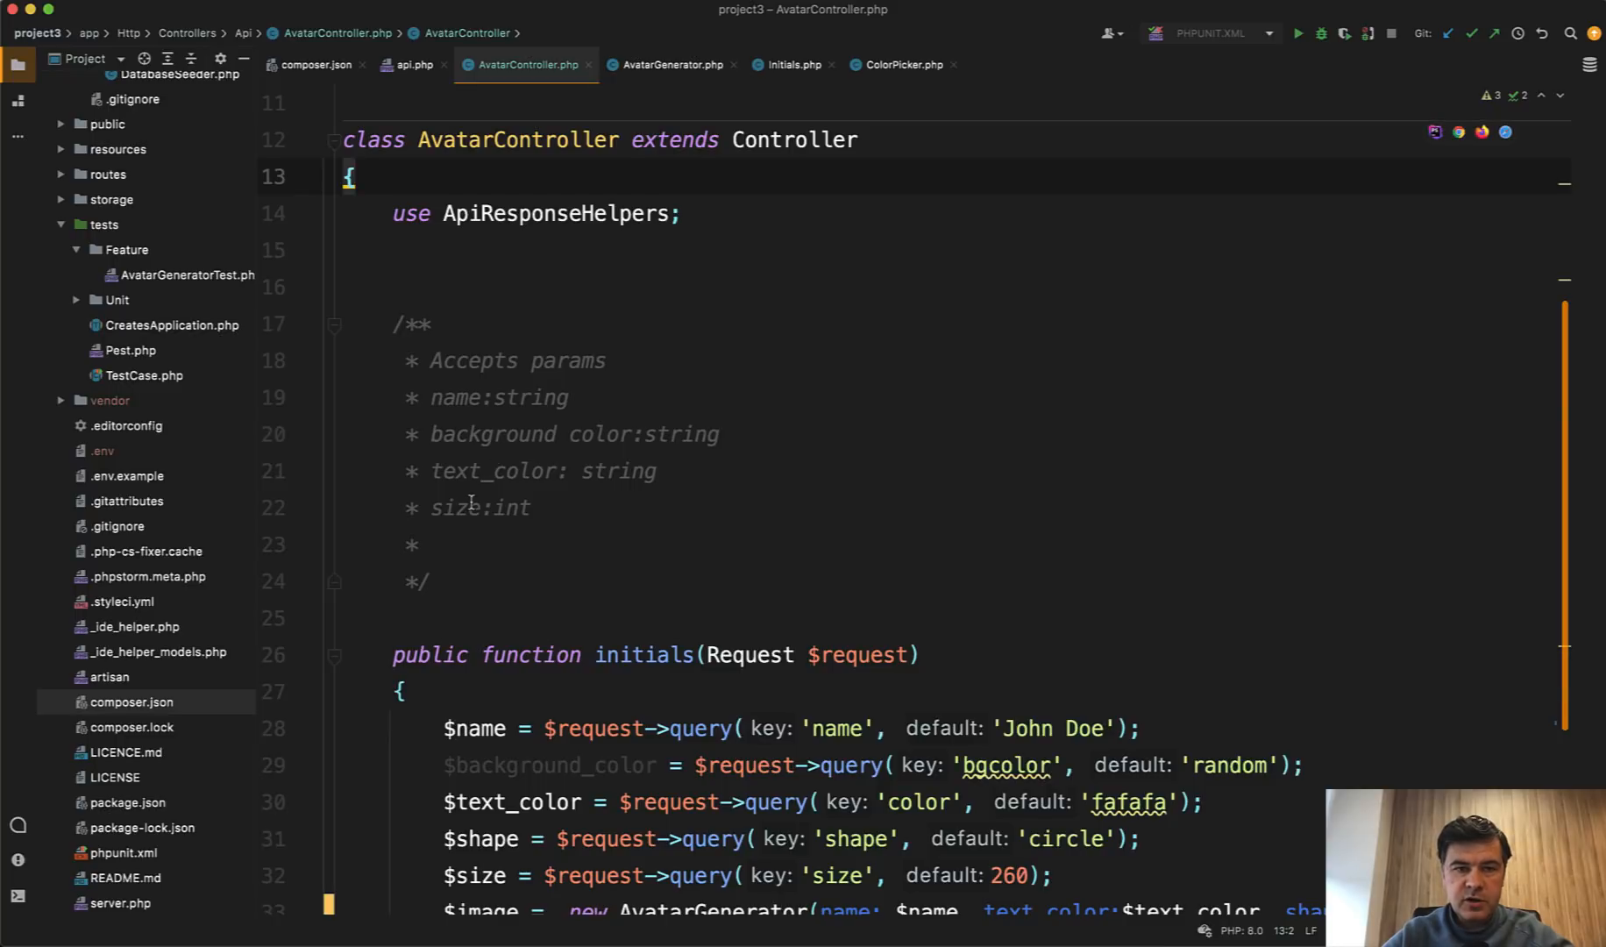
pyautogui.click(529, 214)
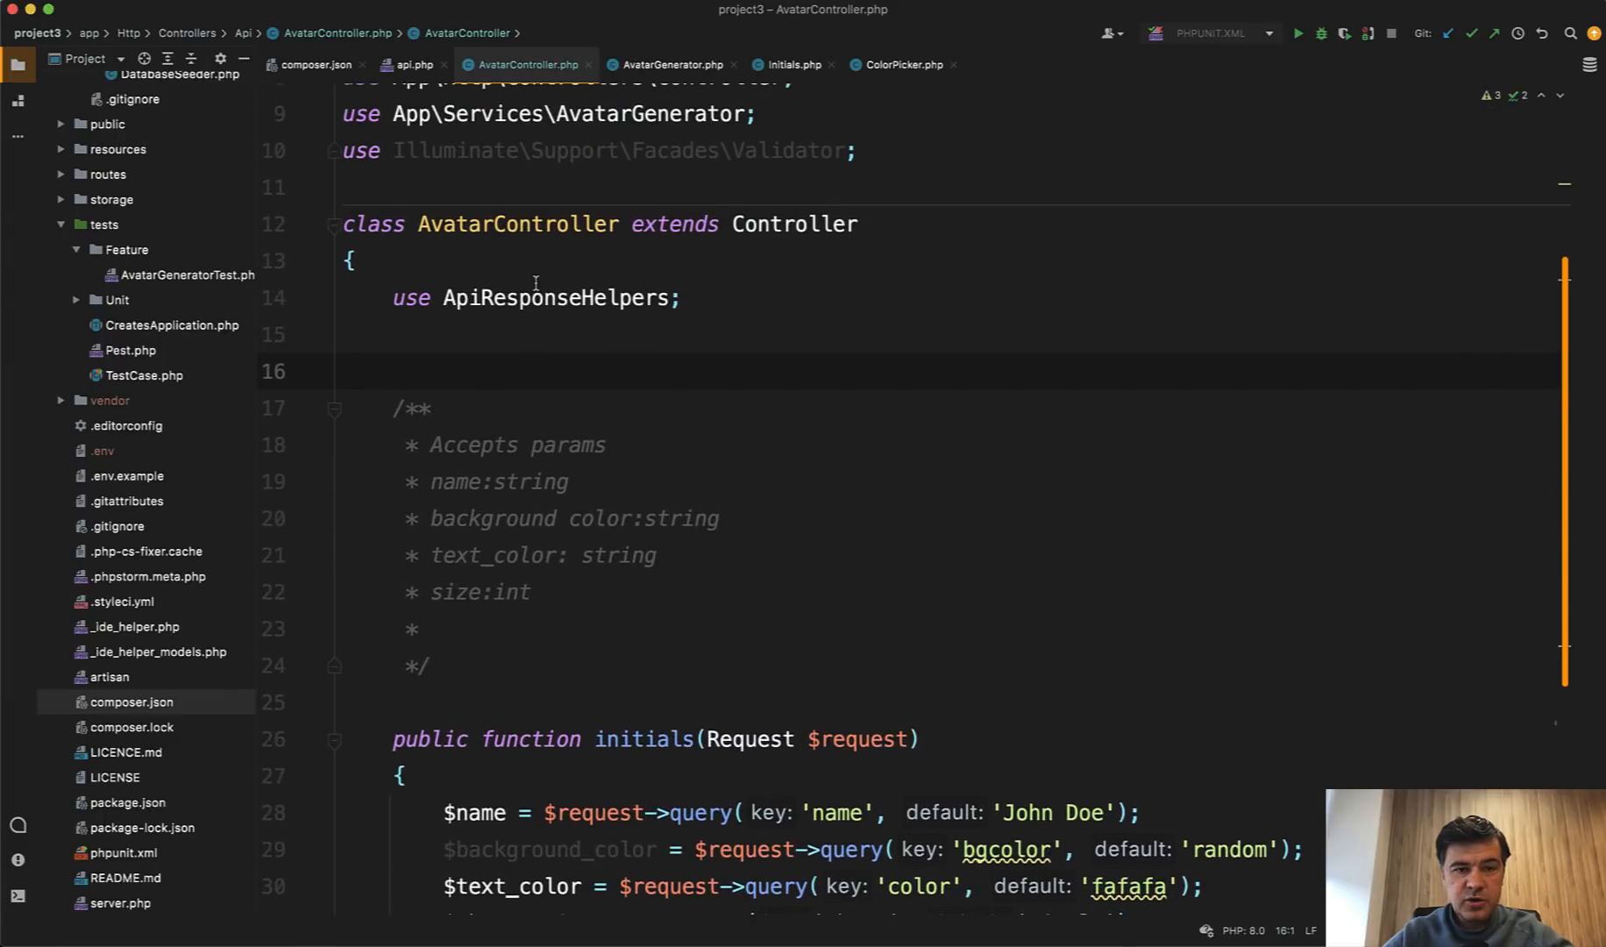
pyautogui.click(561, 298)
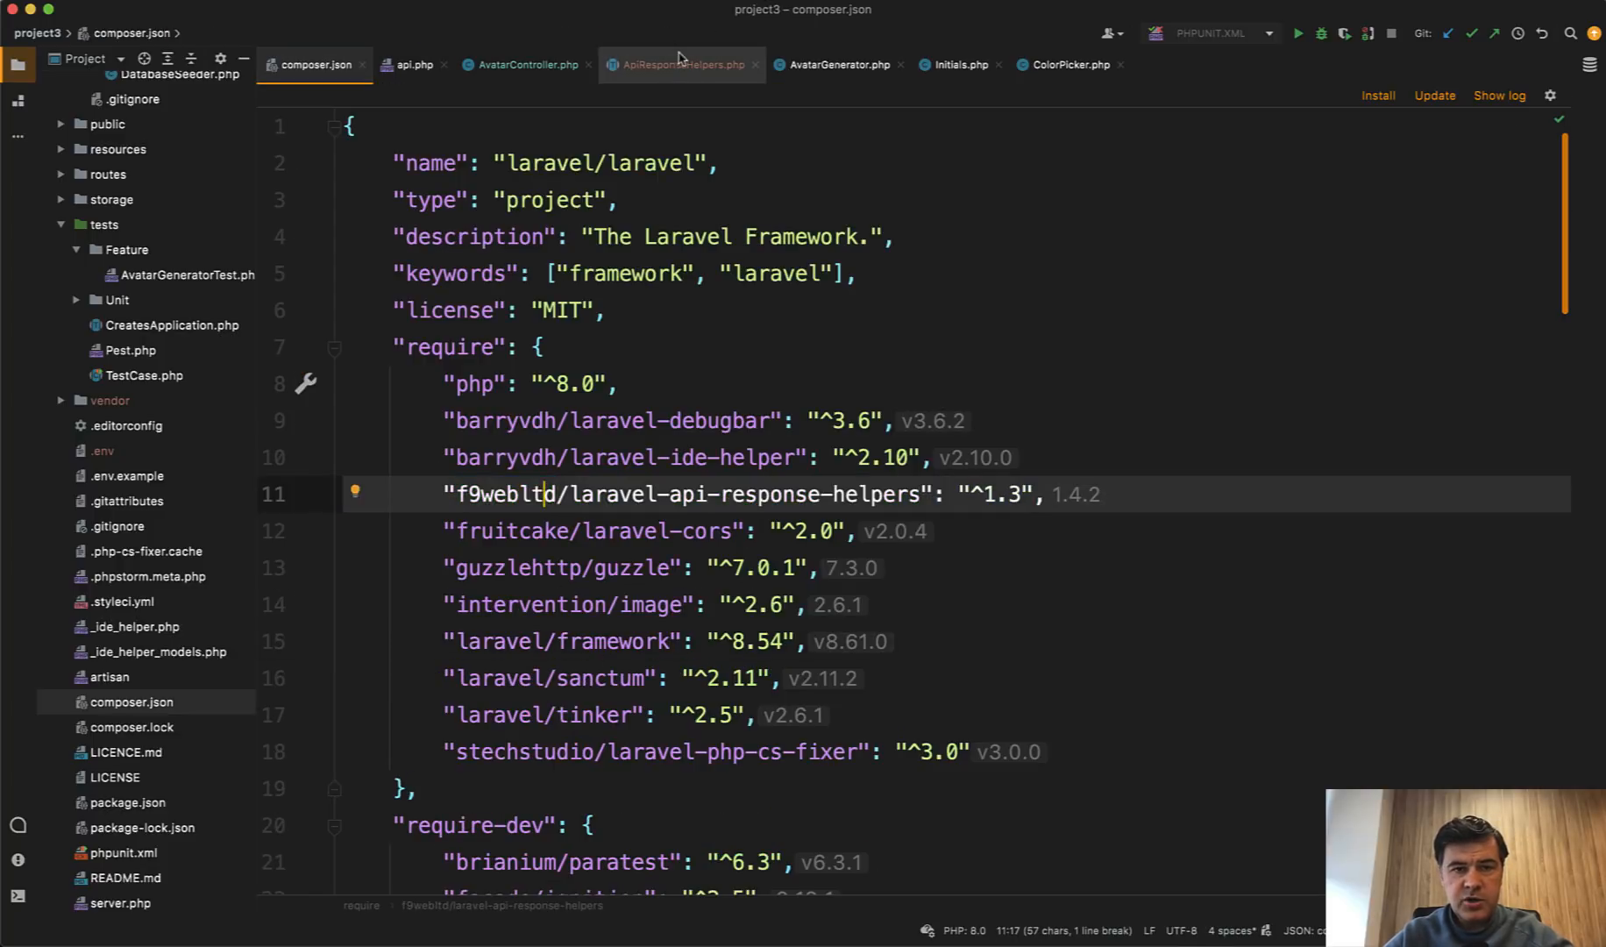
# Scroll through the ApiResponseHelpers trait's respond methods such as respondNotFound and respondOk.
pyautogui.click(682, 64)
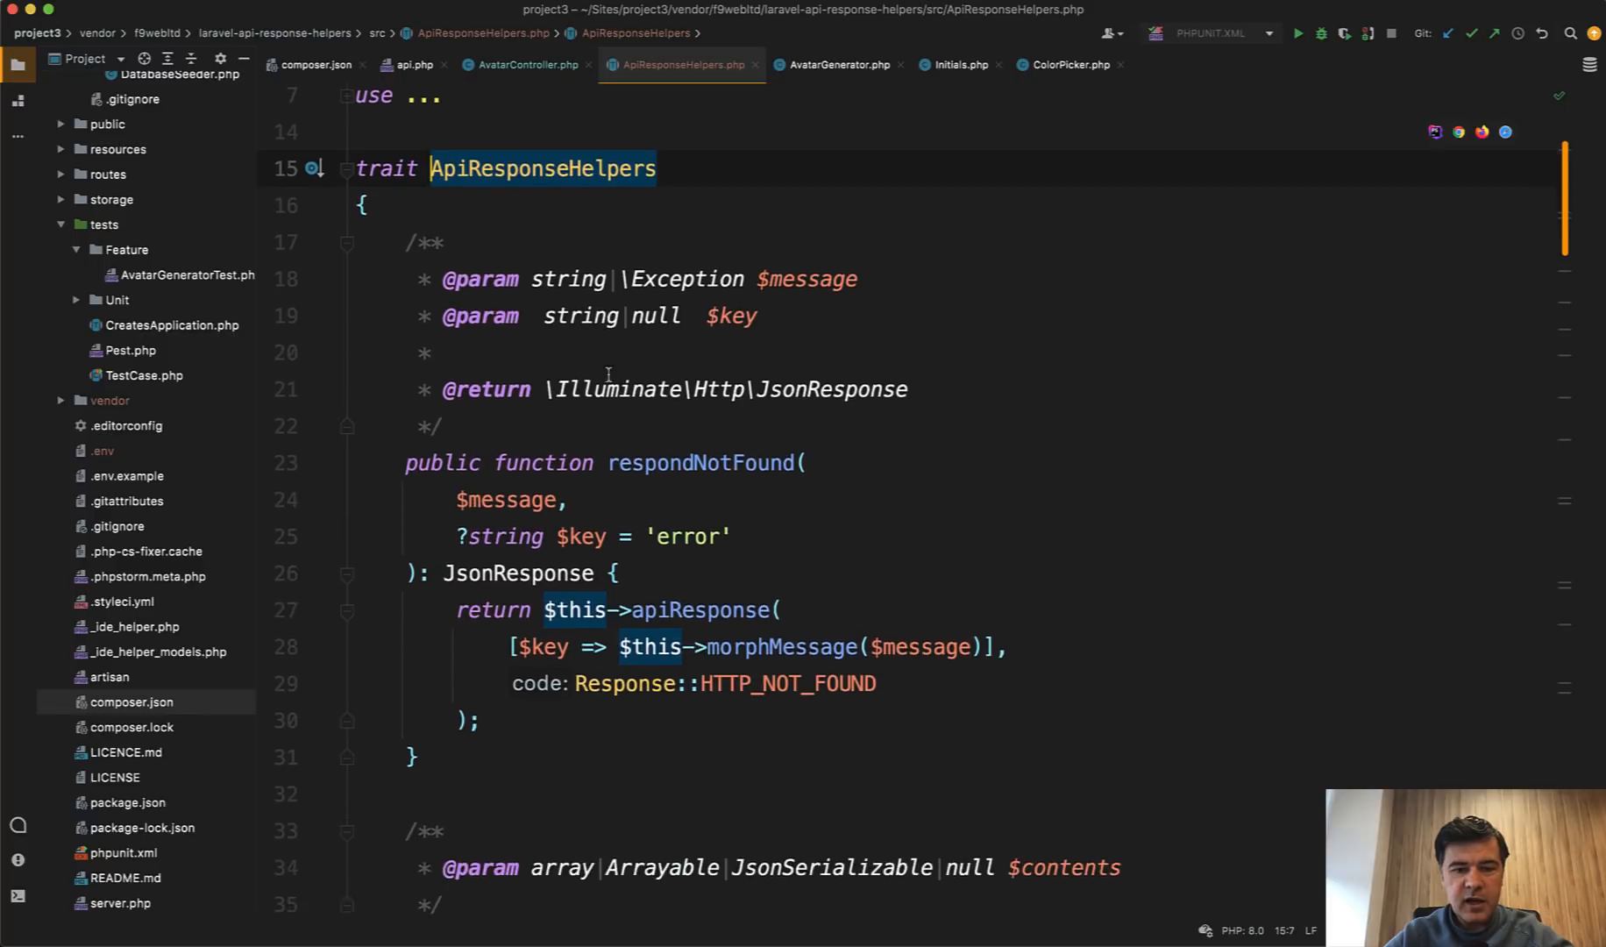
pyautogui.scroll(-3)
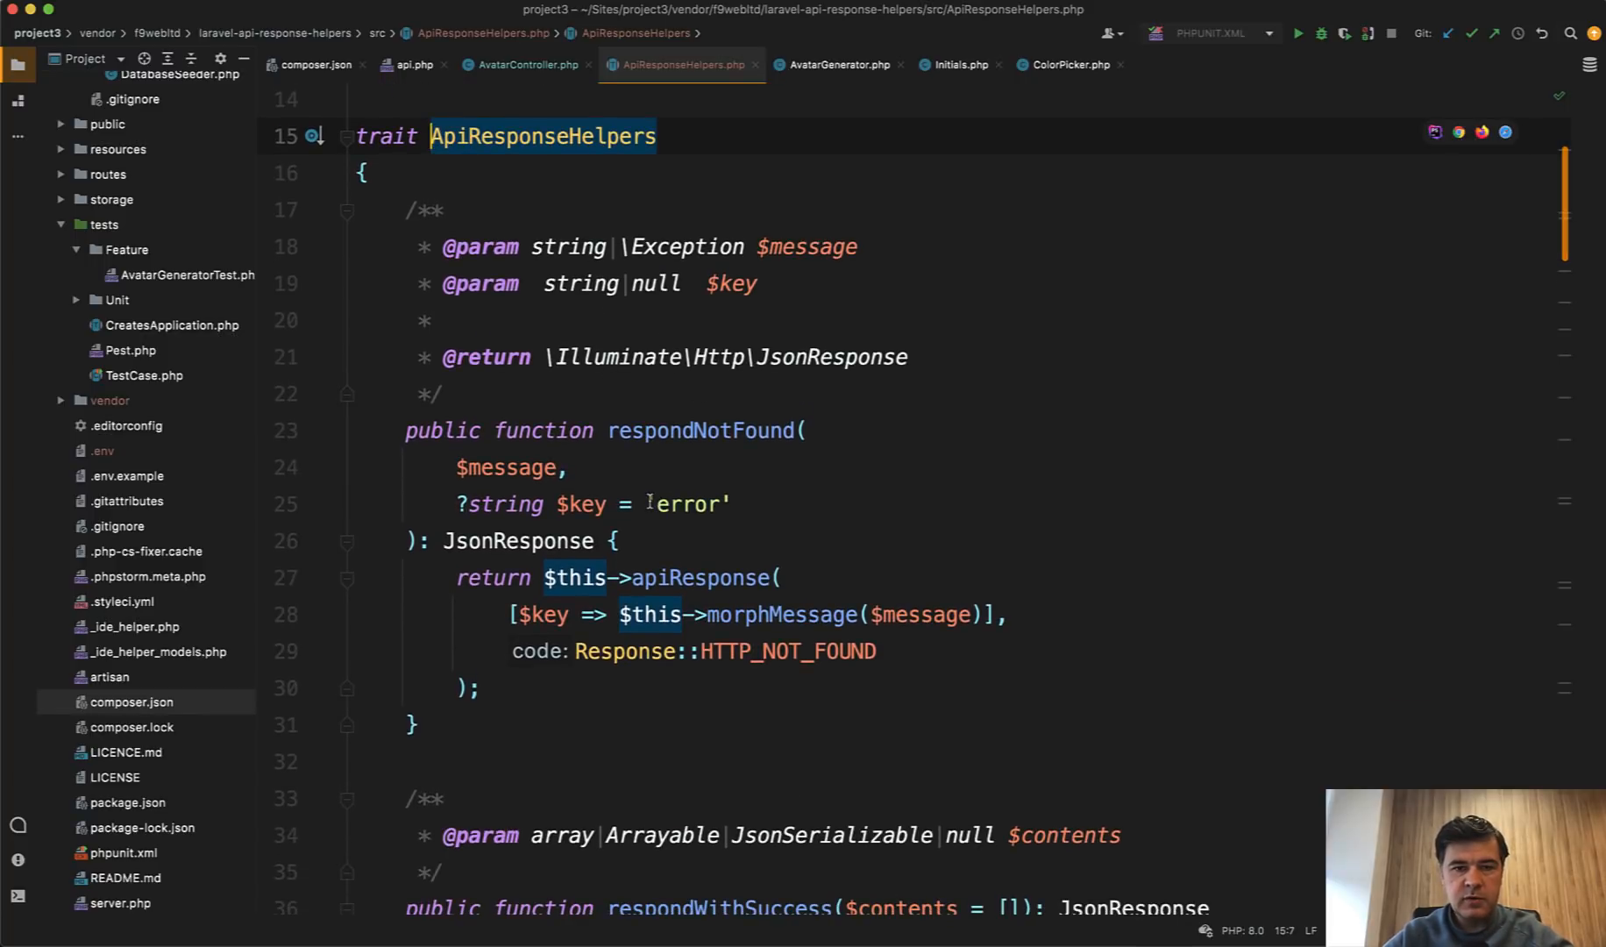
pyautogui.scroll(-3)
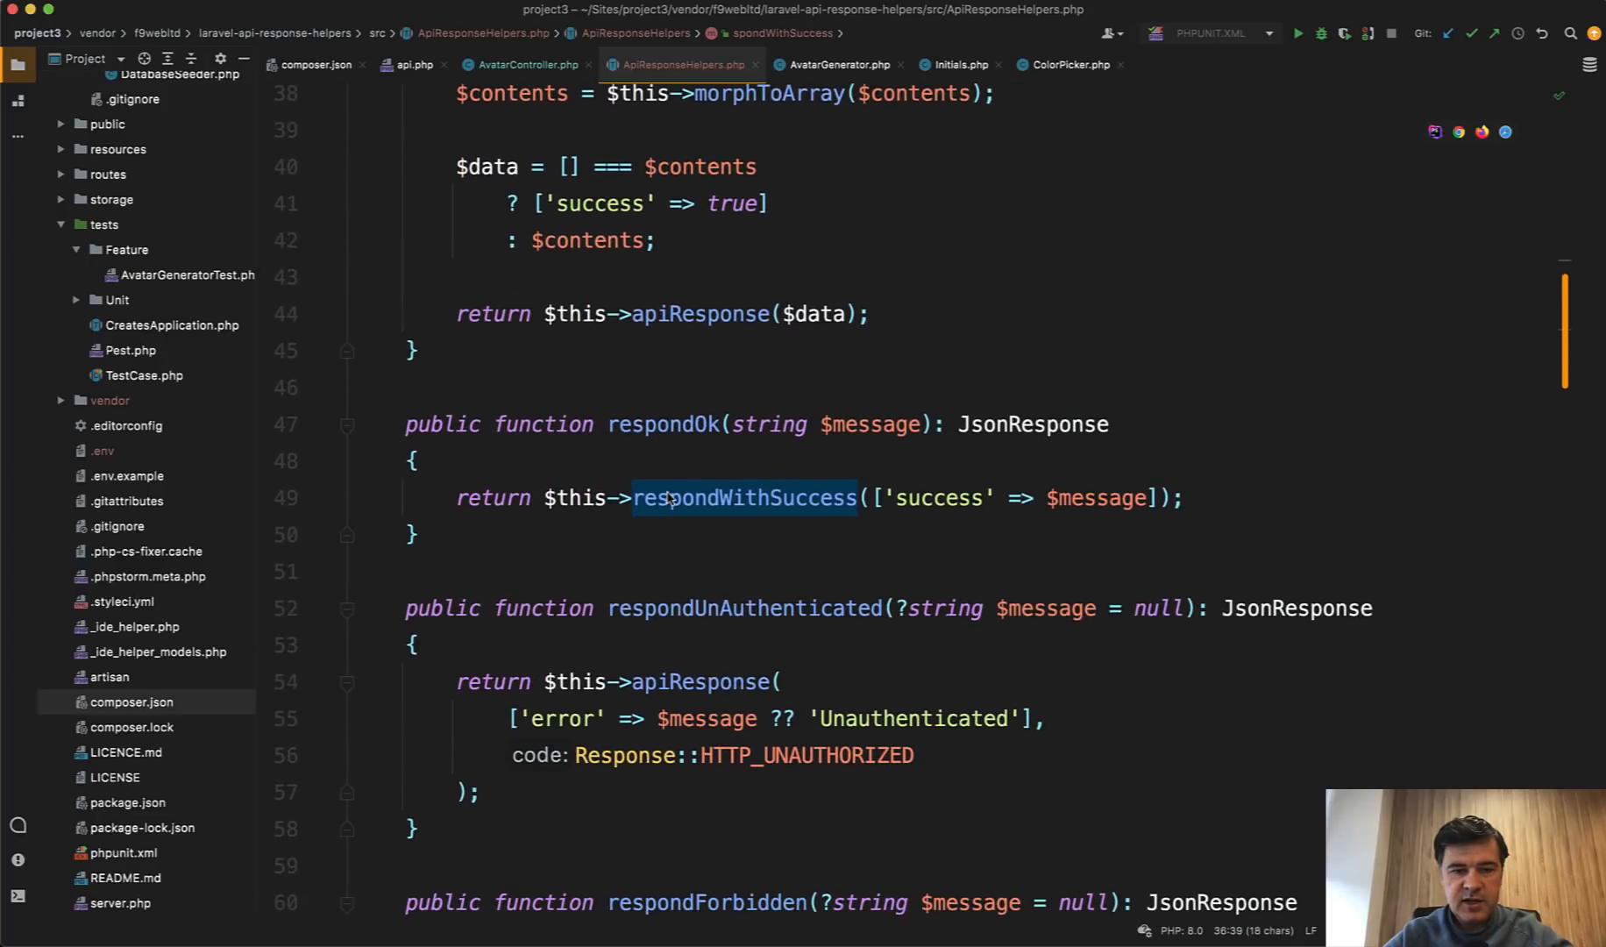
pyautogui.scroll(-3)
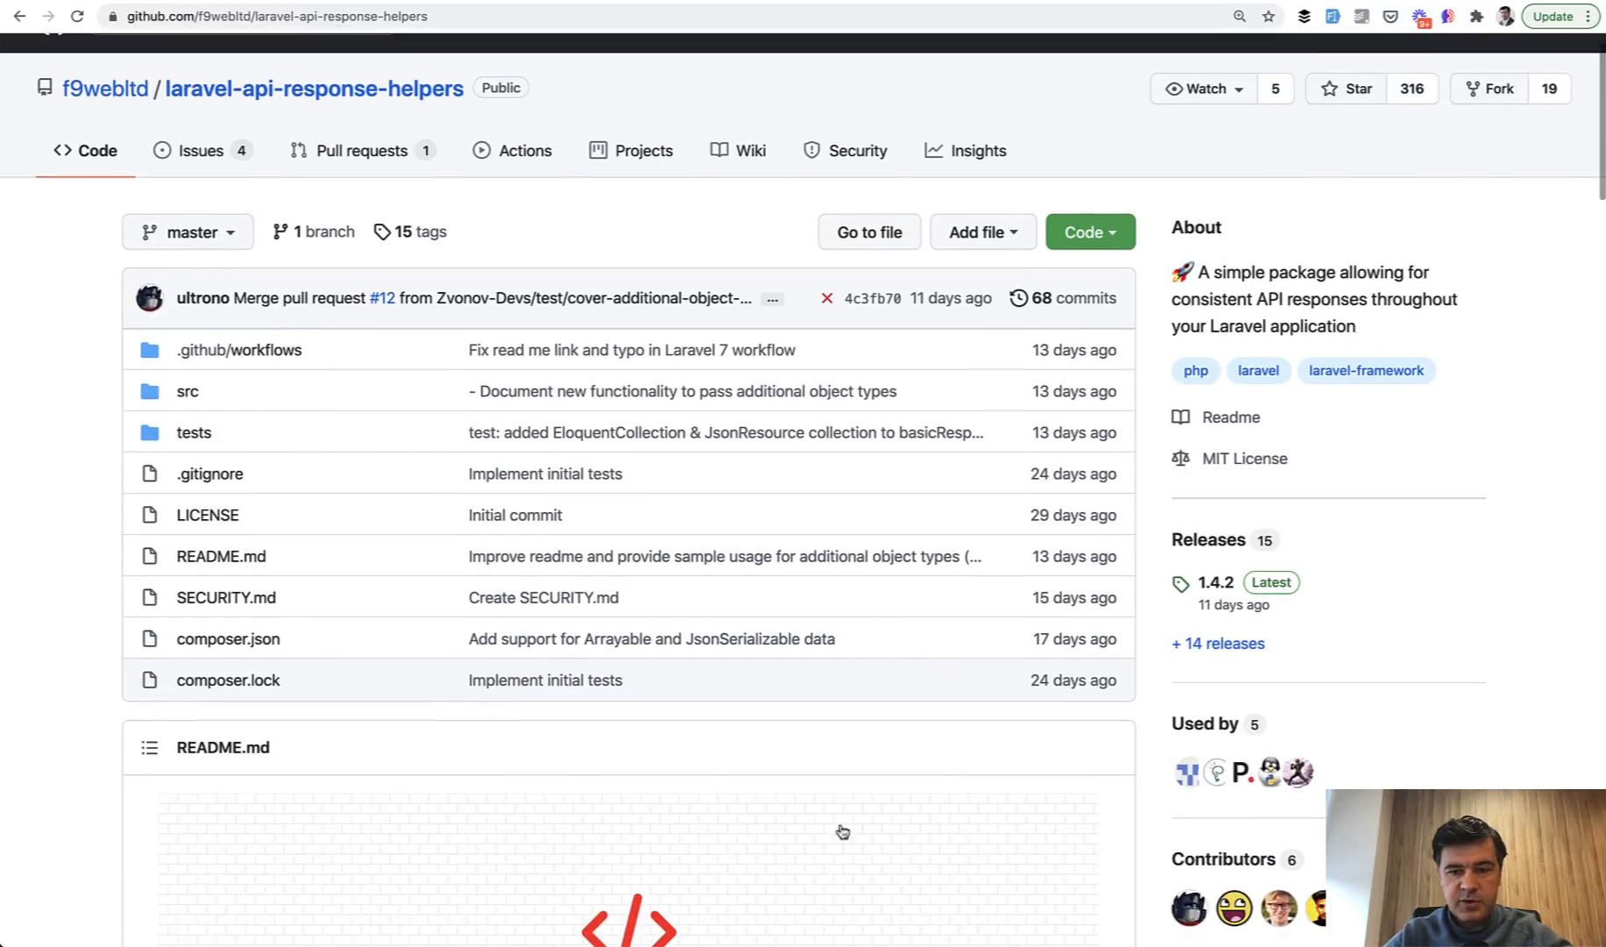
pyautogui.moveTo(965, 761)
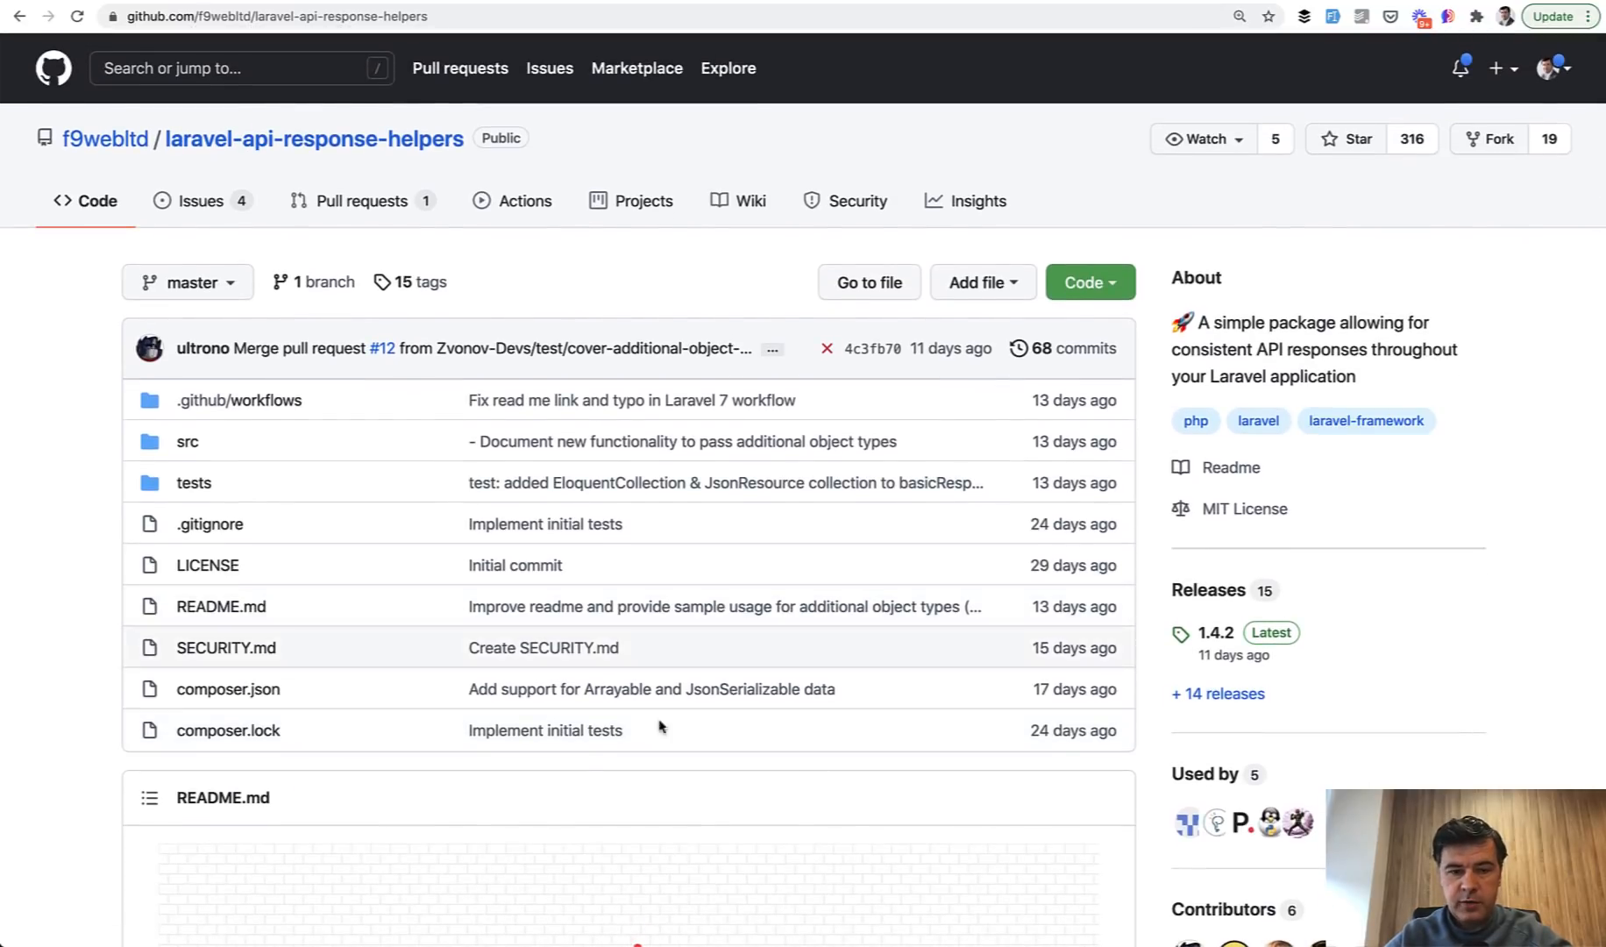
# Scroll the laravel-api-response-helpers README down to the Available methods list.
pyautogui.scroll(-3)
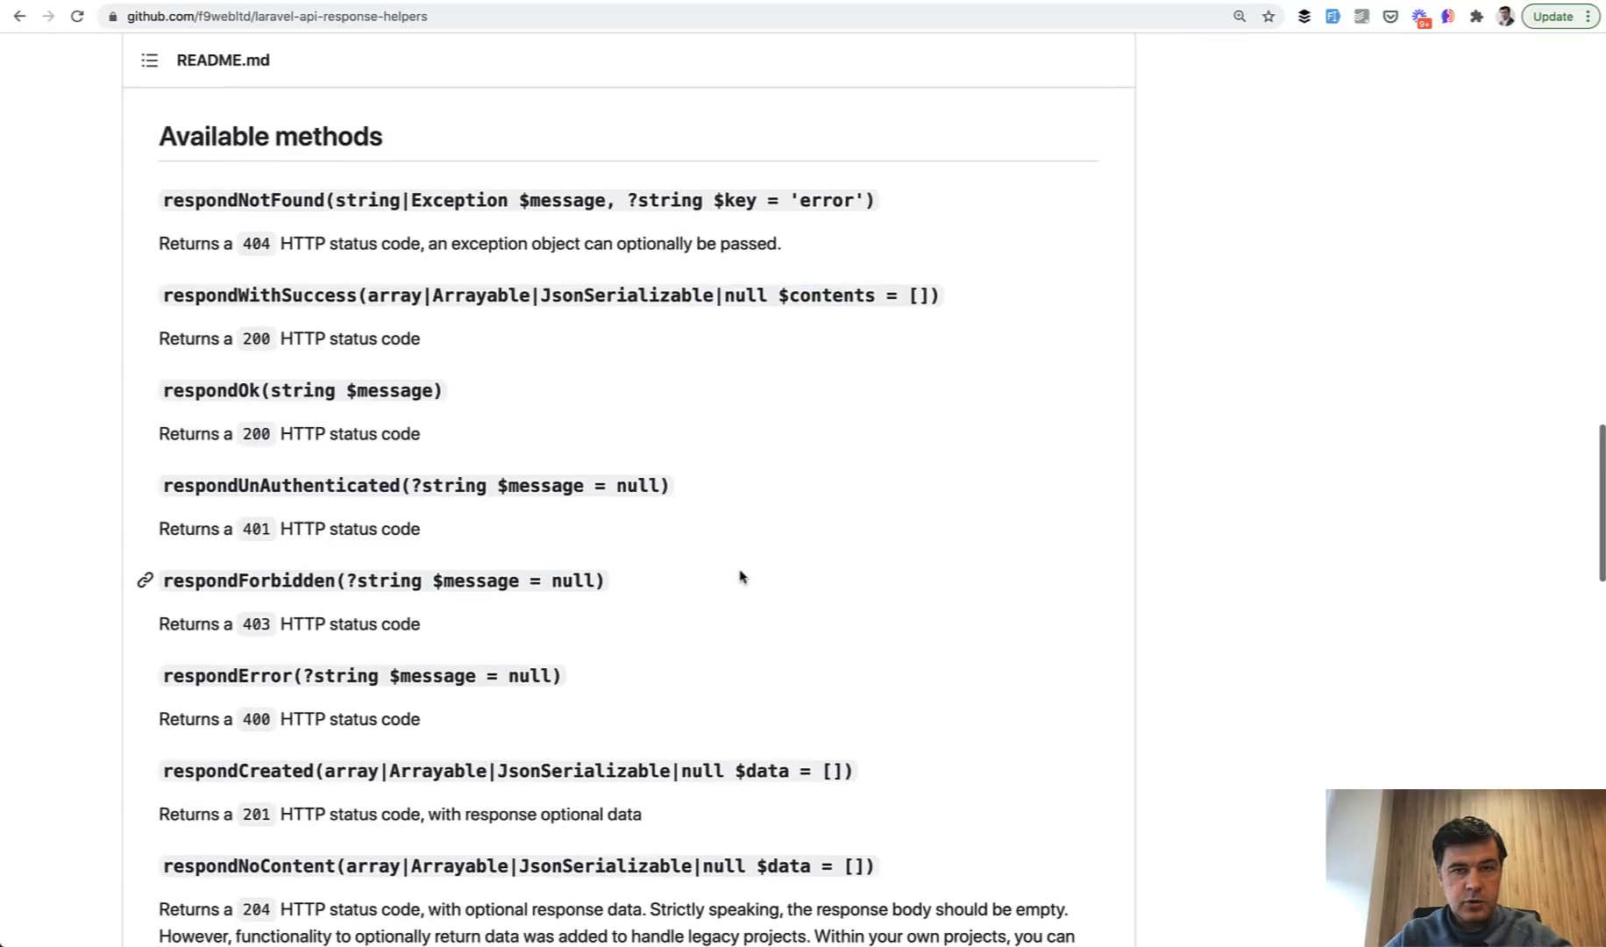
pyautogui.moveTo(935, 580)
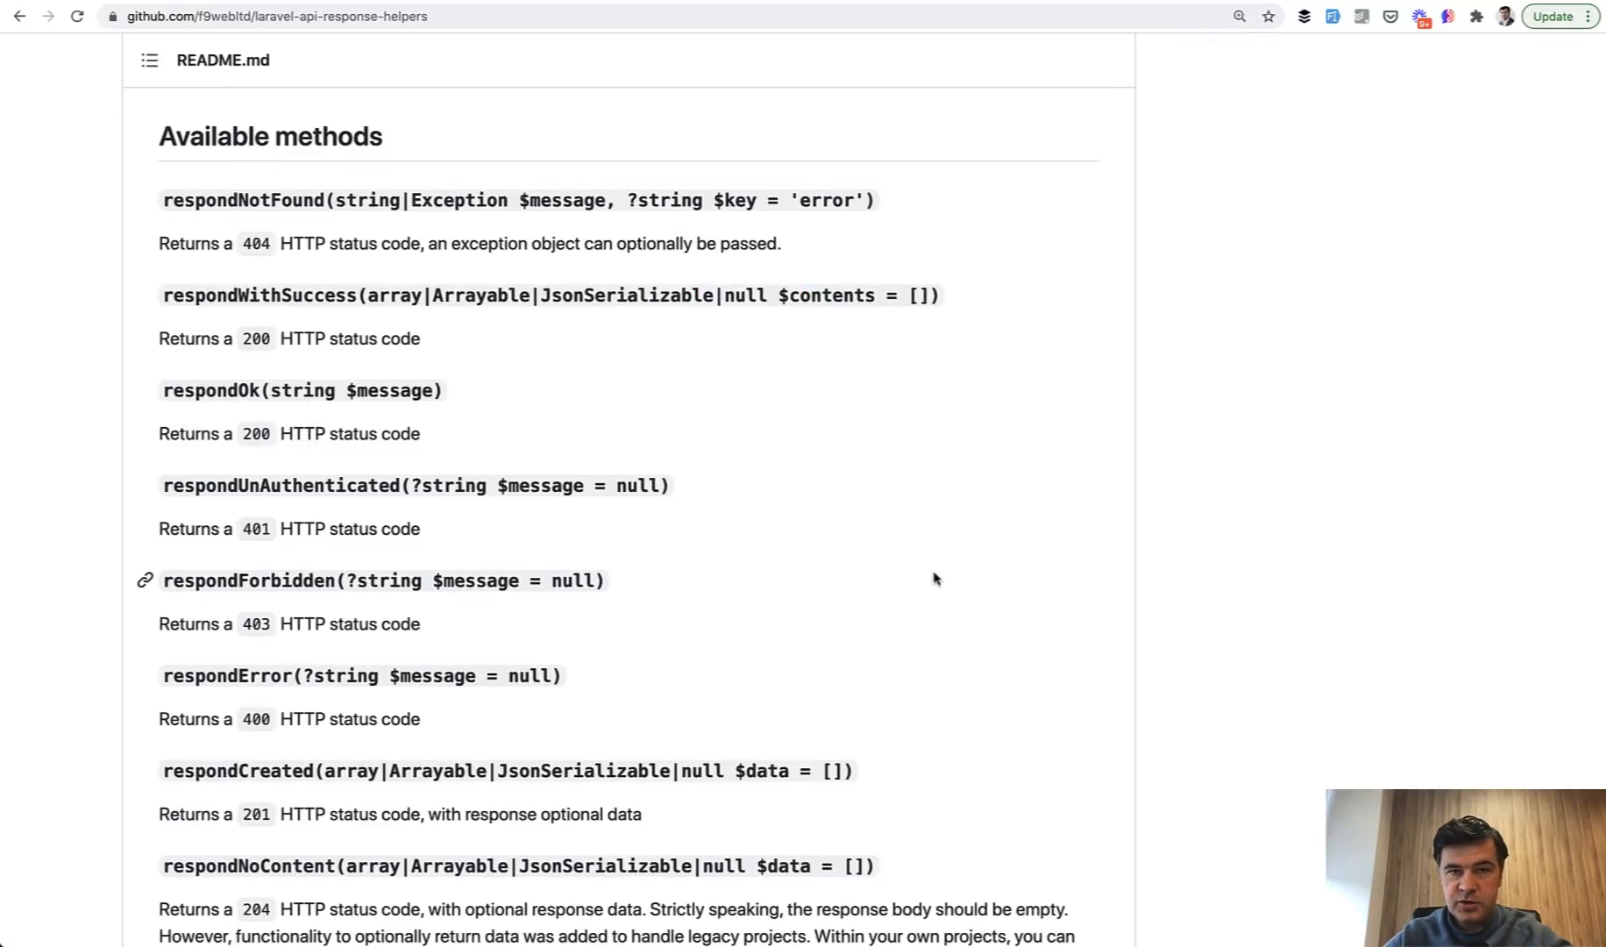
pyautogui.scroll(-3)
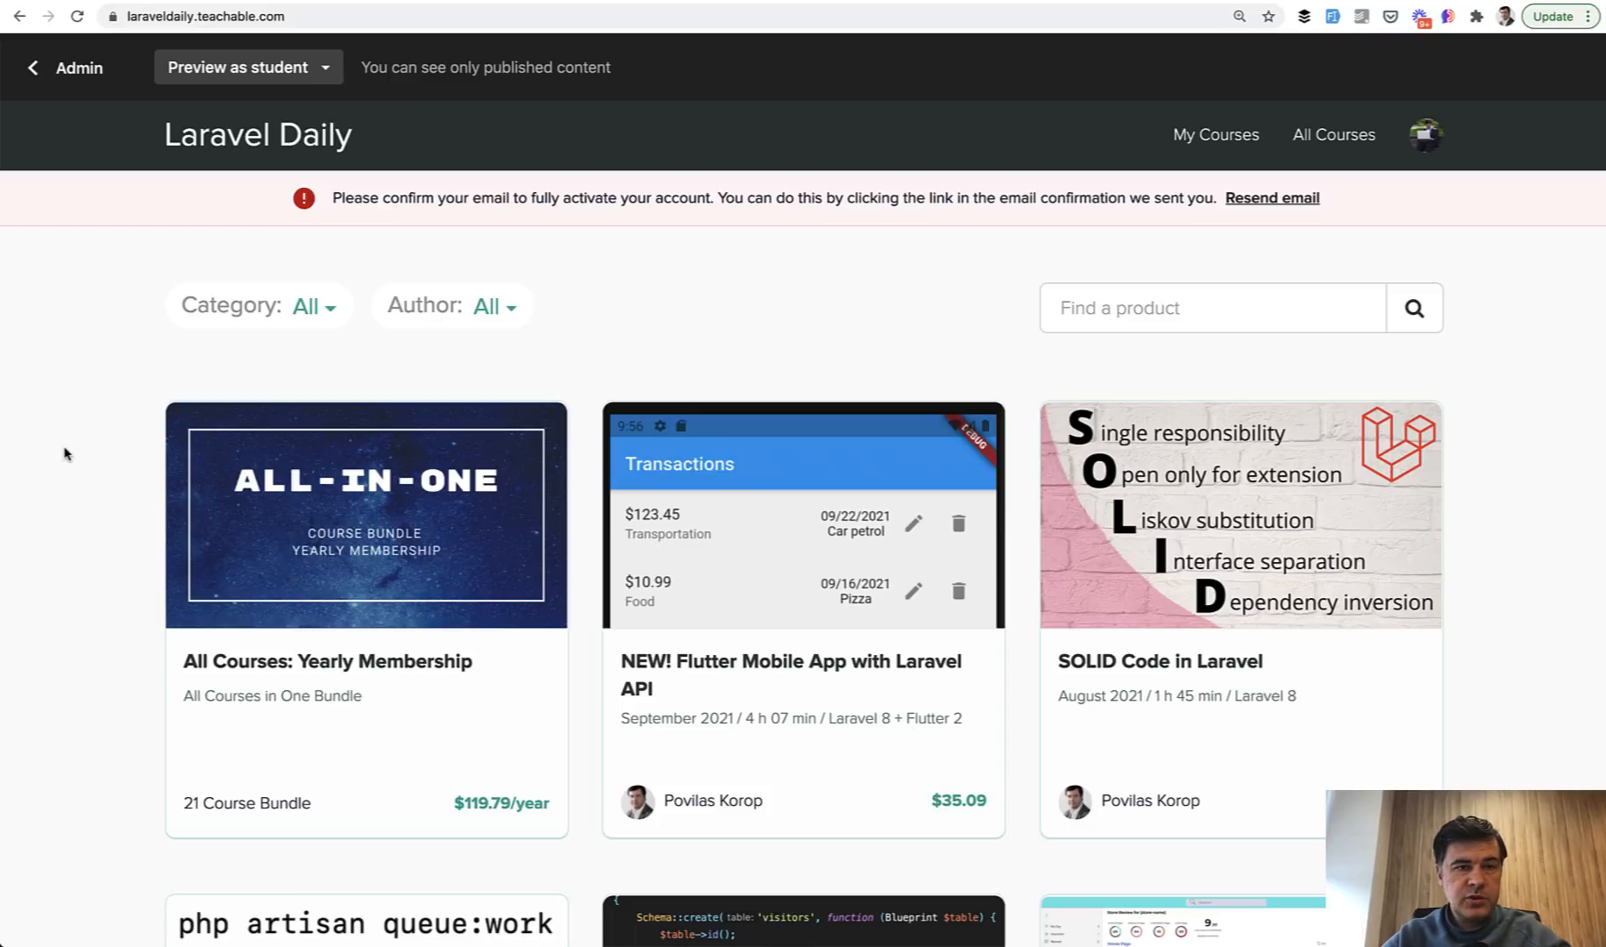
pyautogui.scroll(-3)
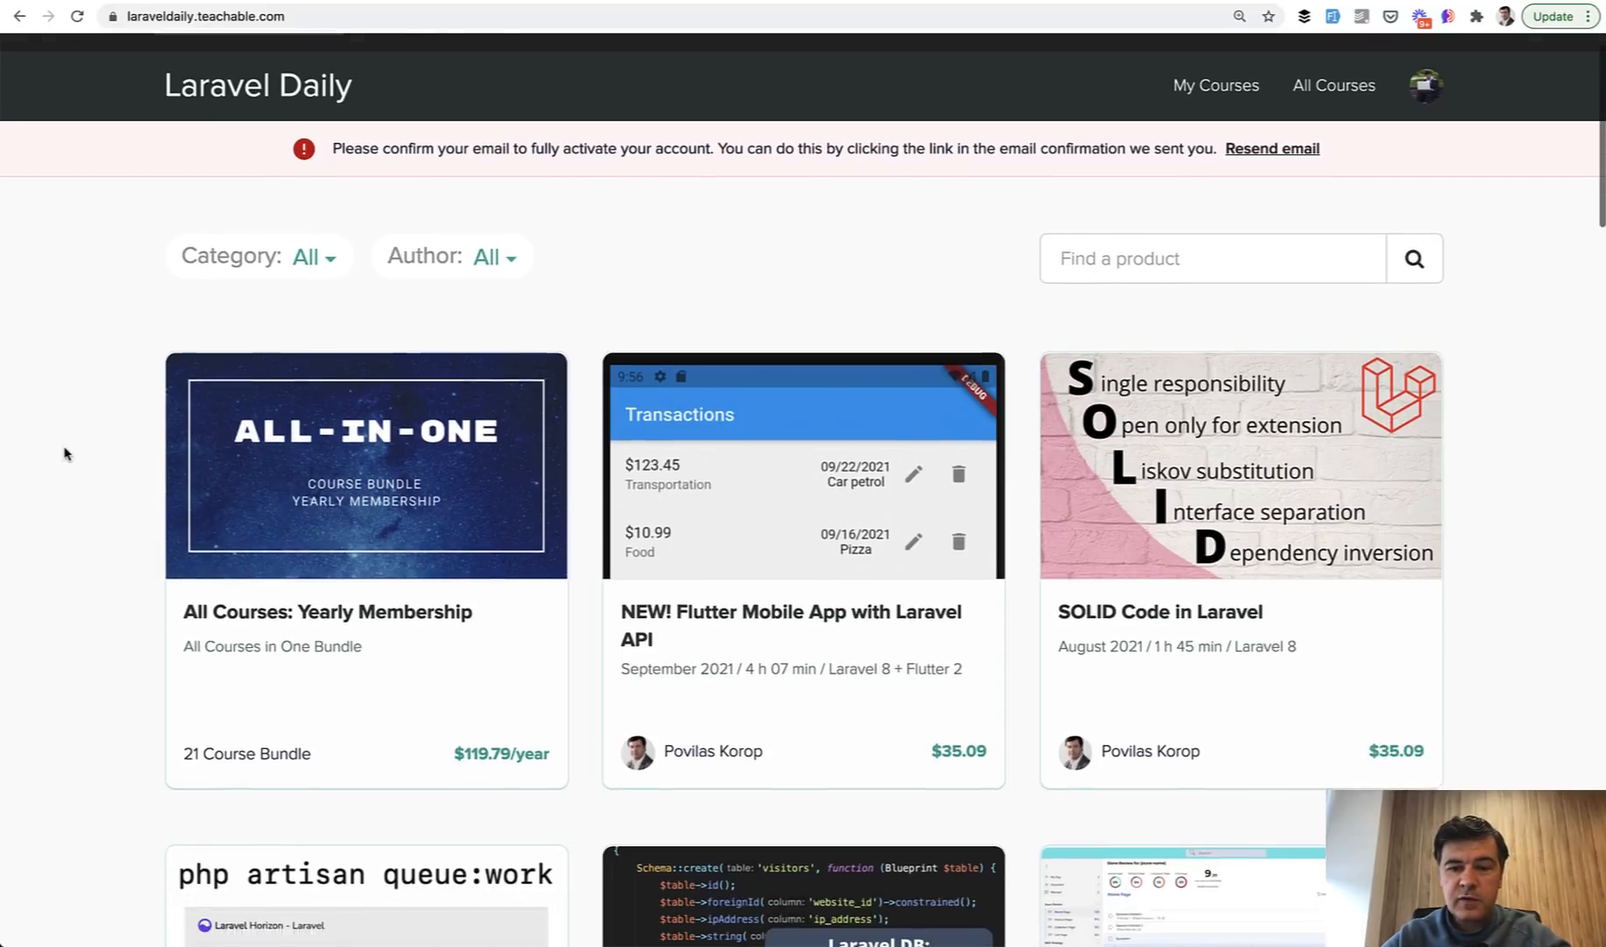
pyautogui.scroll(-3)
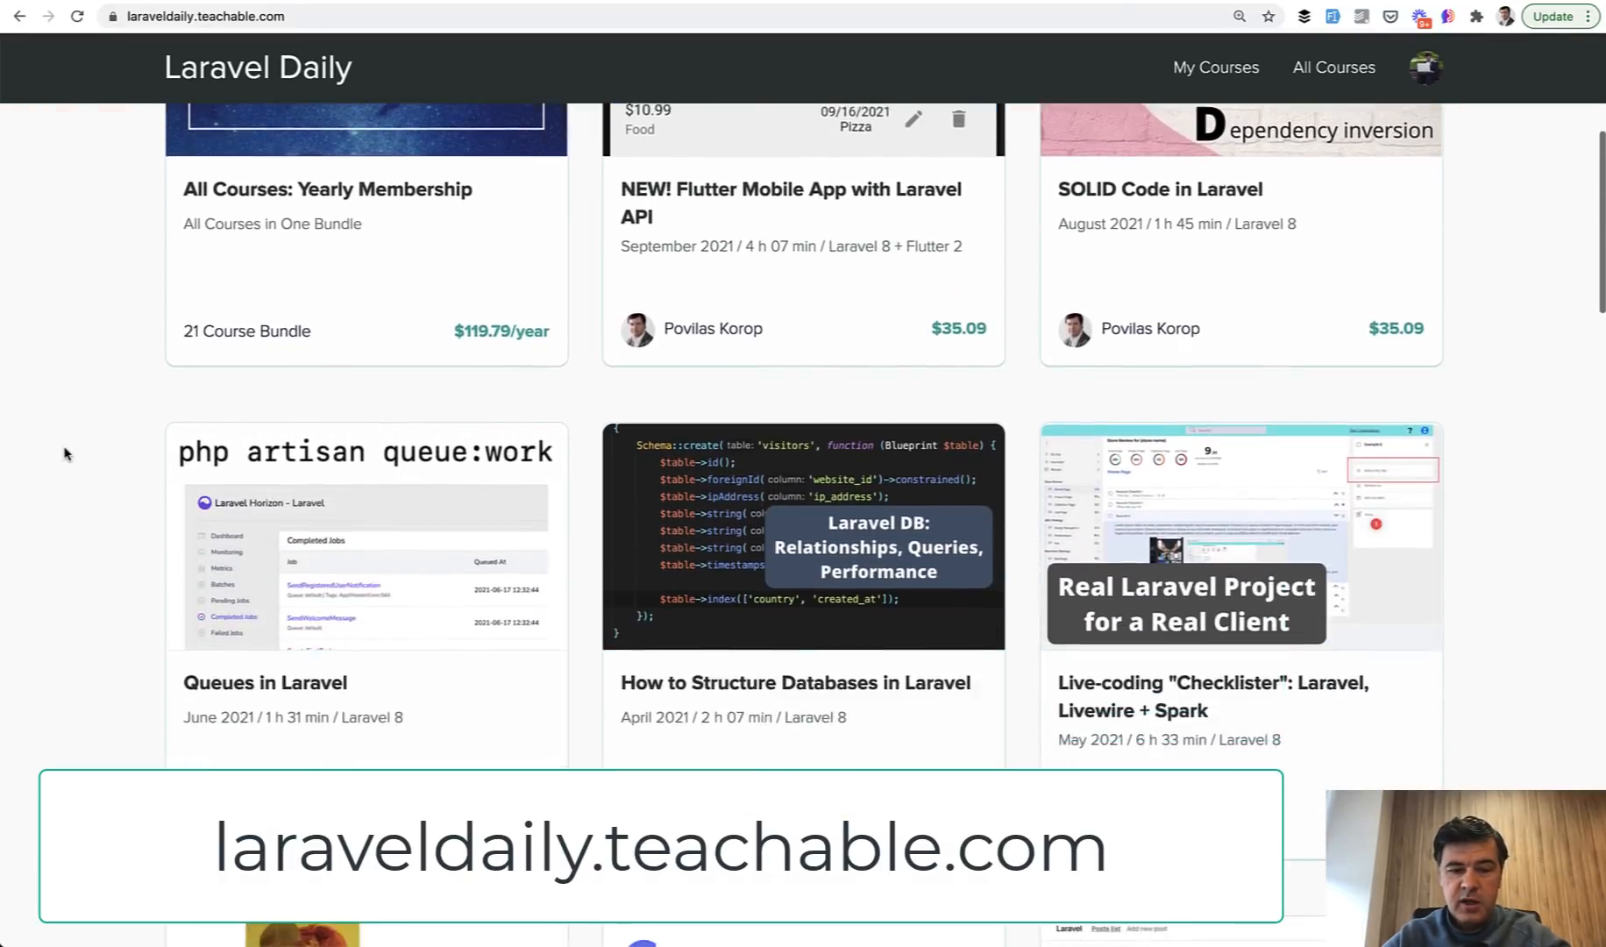
pyautogui.scroll(-3)
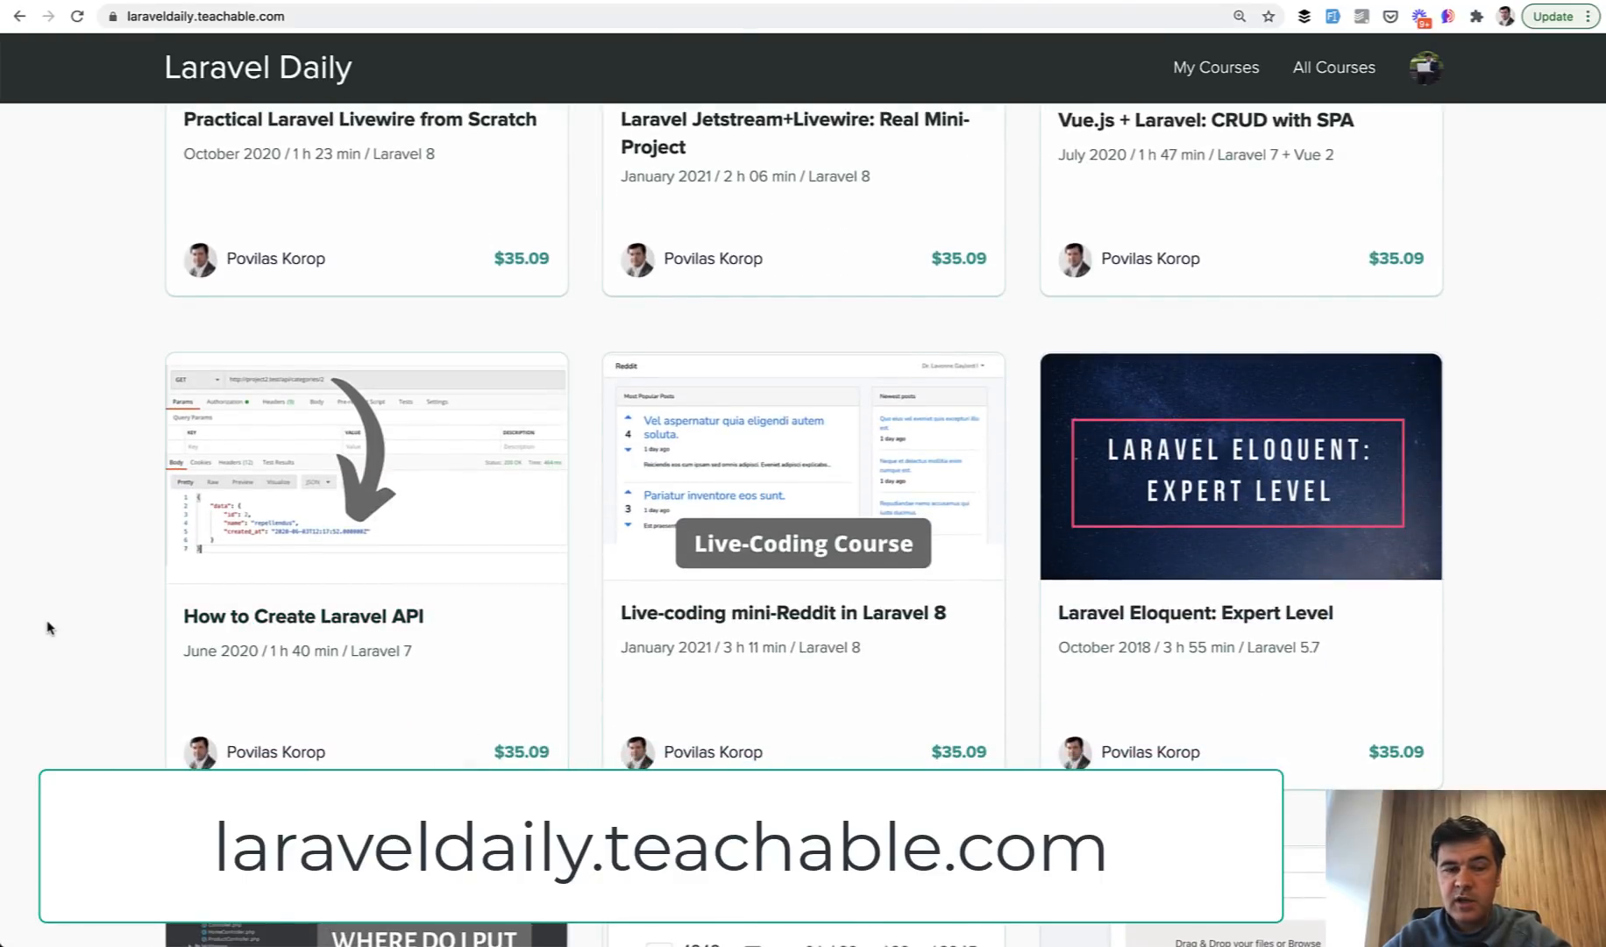
pyautogui.scroll(-3)
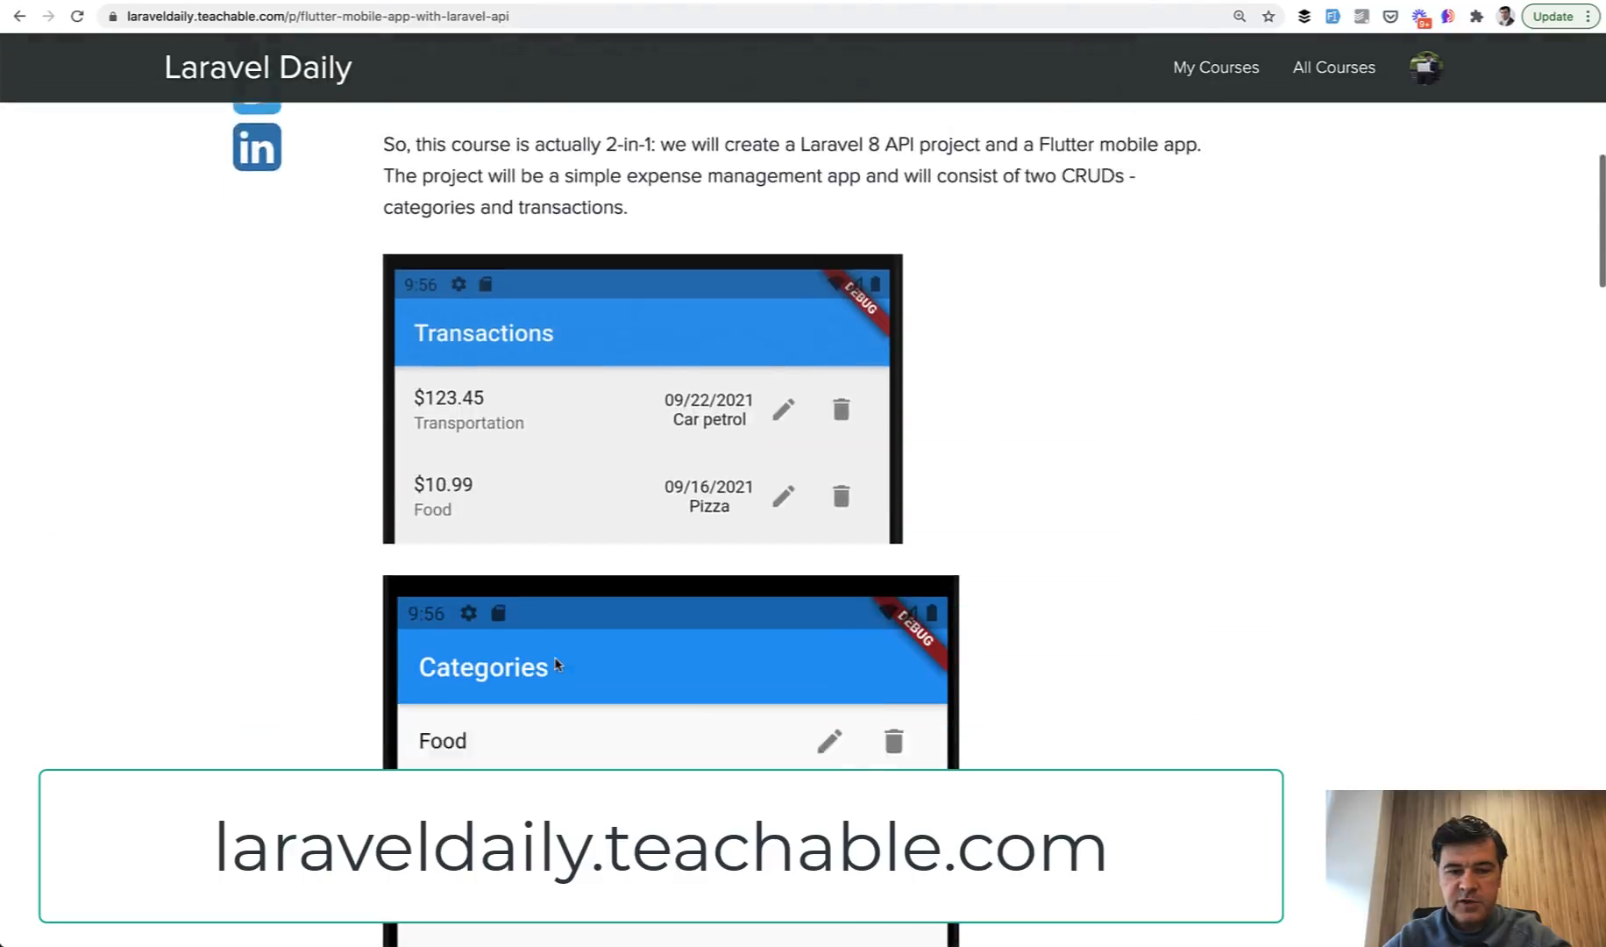
pyautogui.scroll(-3)
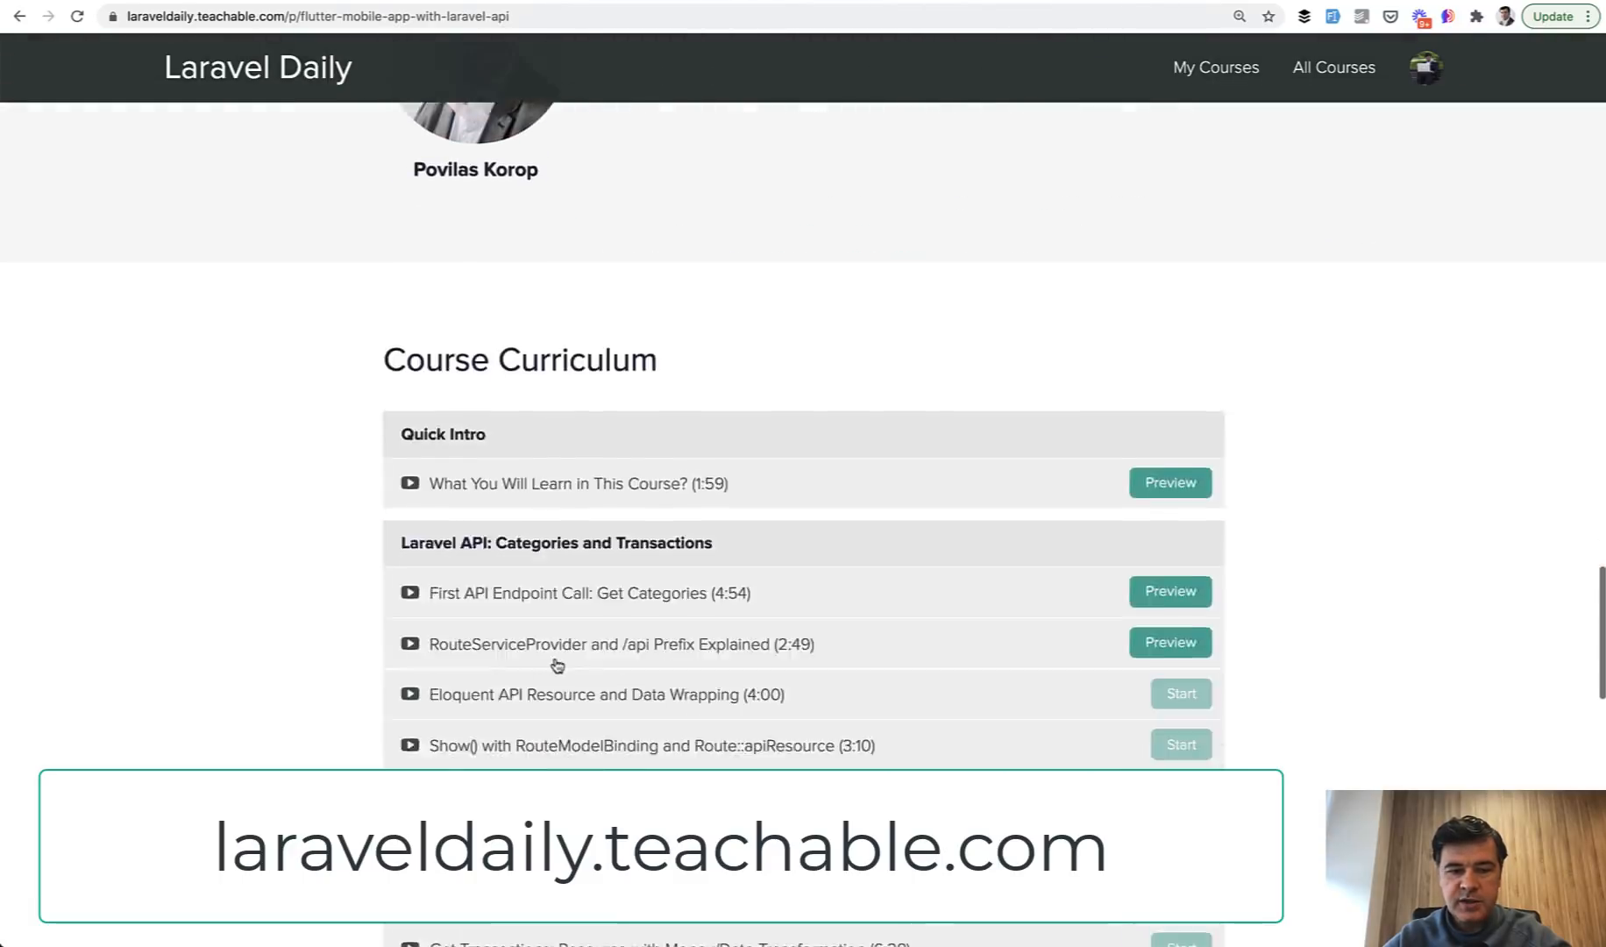
pyautogui.scroll(-3)
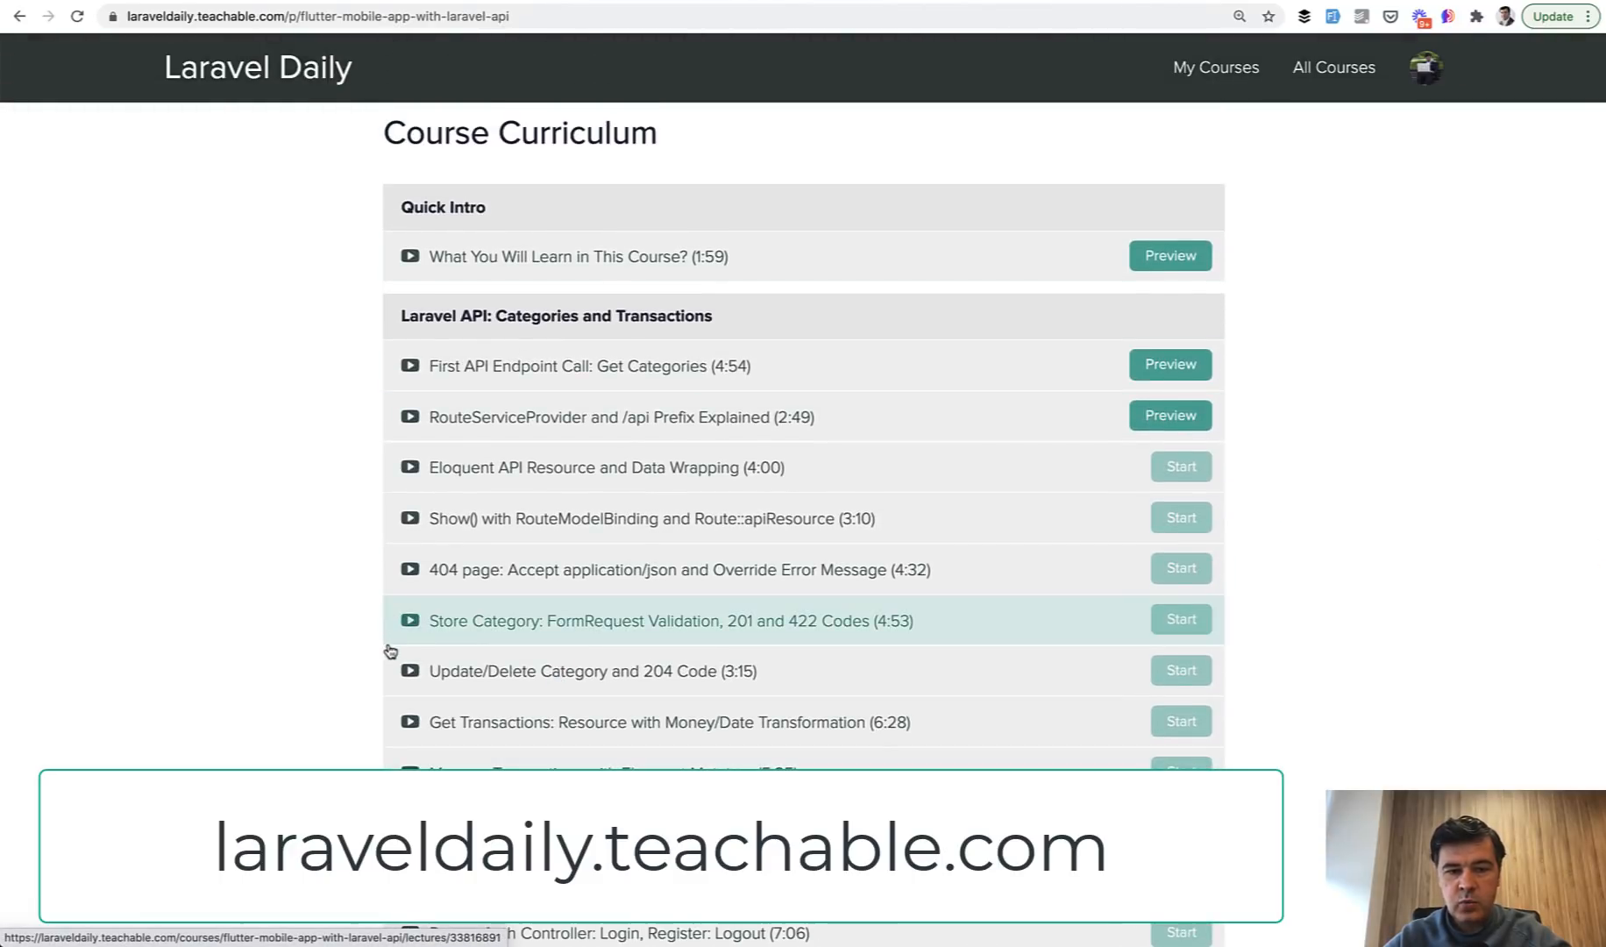
pyautogui.moveTo(240, 577)
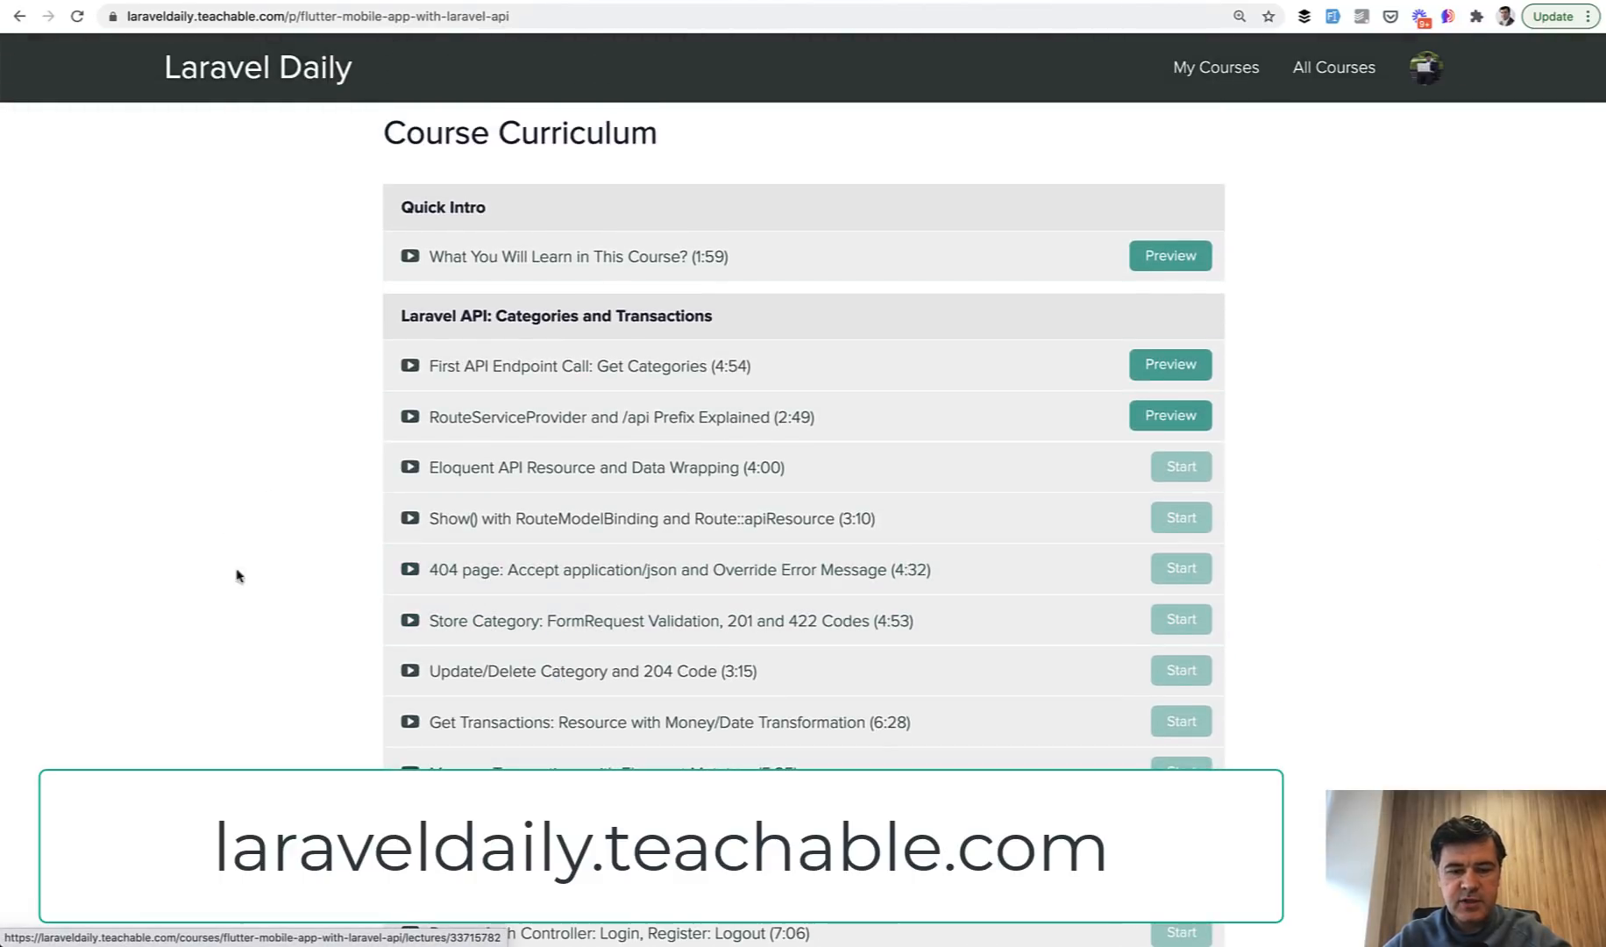
pyautogui.moveTo(195, 632)
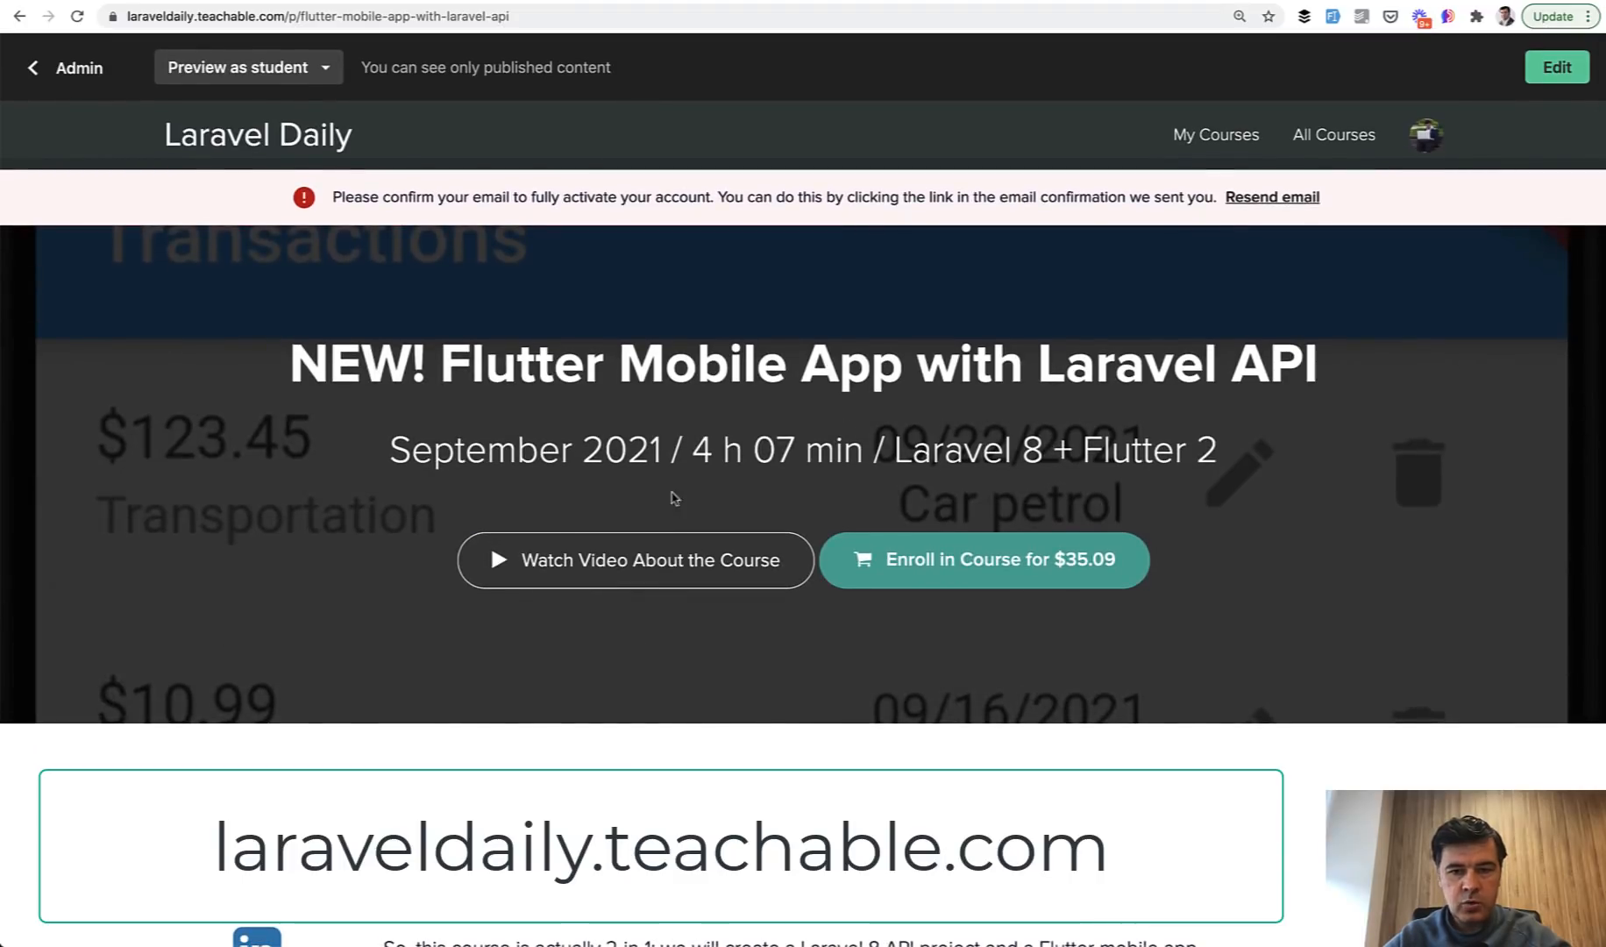
pyautogui.moveTo(153, 253)
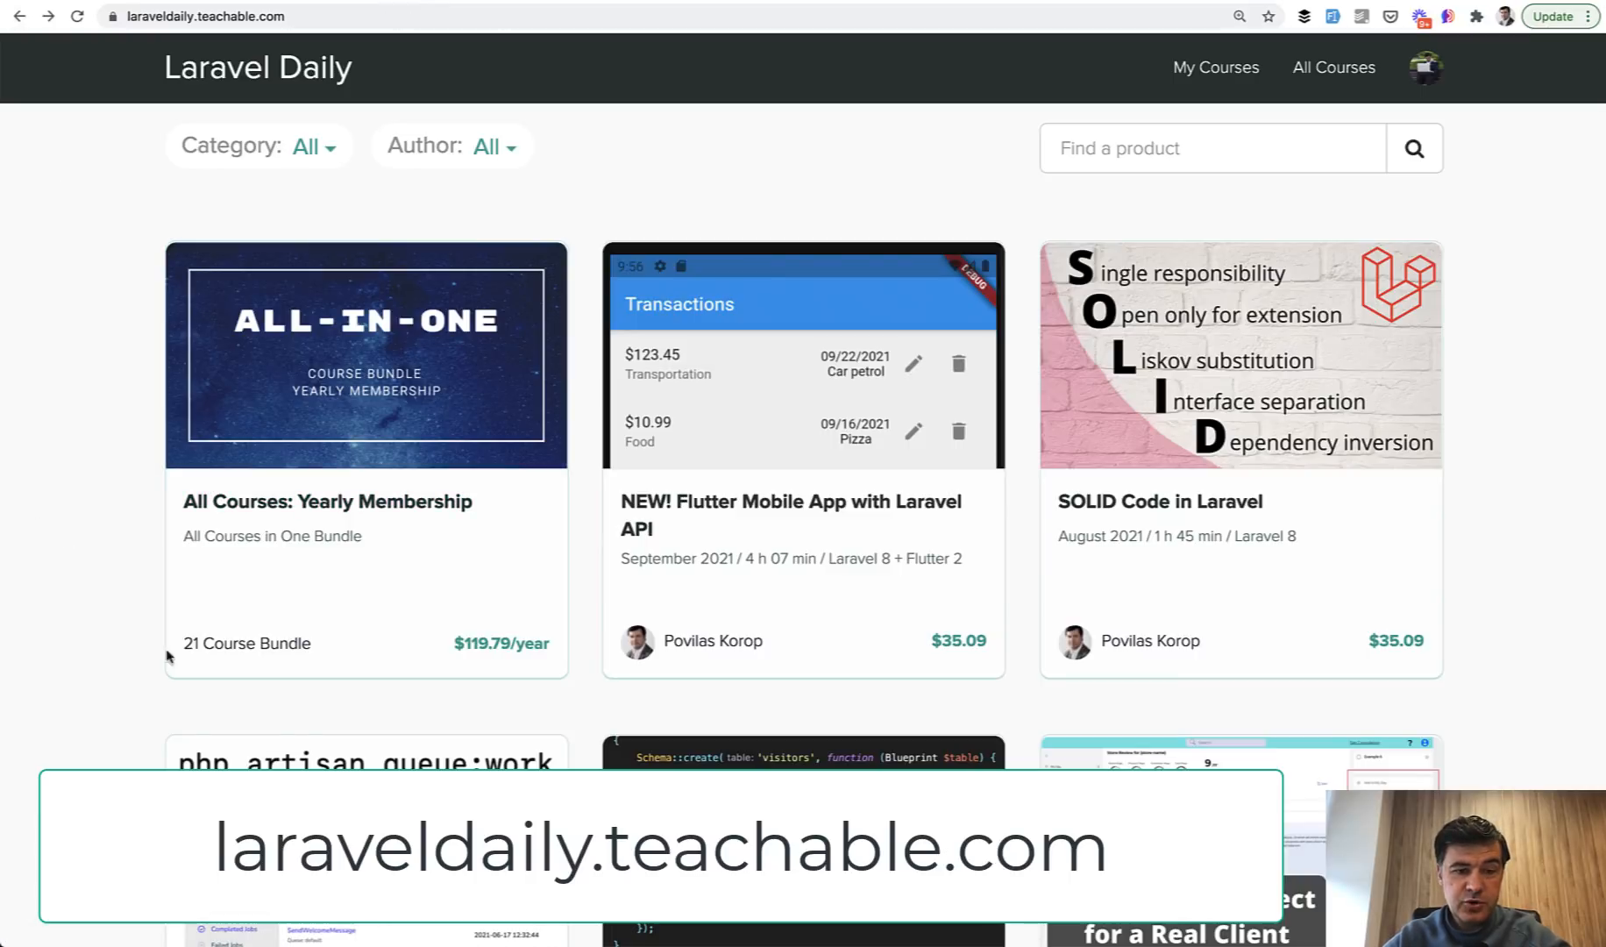
pyautogui.scroll(-3)
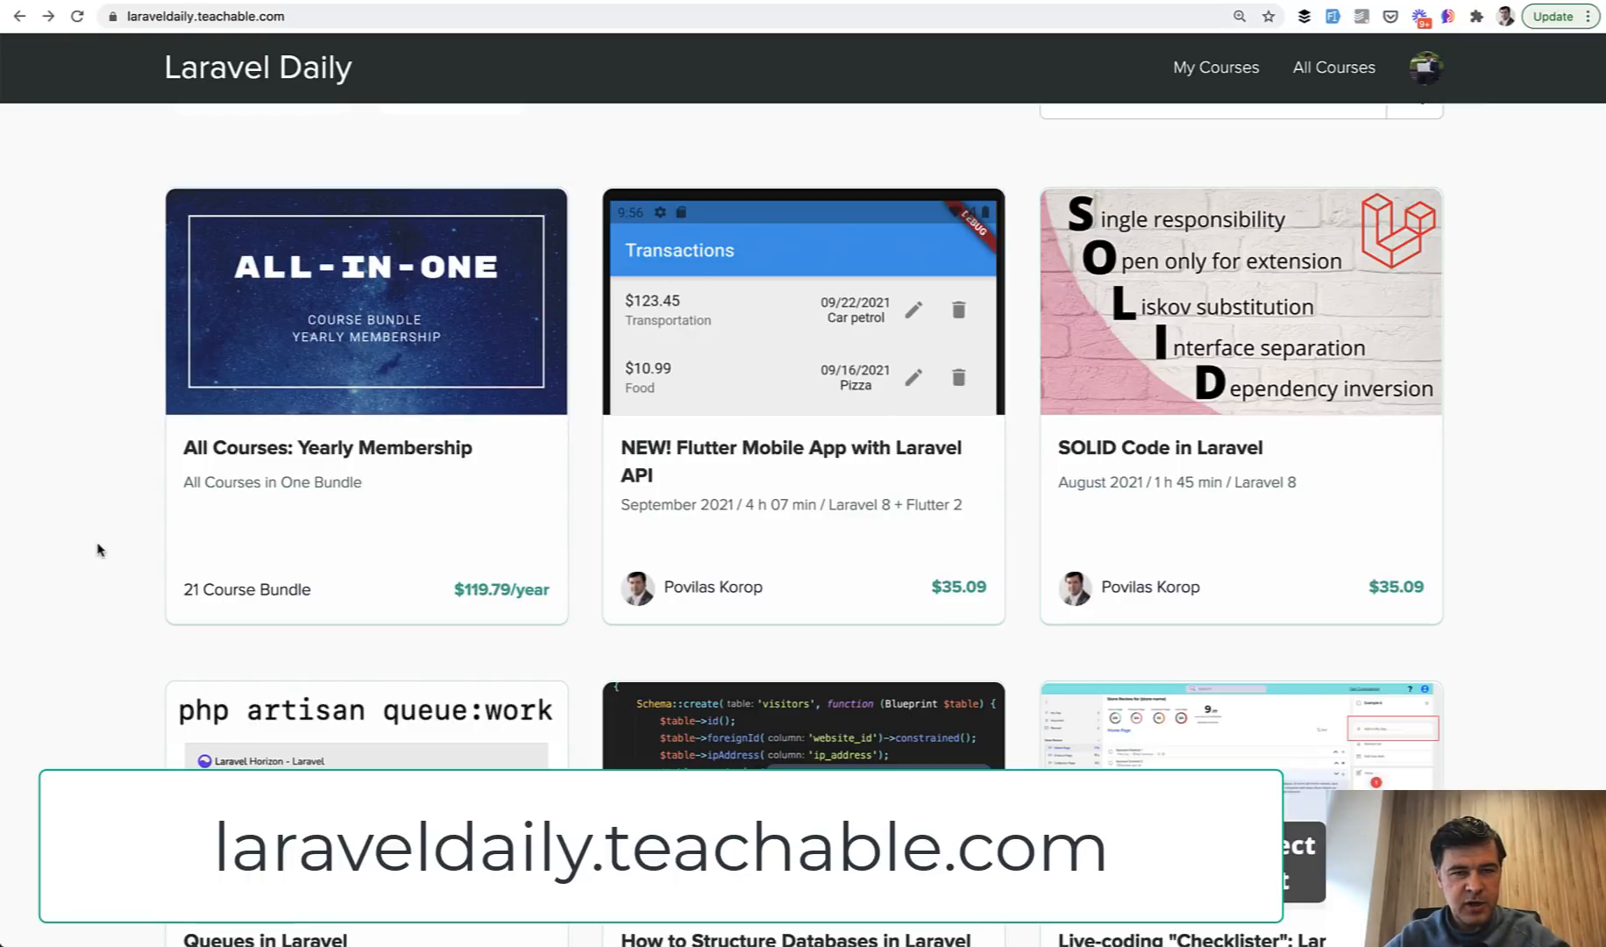
pyautogui.scroll(-3)
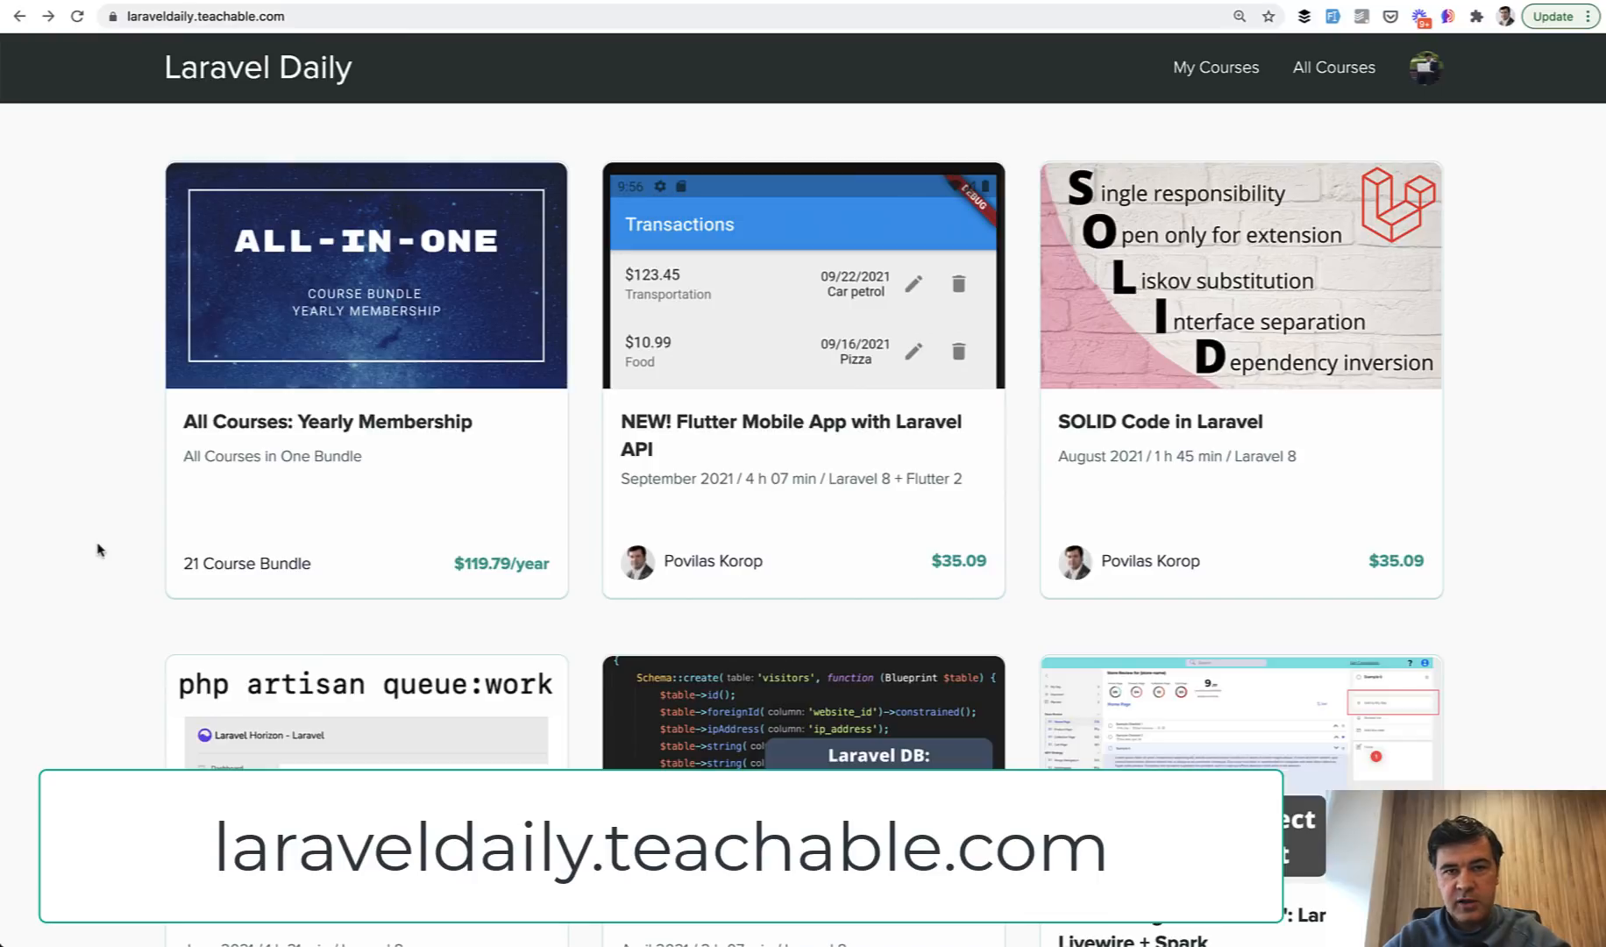
pyautogui.moveTo(93, 359)
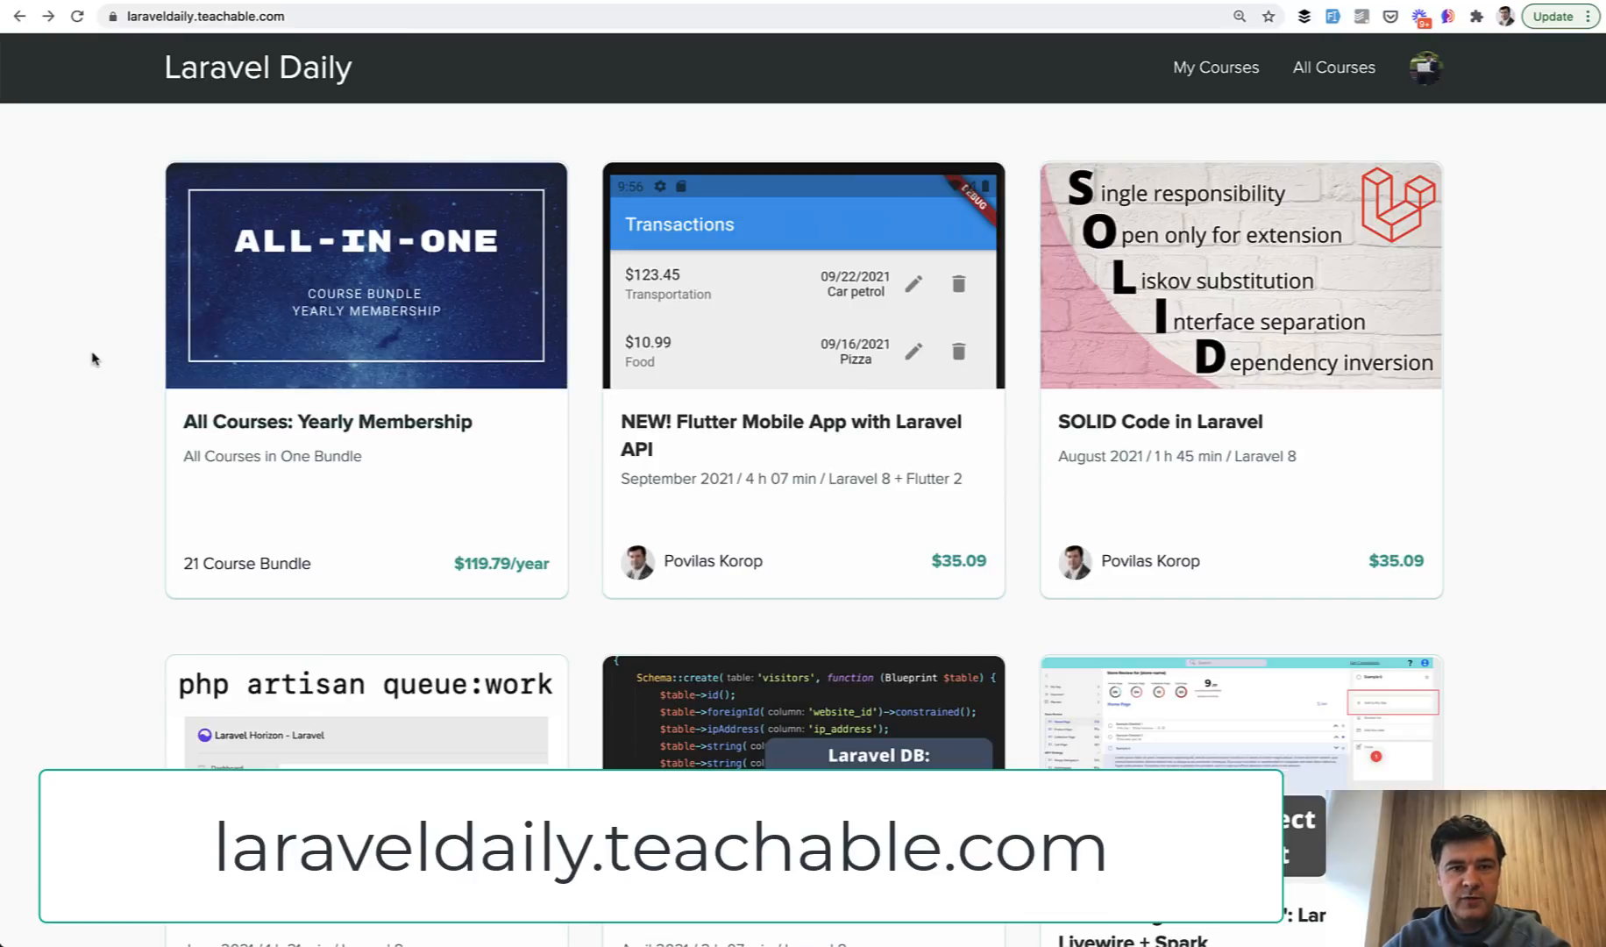